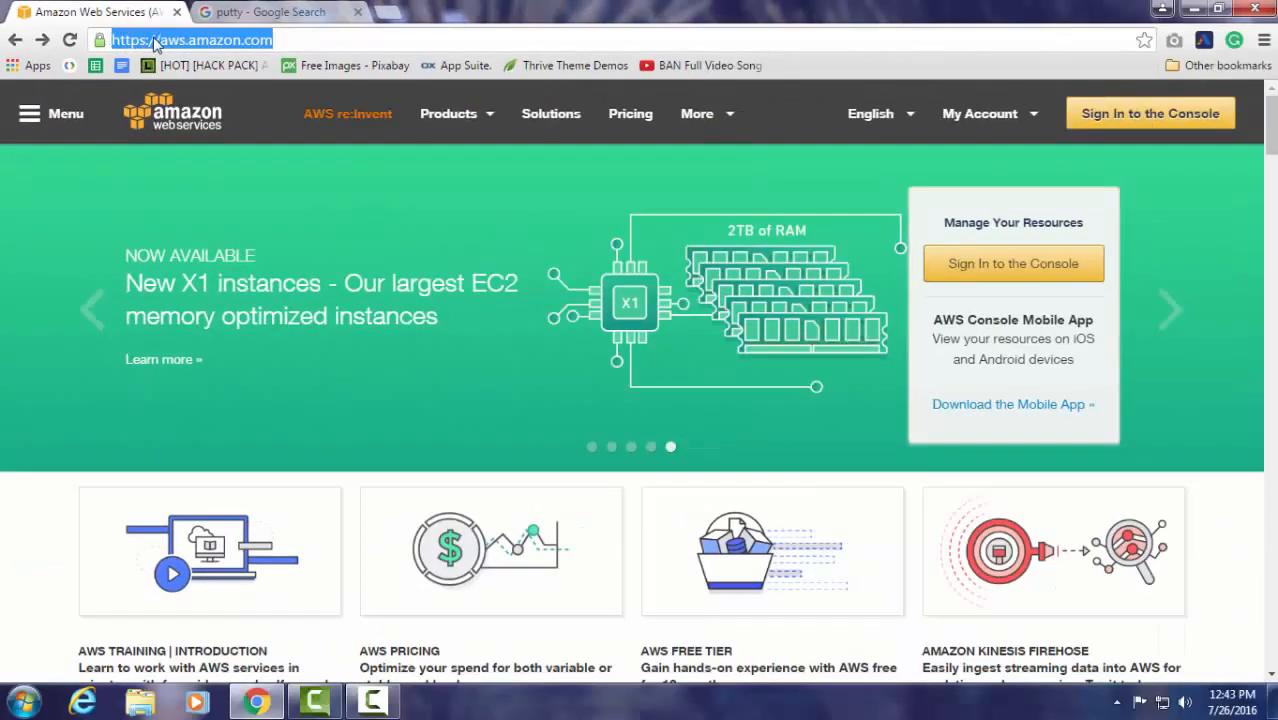
Step: Go from the aws.amazon.com top bar to the console sign-in page
{"action": "left_click", "coordinate": [460, 33]}
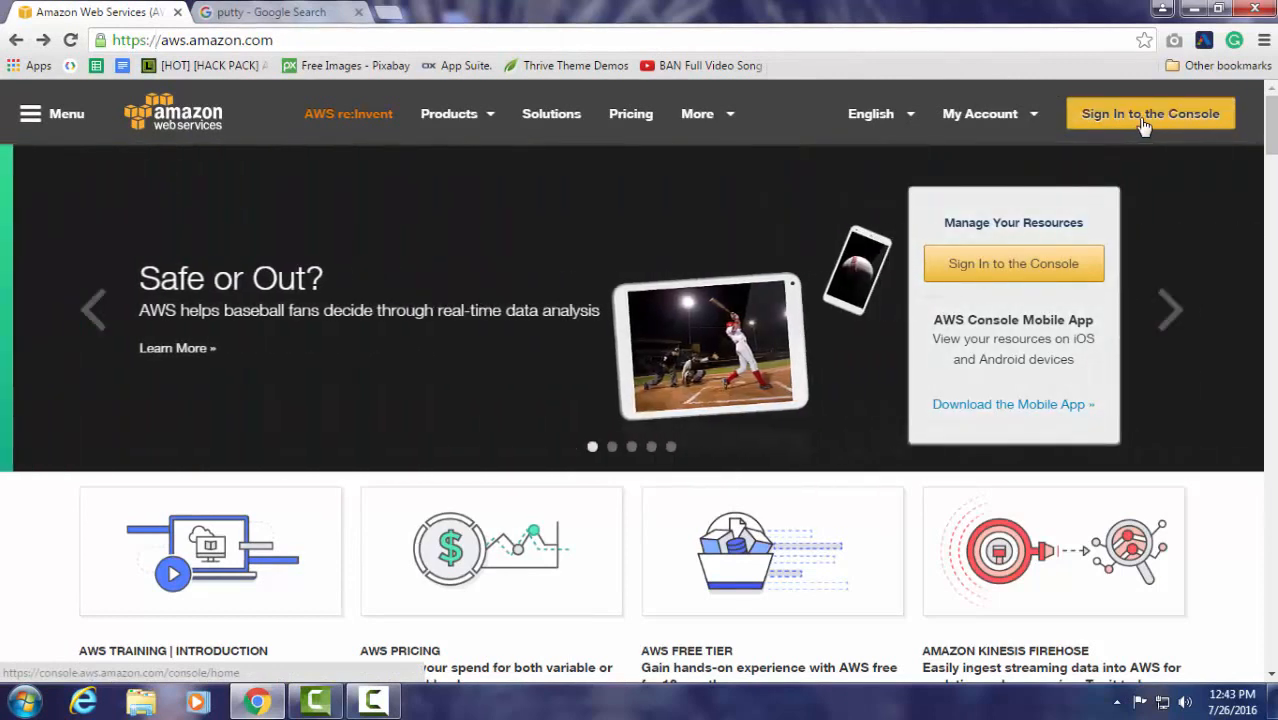
{"action": "left_click", "coordinate": [1150, 113]}
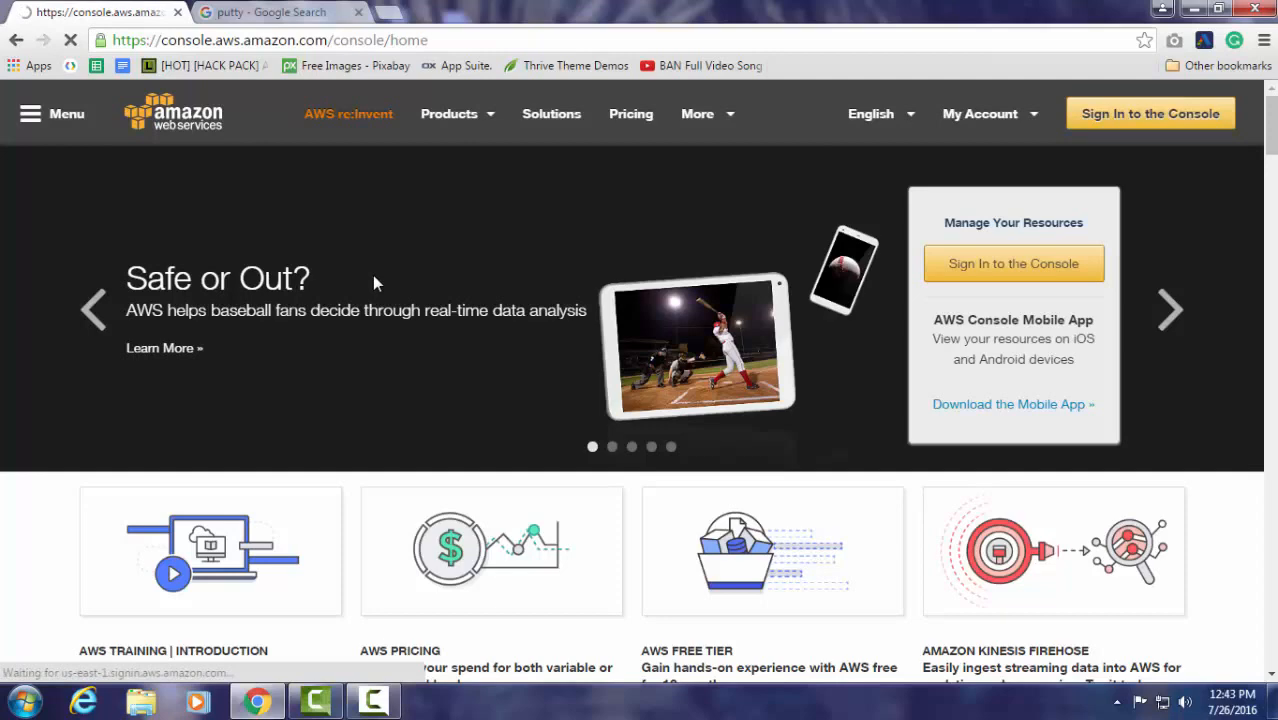
{"action": "left_click", "coordinate": [1149, 113]}
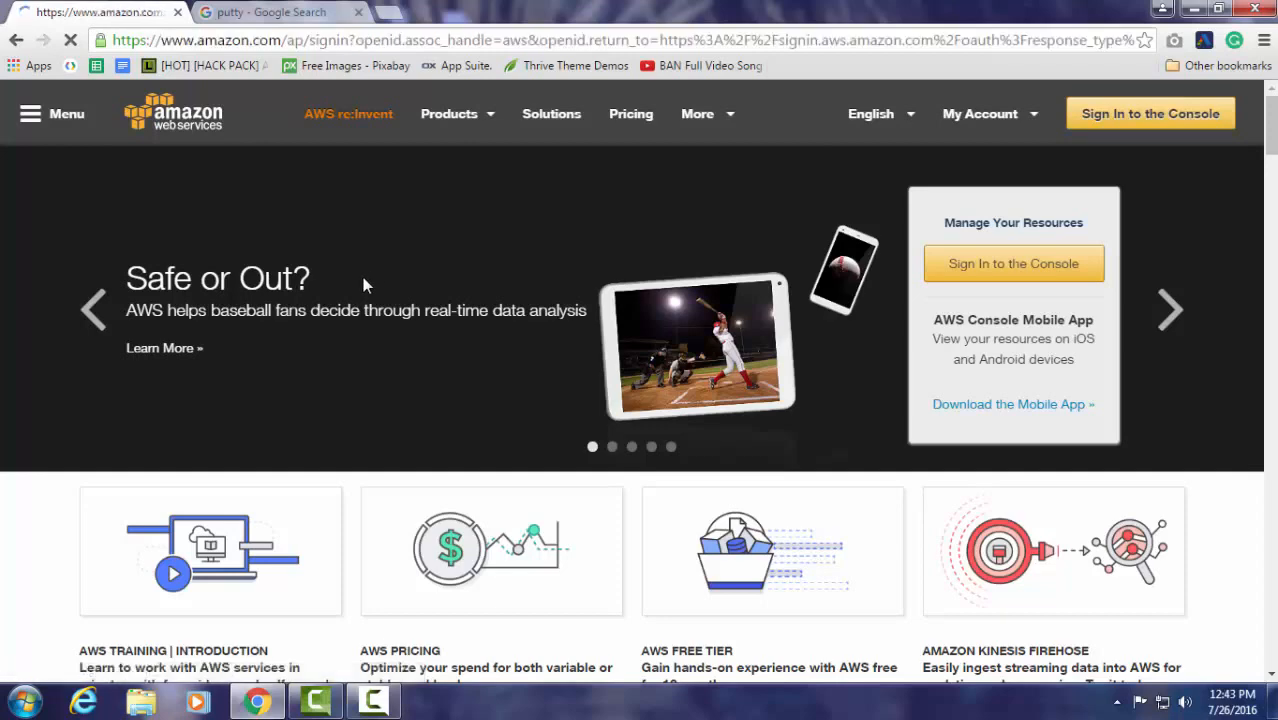
Step: Create a new AWS login with the paulagnivo email and a password
{"action": "left_click", "coordinate": [1149, 113]}
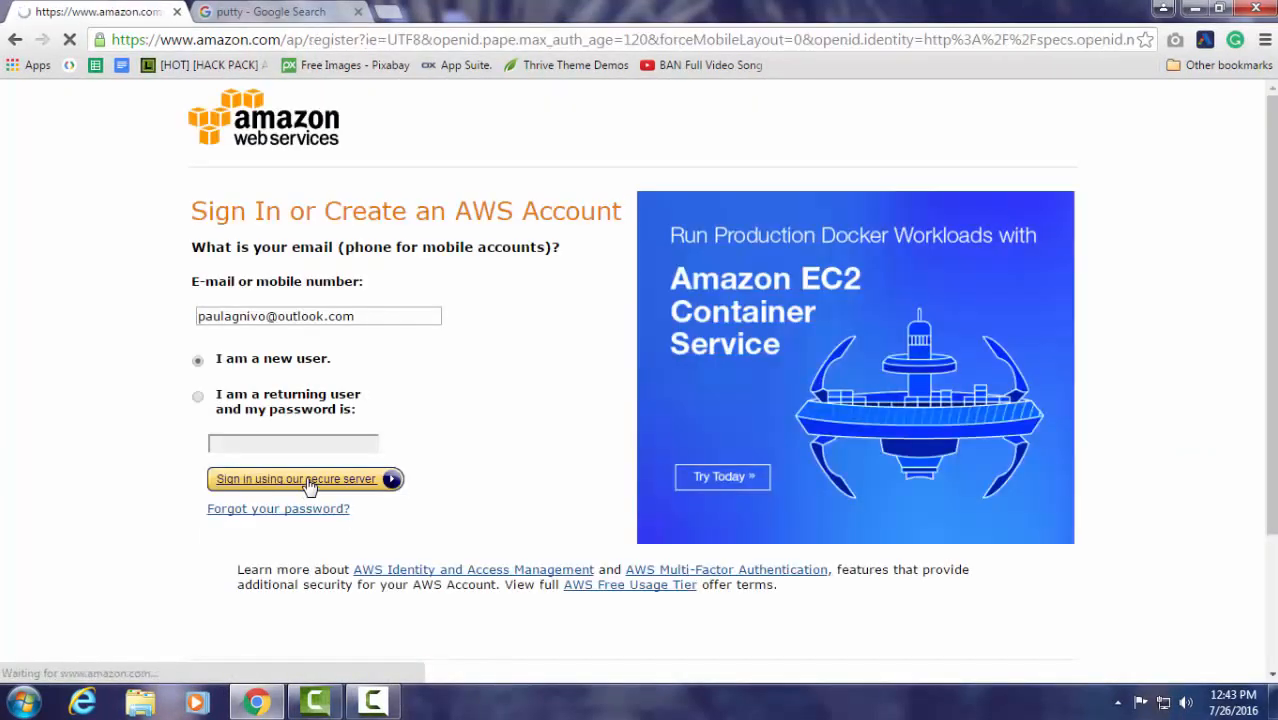
{"action": "left_click", "coordinate": [296, 479]}
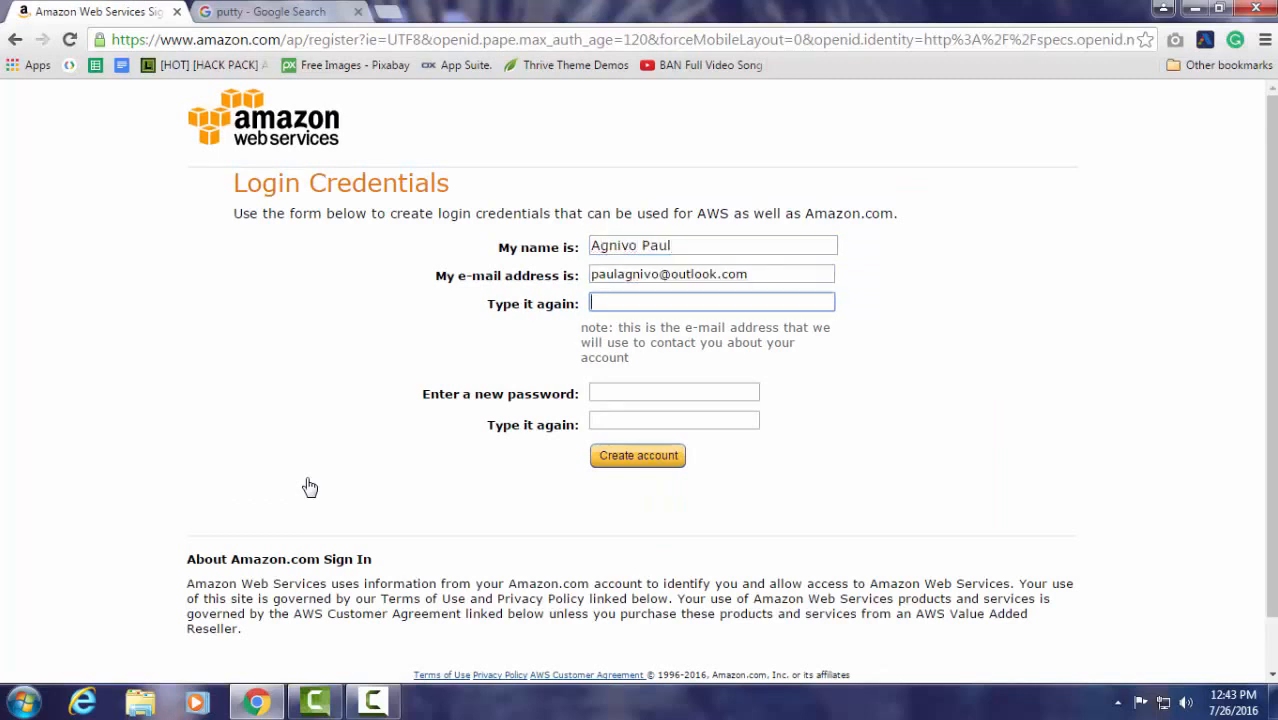
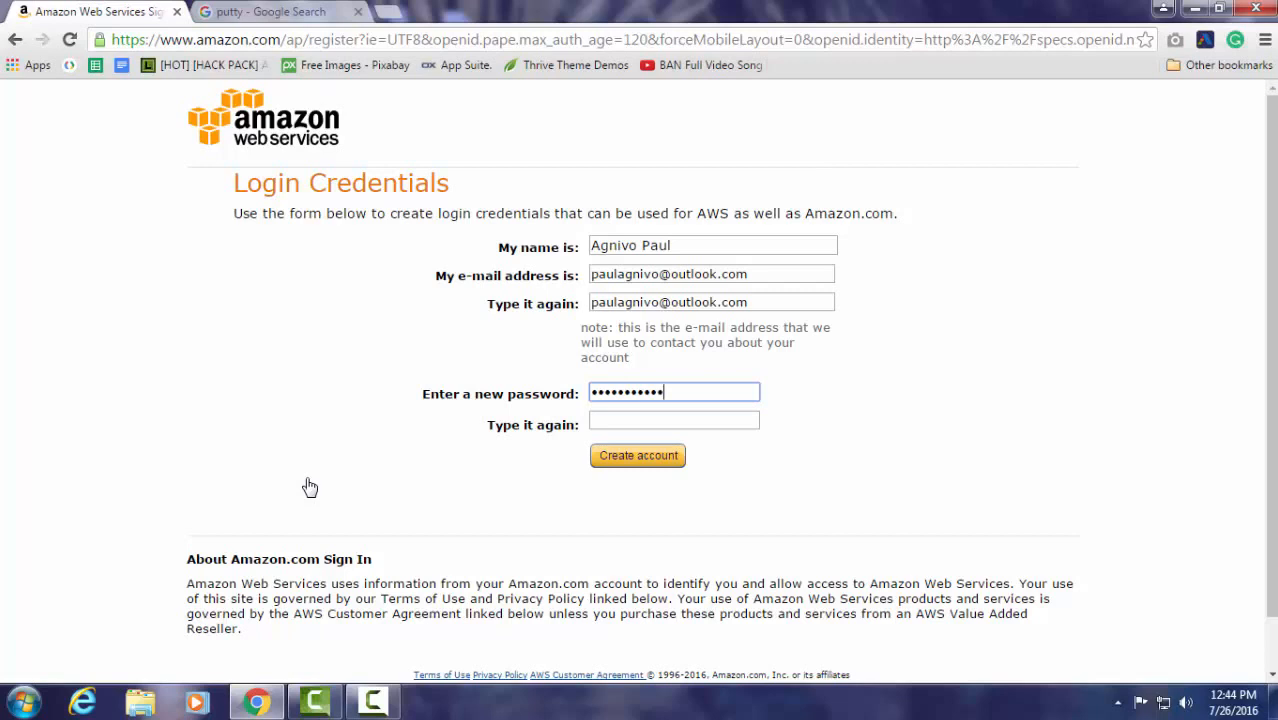
{"action": "type", "text": "•••••"}
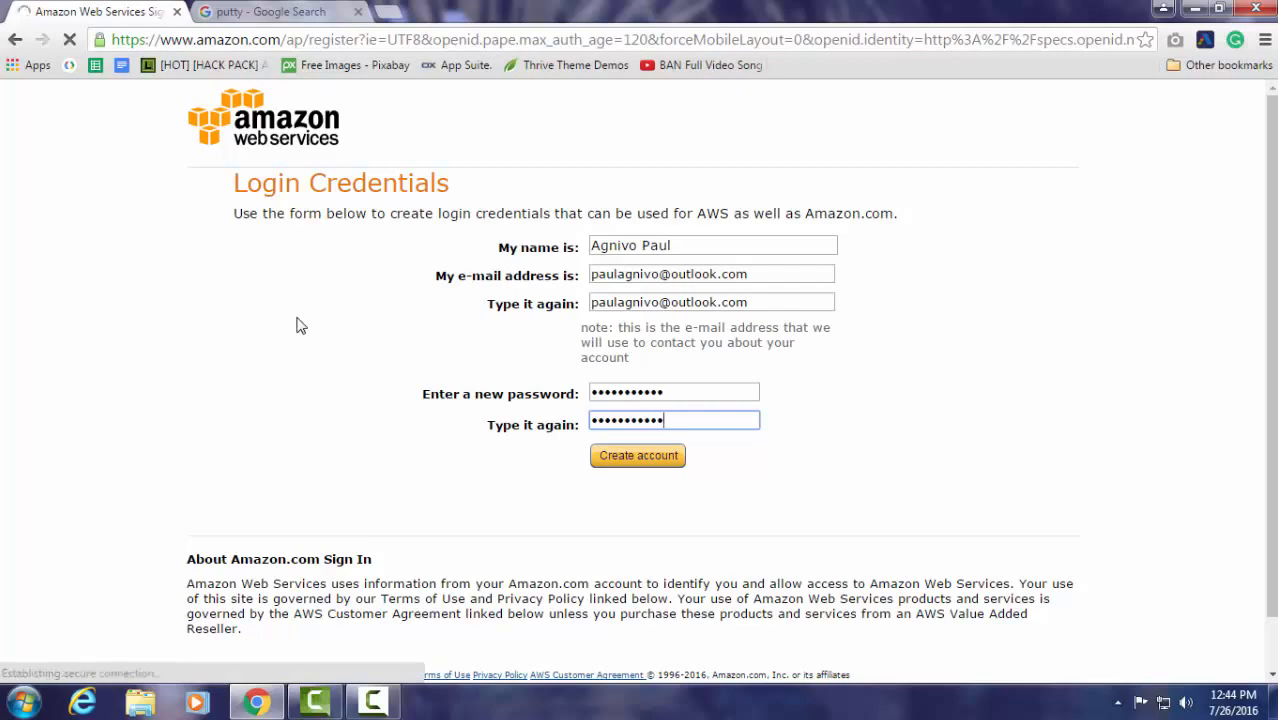
{"action": "left_click", "coordinate": [637, 455]}
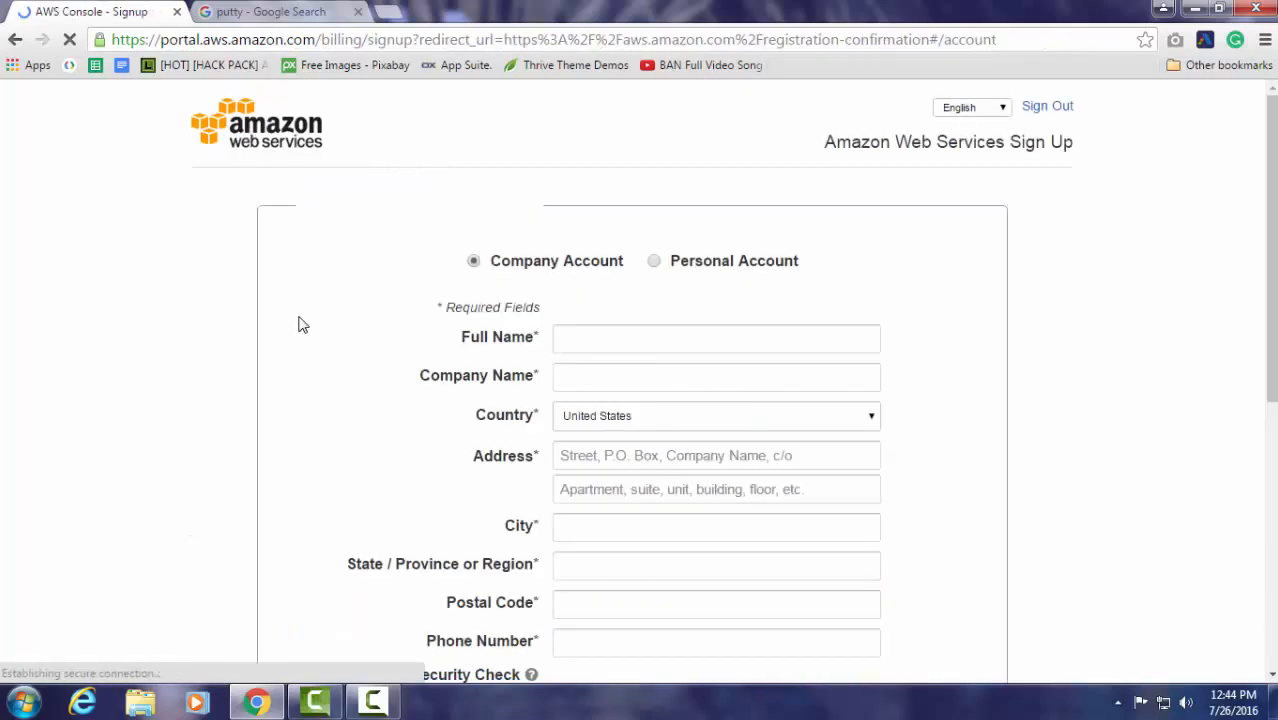
Step: Start filling in the personal account contact details
{"action": "scroll", "scroll_direction": "down", "scroll_amount": 3}
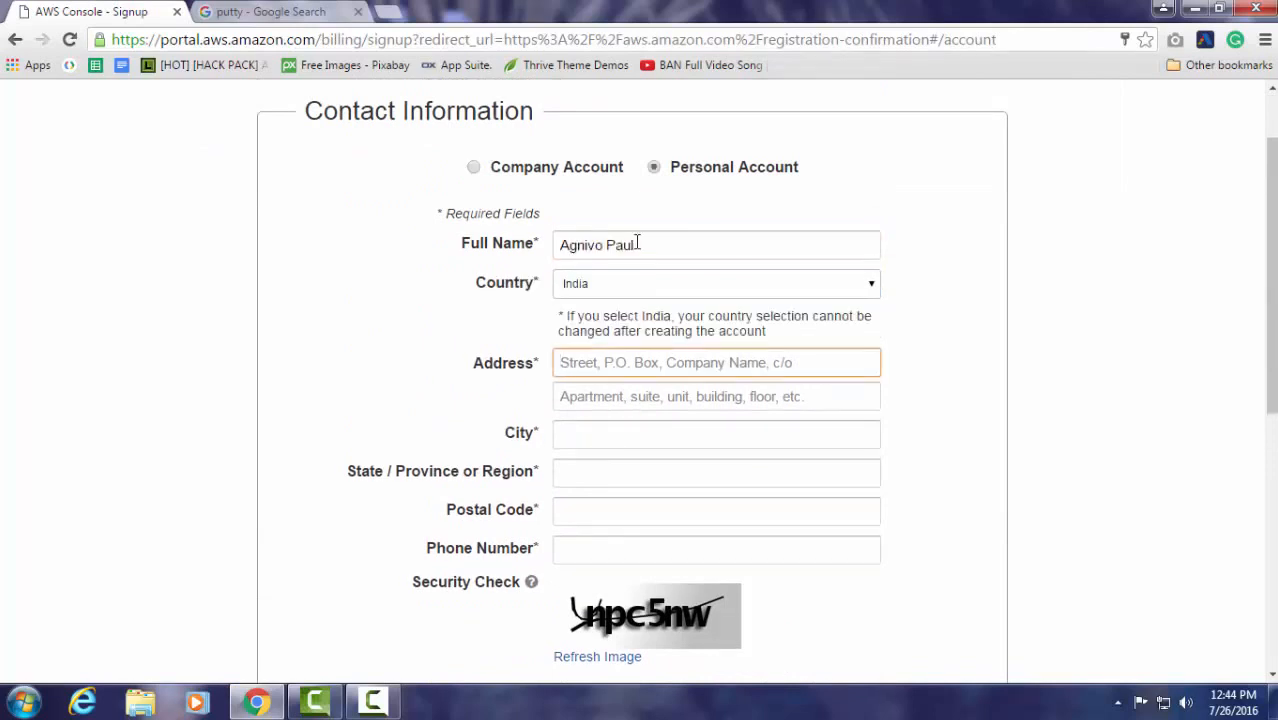
{"action": "type", "text": "H"}
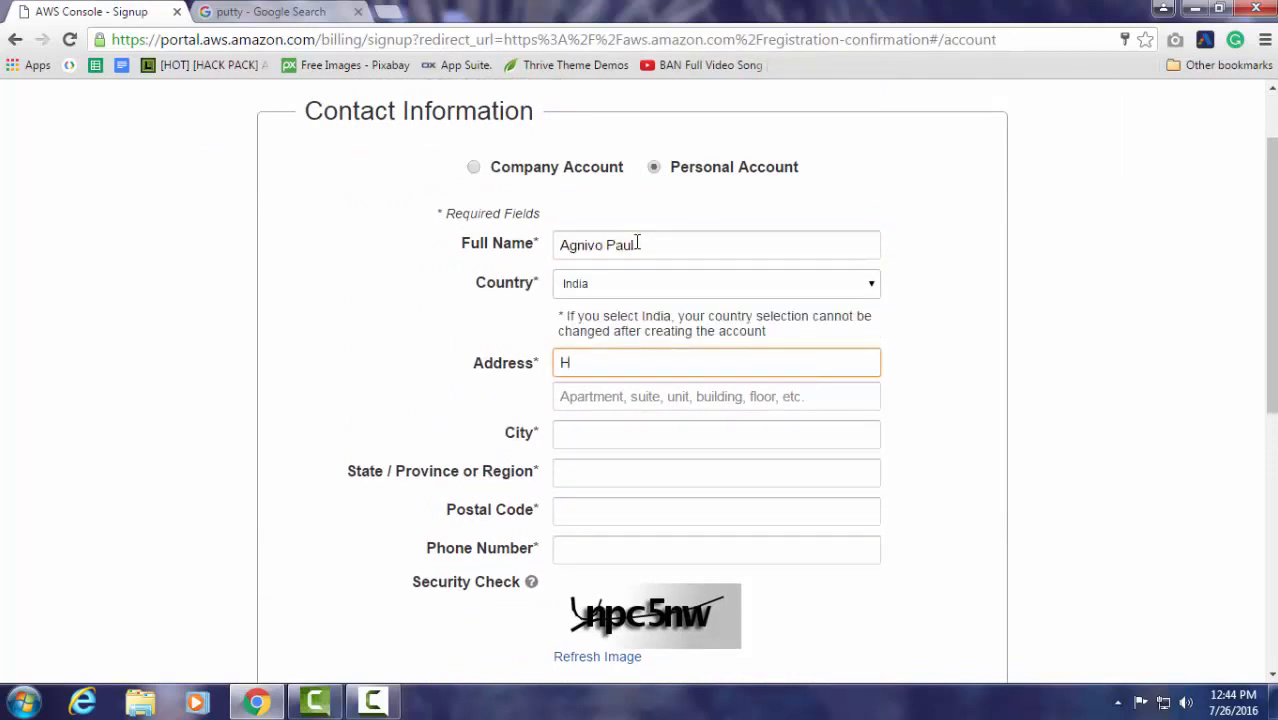
{"action": "type", "text": "Ko"}
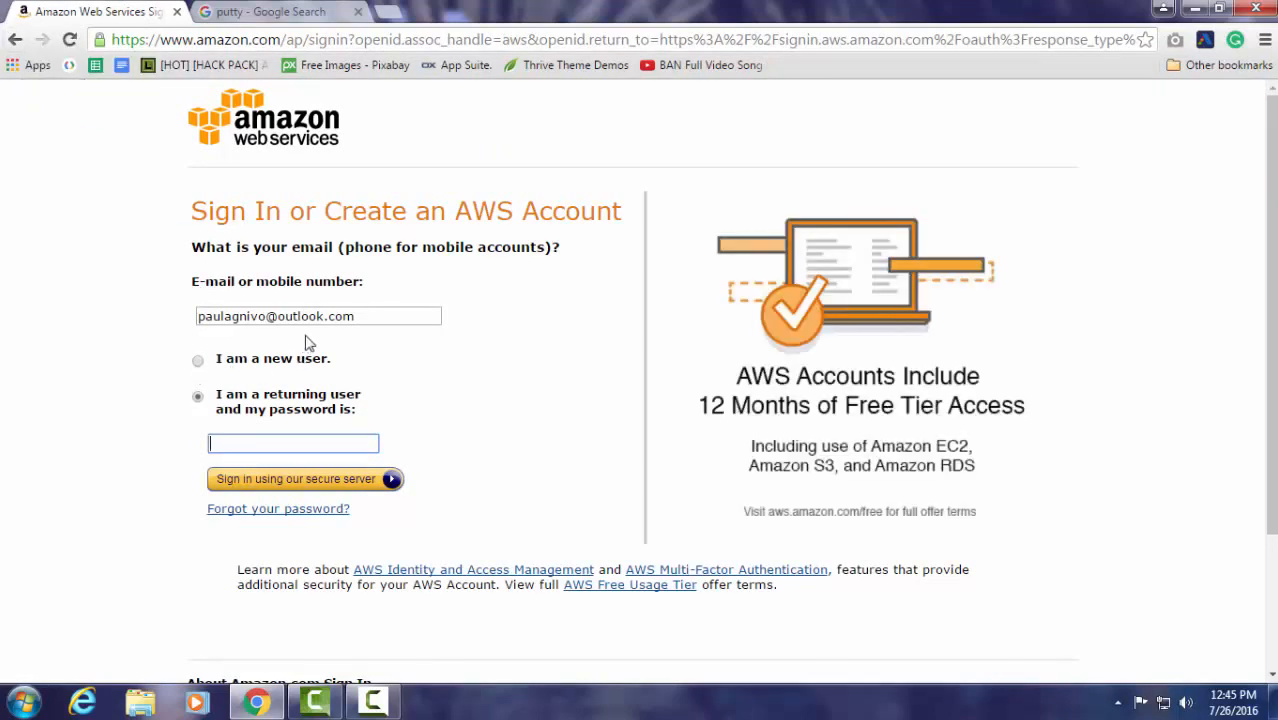
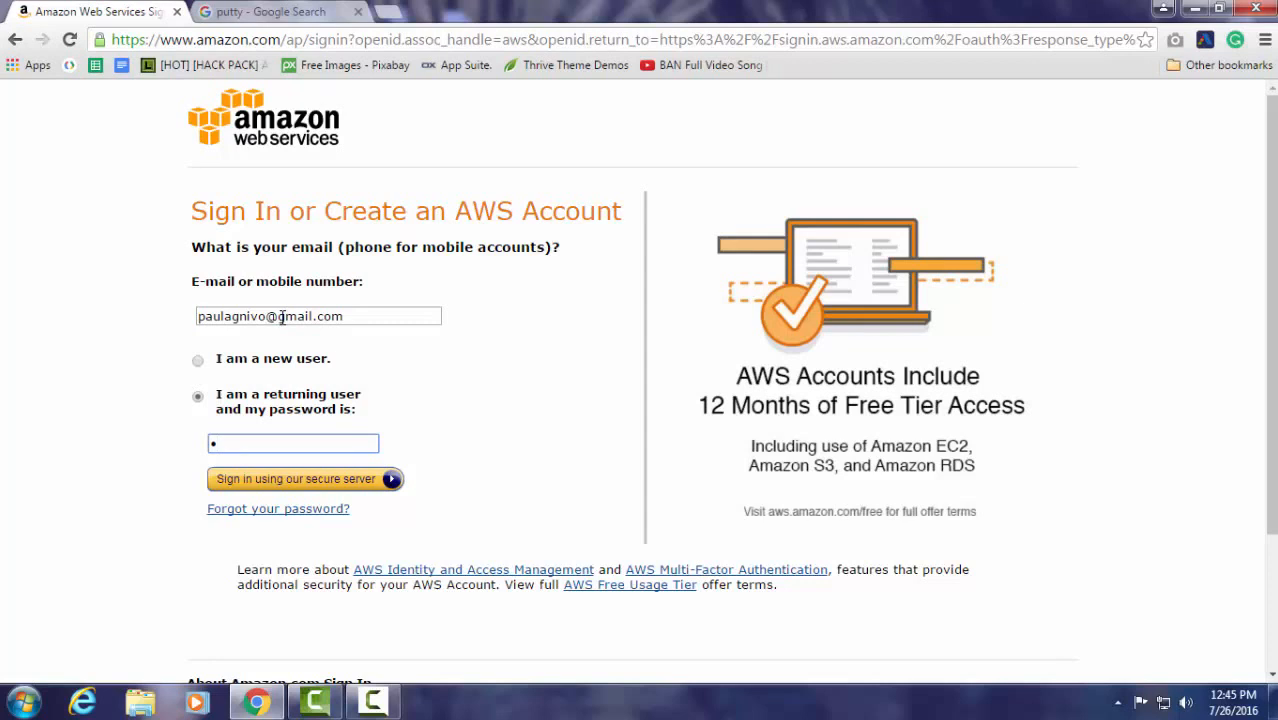
Step: Sign in with the paulagnivo email, decline saving the password, and enter the console
{"action": "type", "text": "password"}
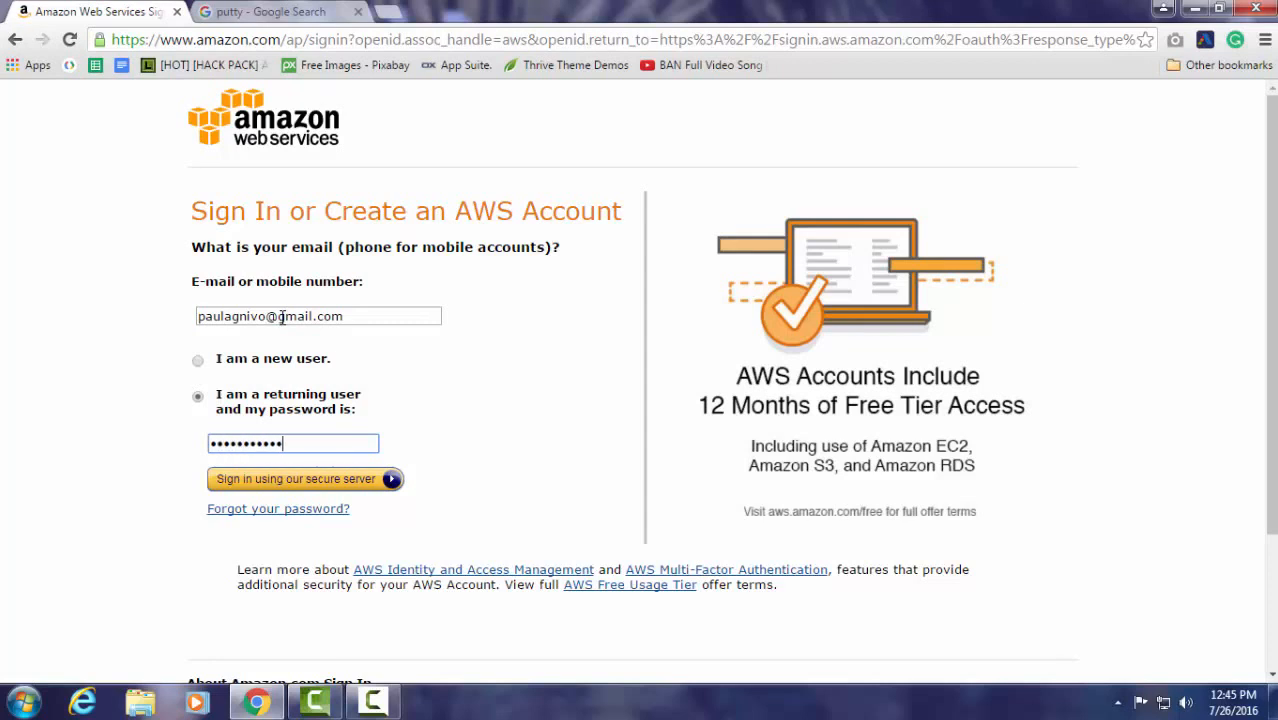
{"action": "left_click", "coordinate": [305, 479]}
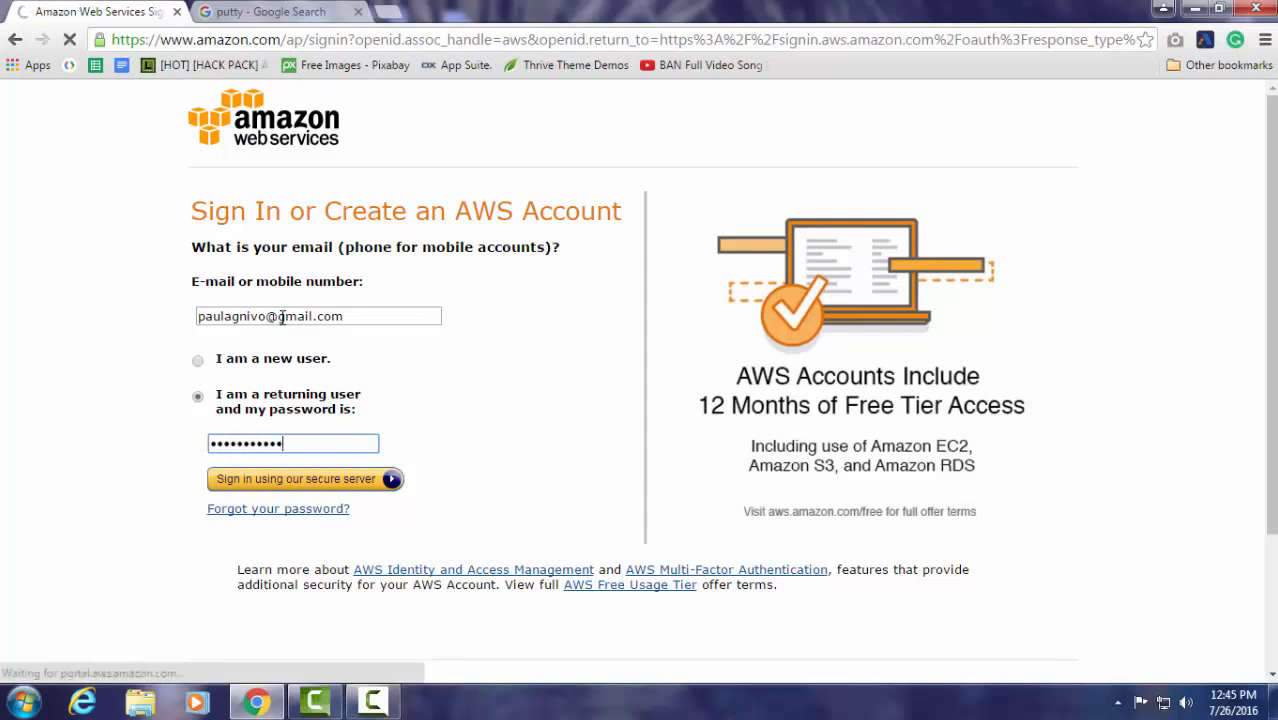
{"action": "left_click", "coordinate": [300, 478]}
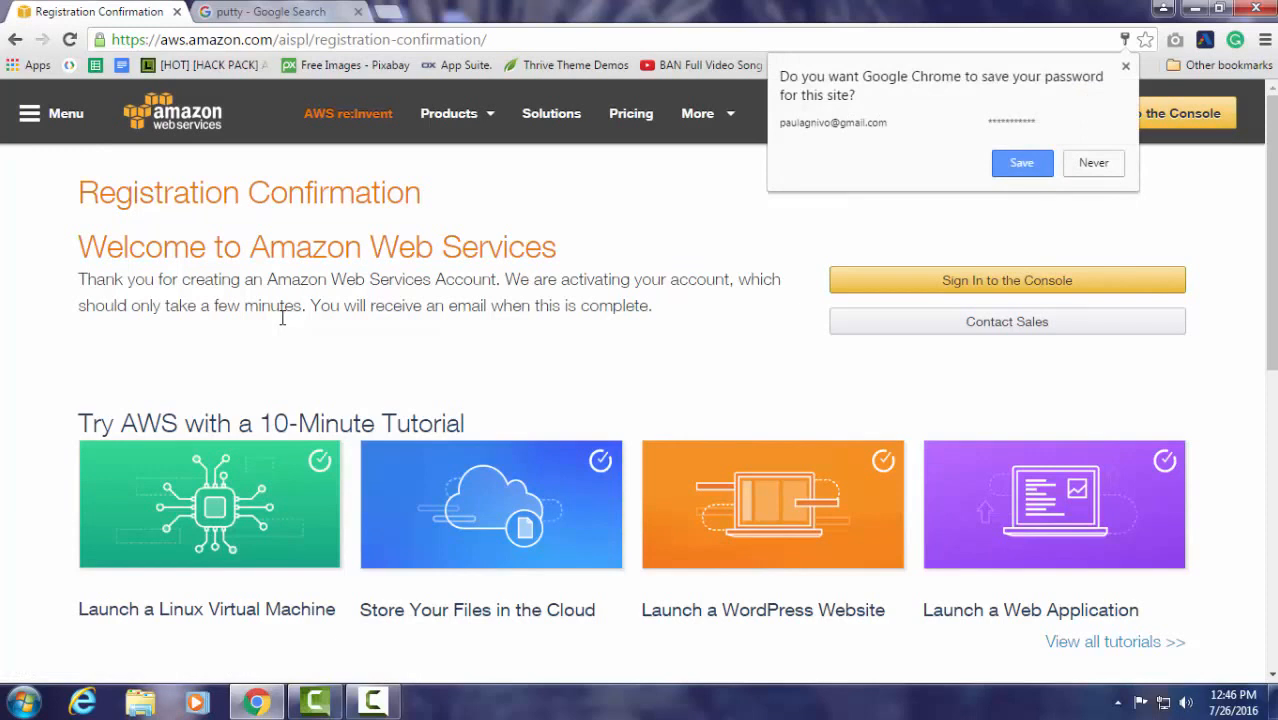
{"action": "left_click", "coordinate": [1006, 280]}
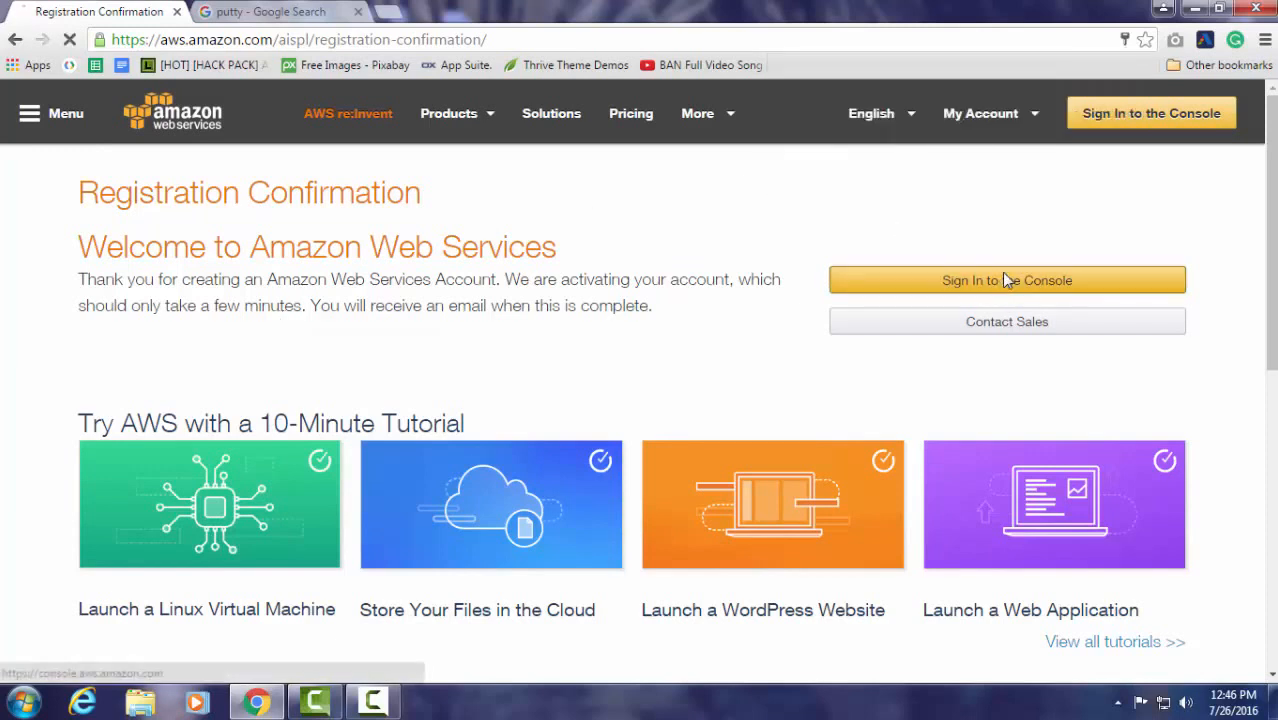
{"action": "left_click", "coordinate": [1006, 280]}
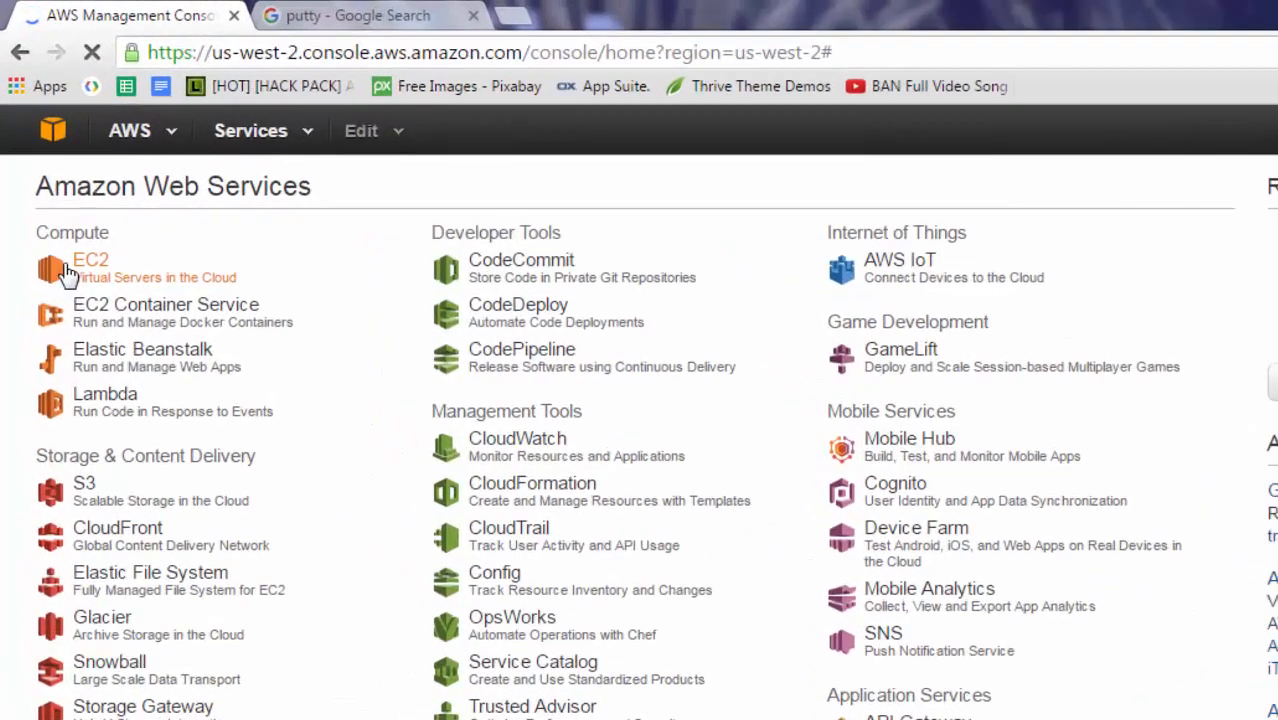
Step: Open EC2 from Compute and start the Launch Instance wizard
{"action": "left_click", "coordinate": [91, 260]}
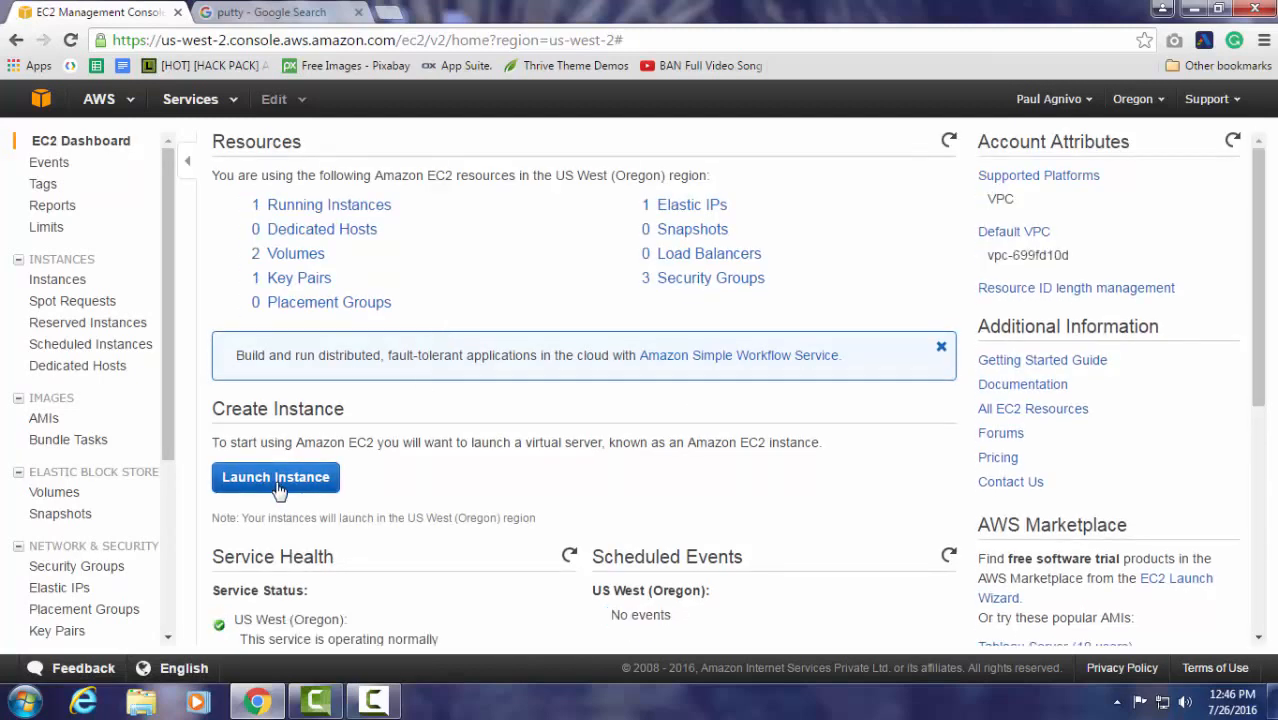
{"action": "left_click", "coordinate": [275, 477]}
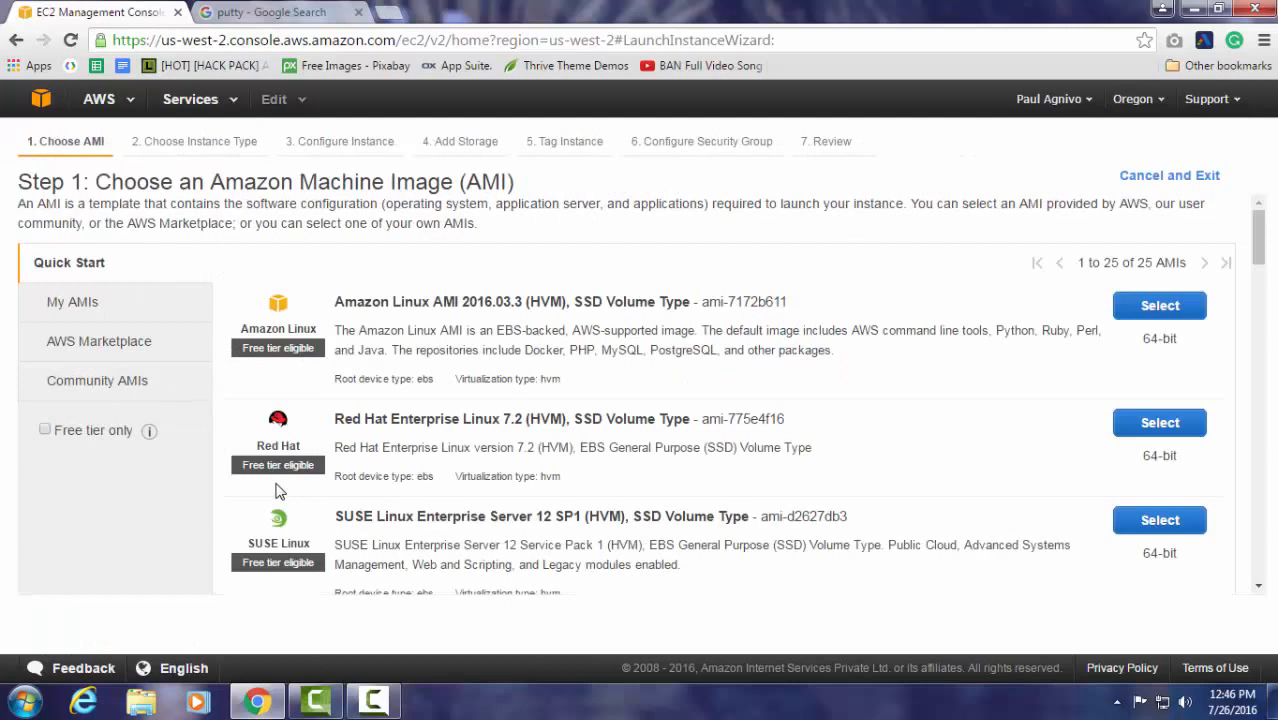
{"action": "mouse_move", "coordinate": [99, 341]}
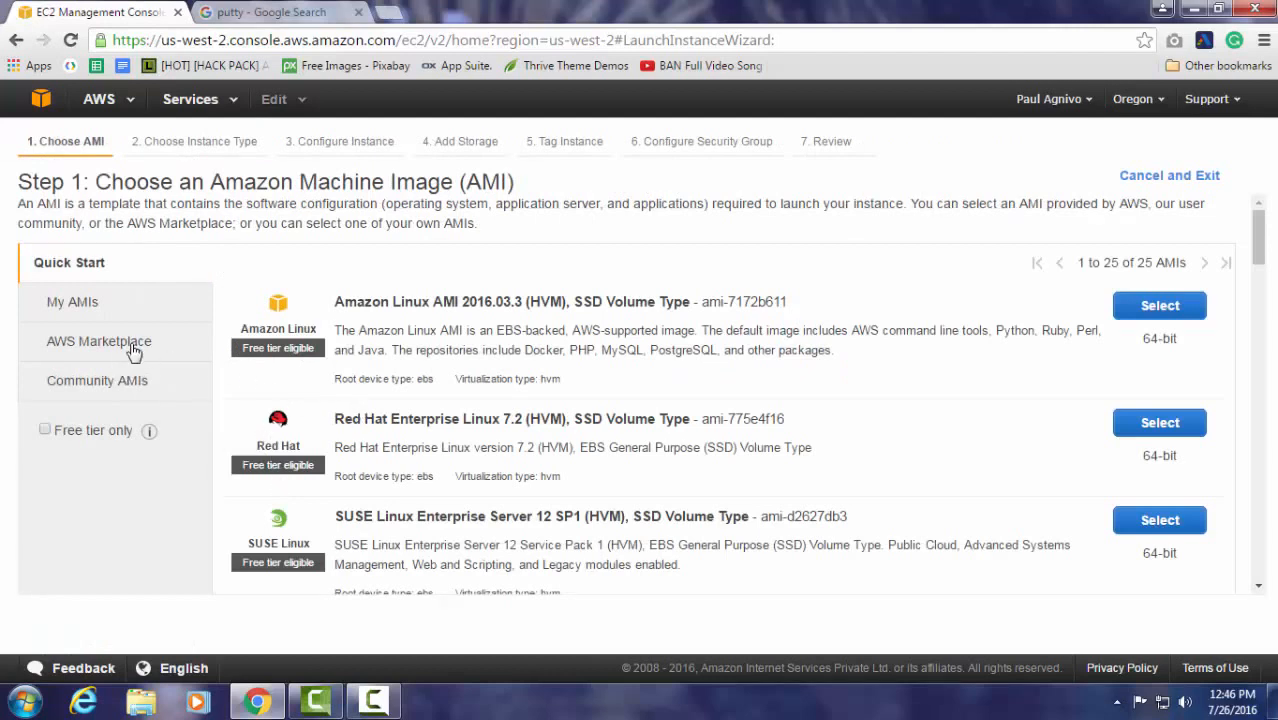
Step: Search AWS Marketplace for wordpress and select 'WordPress powered by Bitnami (HVM)'
{"action": "left_click", "coordinate": [98, 341]}
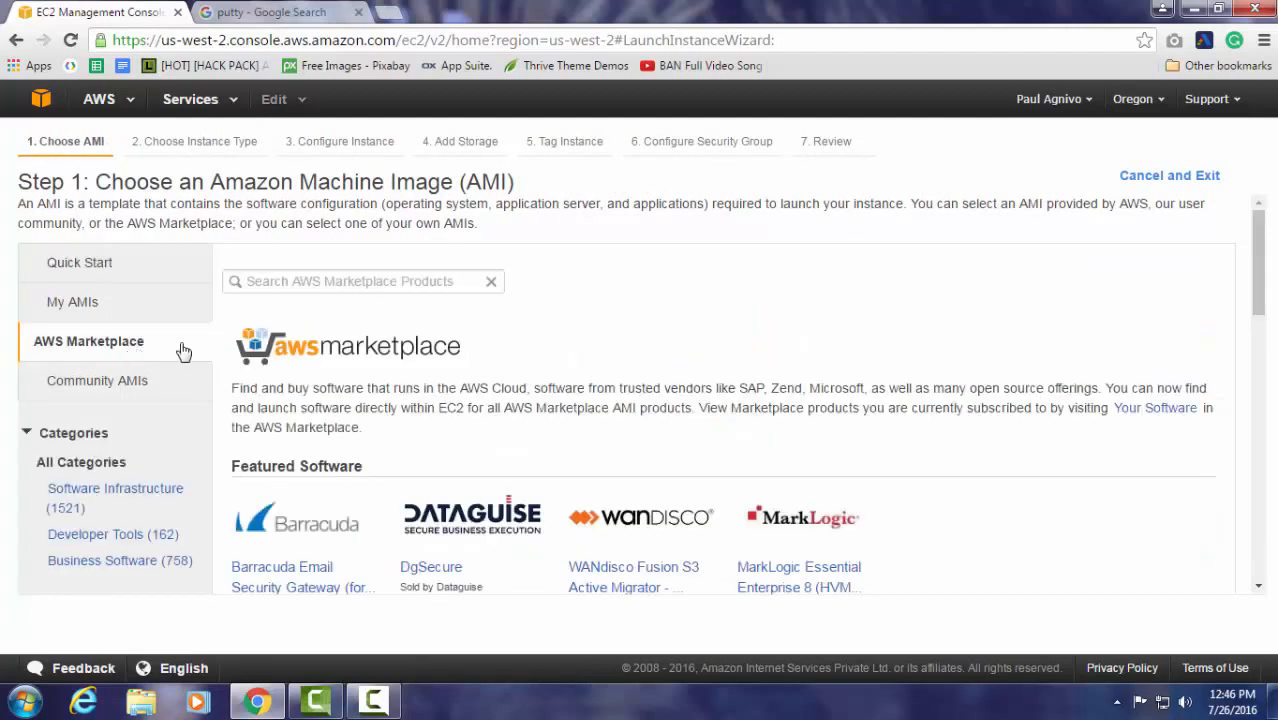
{"action": "type", "text": "wordpress"}
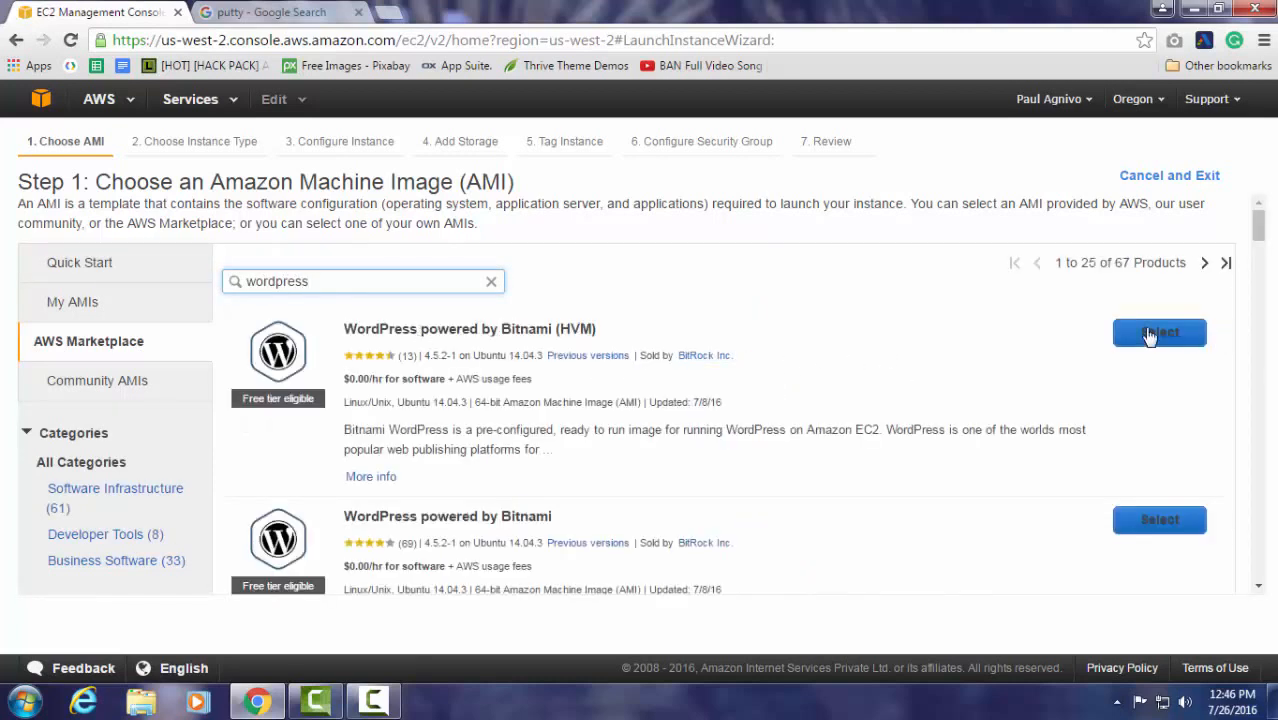
{"action": "left_click", "coordinate": [1159, 332]}
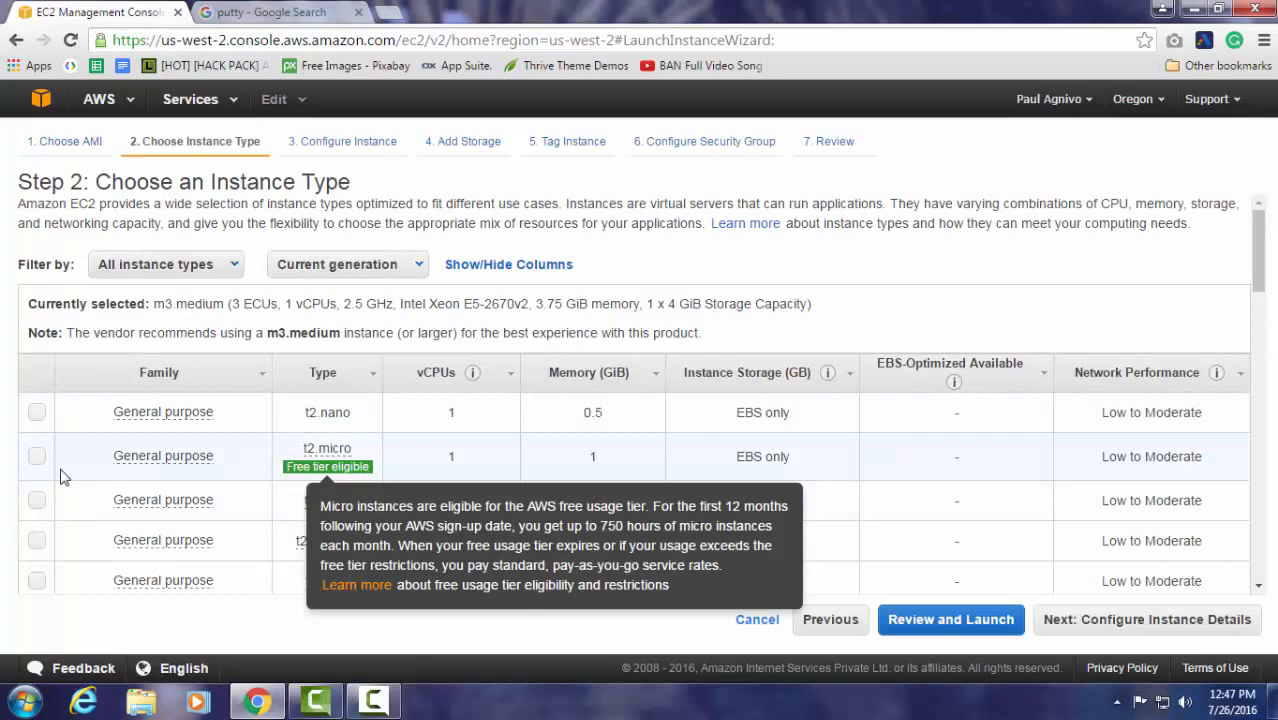
Step: Choose the free-tier t2.micro instance type and continue to instance details
{"action": "left_click", "coordinate": [37, 456]}
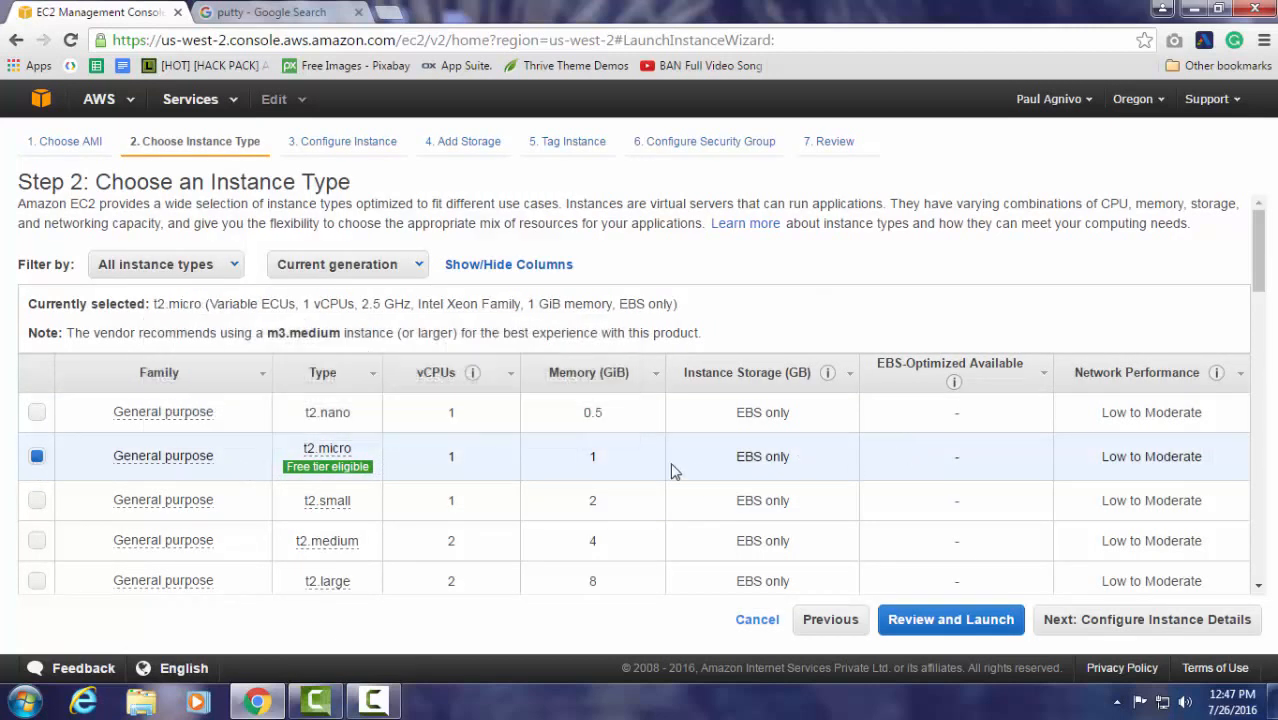
{"action": "mouse_move", "coordinate": [1176, 431]}
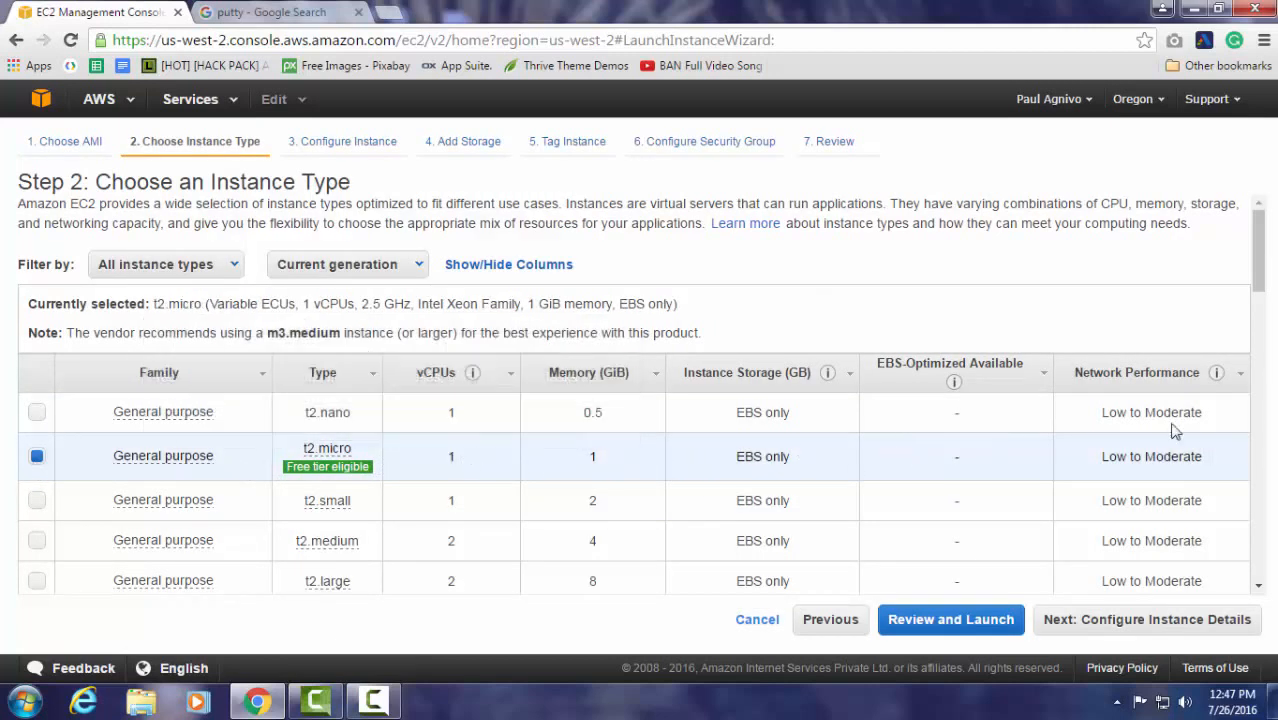
{"action": "mouse_move", "coordinate": [1240, 382]}
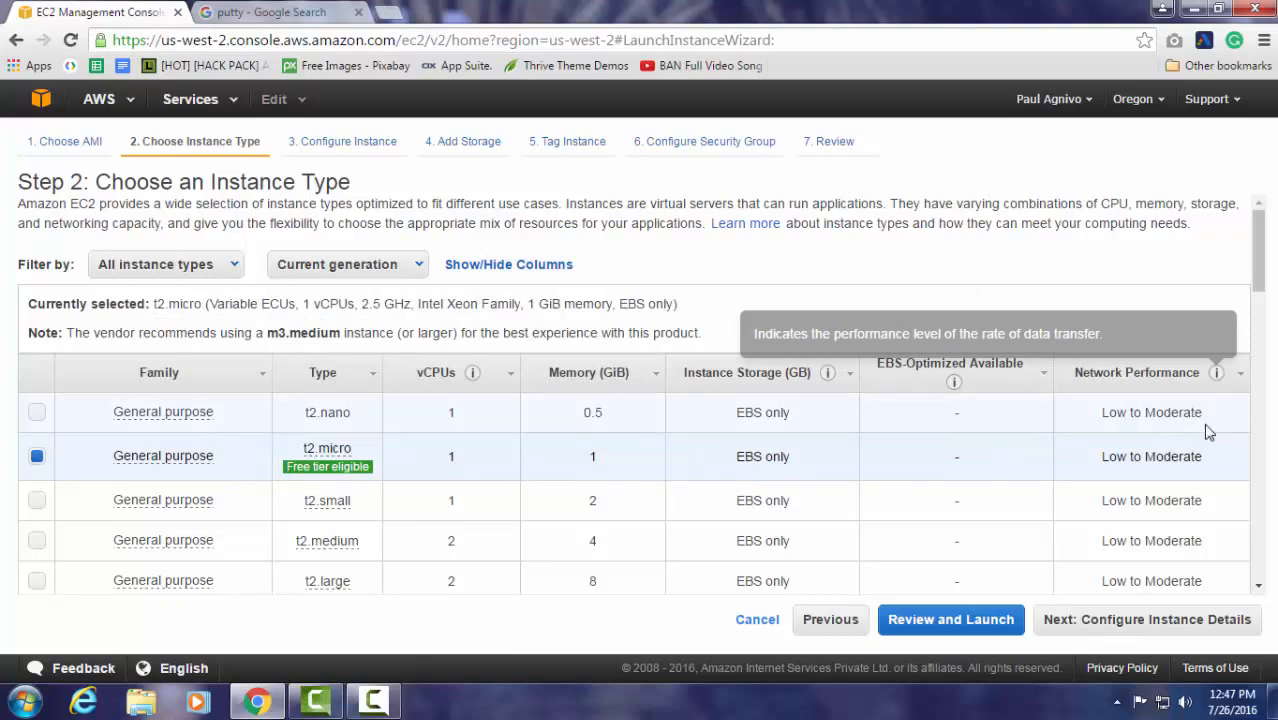
{"action": "scroll", "scroll_direction": "down", "scroll_amount": 3}
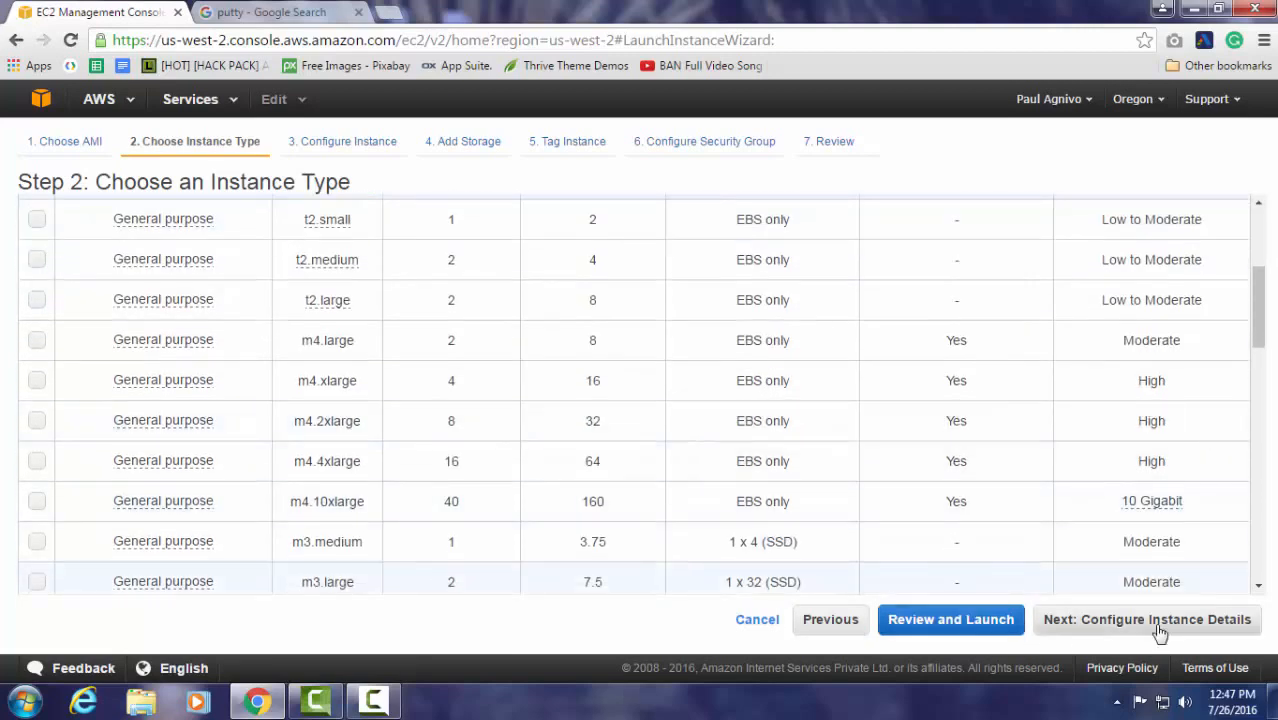
{"action": "left_click", "coordinate": [1147, 619]}
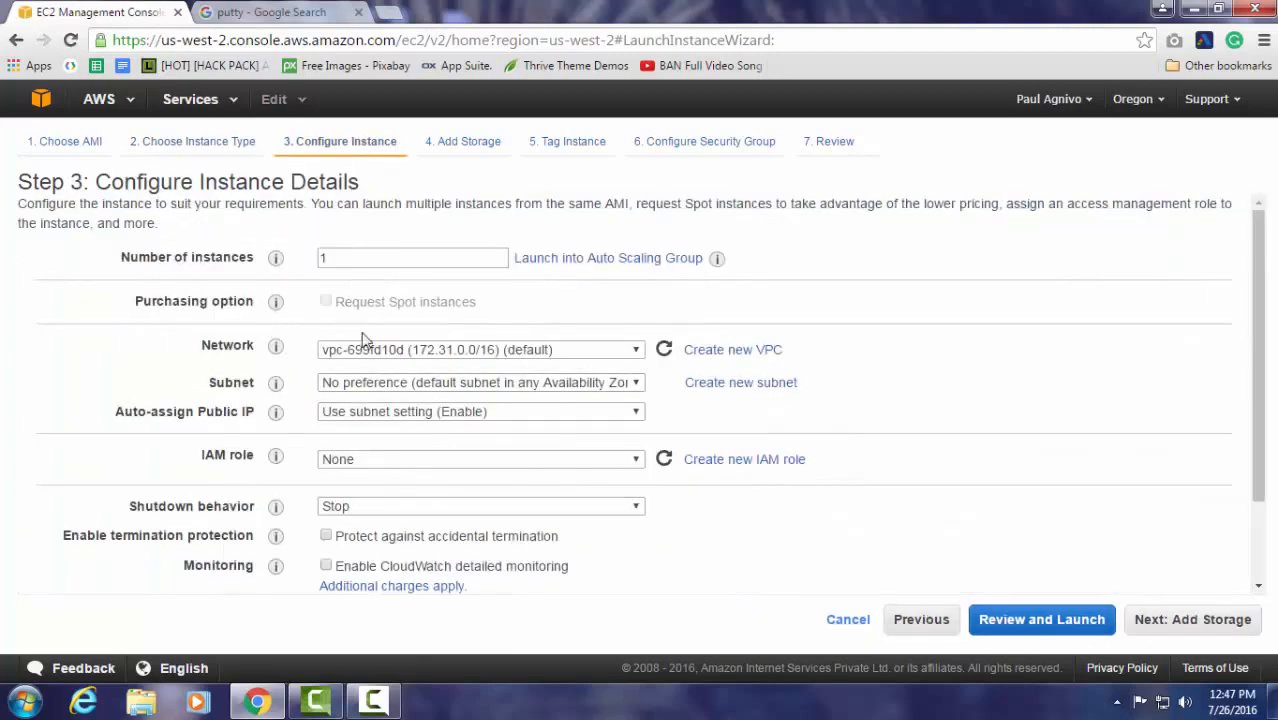
Step: Enable 'Protect against accidental termination' and continue to Add Storage
{"action": "left_click", "coordinate": [480, 382]}
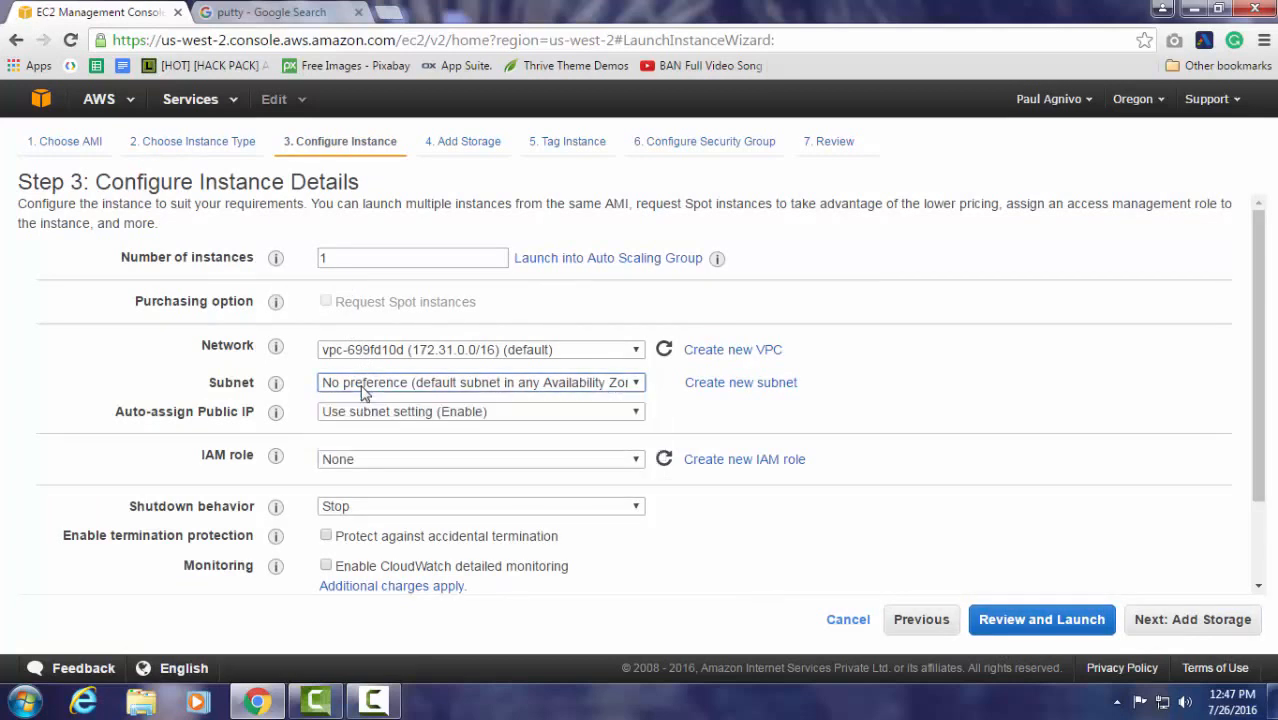
{"action": "scroll", "scroll_direction": "down", "scroll_amount": 3}
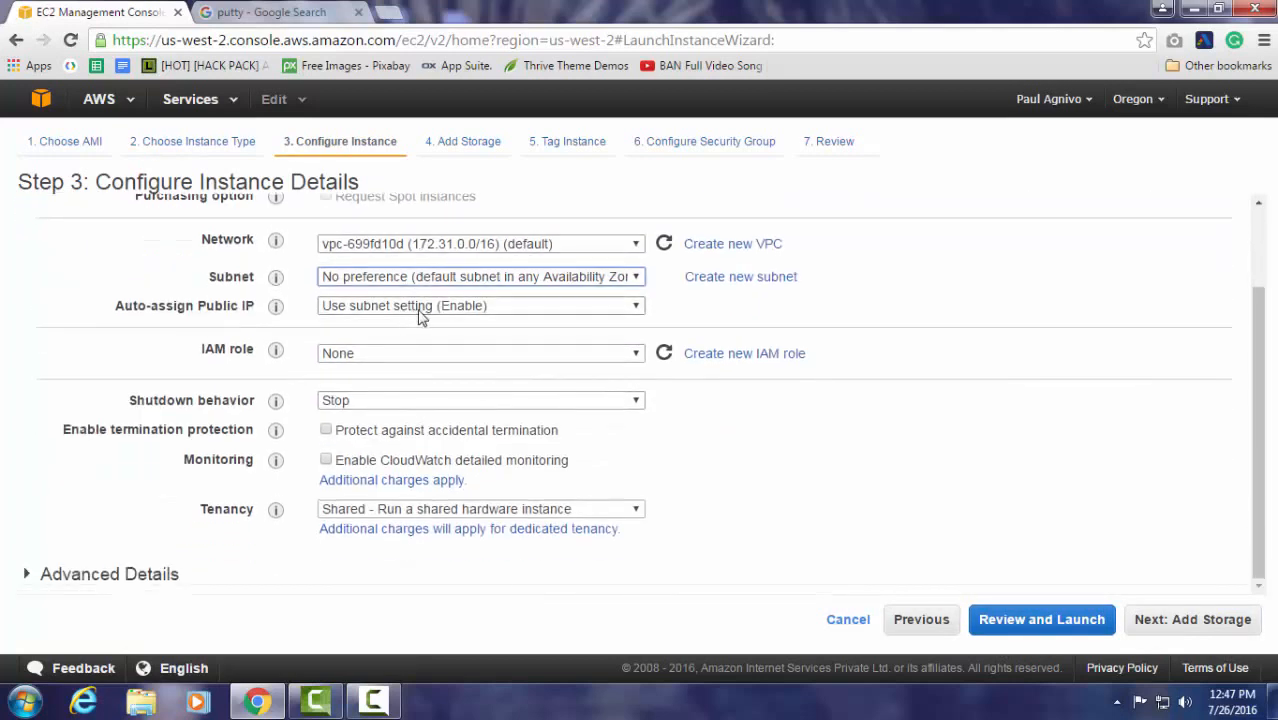
{"action": "mouse_move", "coordinate": [1089, 588]}
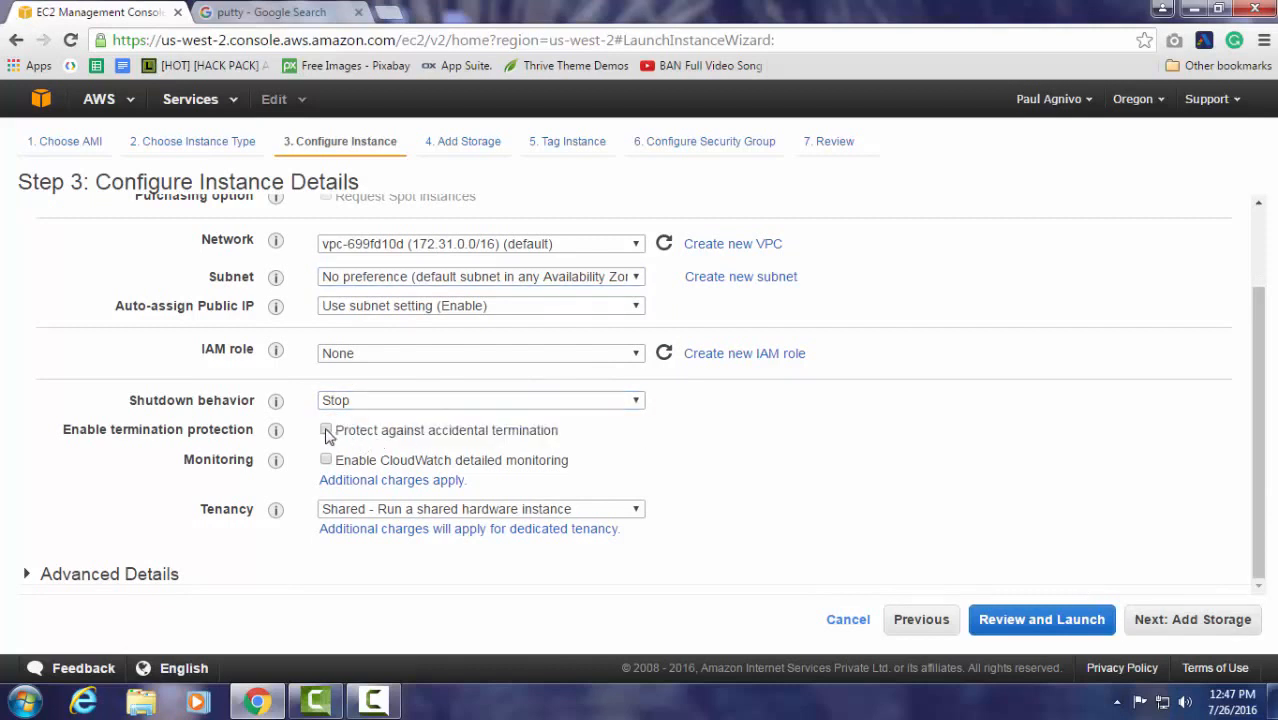
{"action": "left_click", "coordinate": [326, 429]}
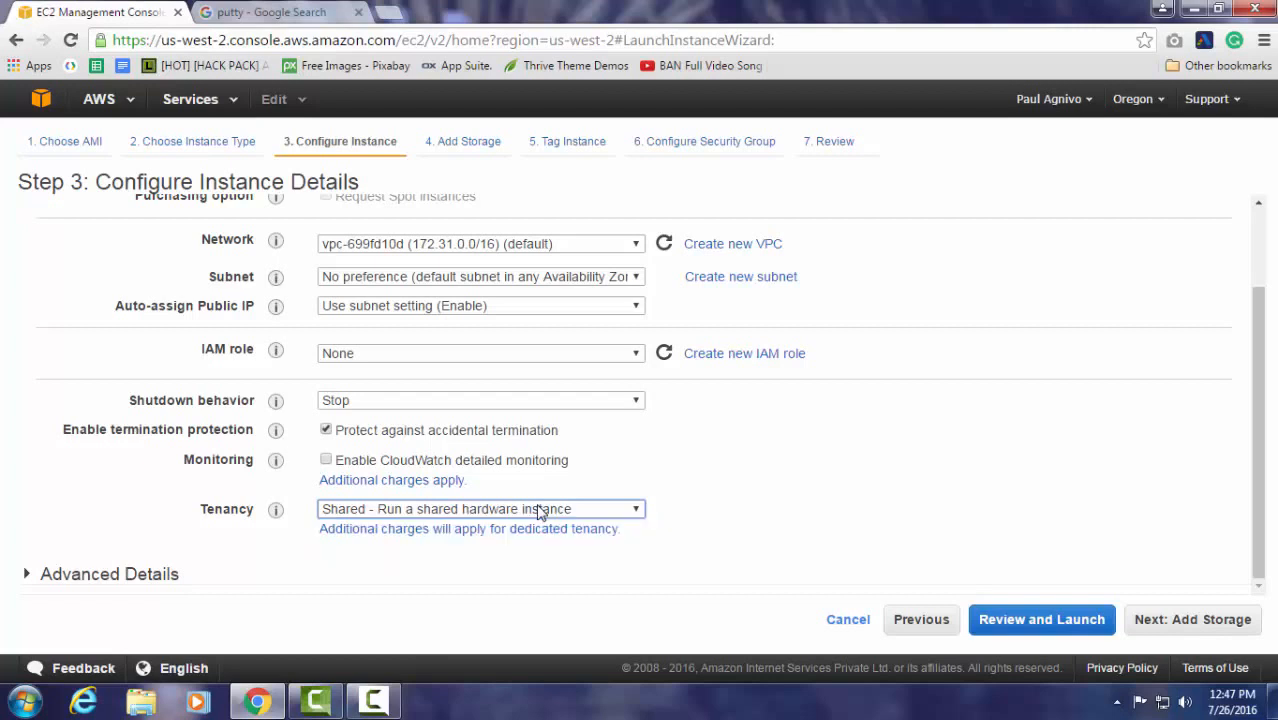
{"action": "left_click", "coordinate": [1191, 619]}
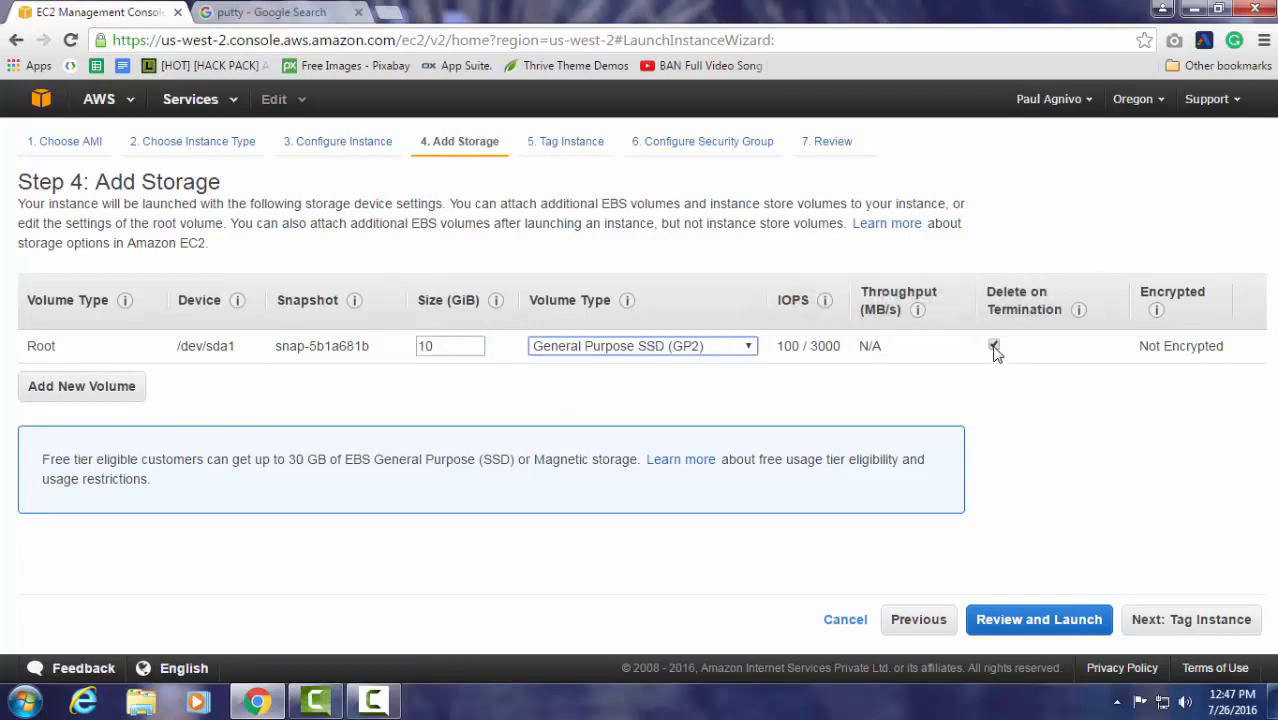
Step: Keep the 10 GiB General Purpose SSD root volume as is and continue to tagging
{"action": "left_click", "coordinate": [993, 346]}
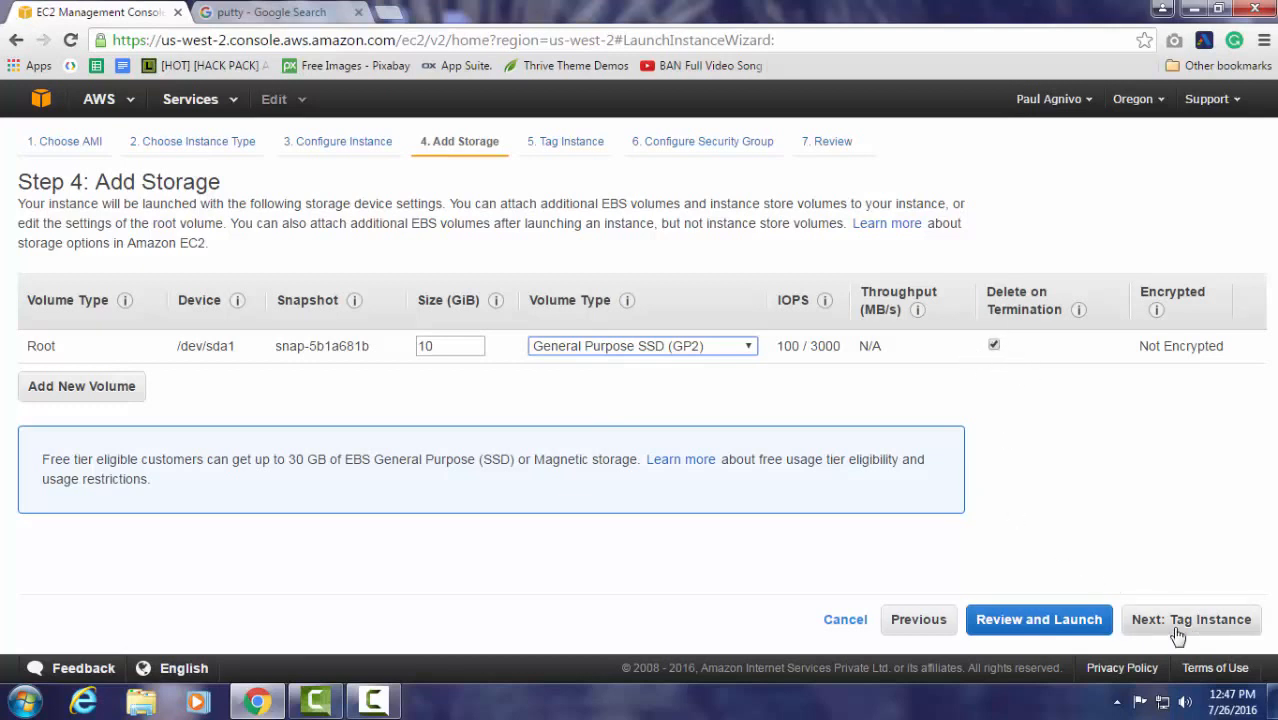
{"action": "left_click", "coordinate": [1191, 619]}
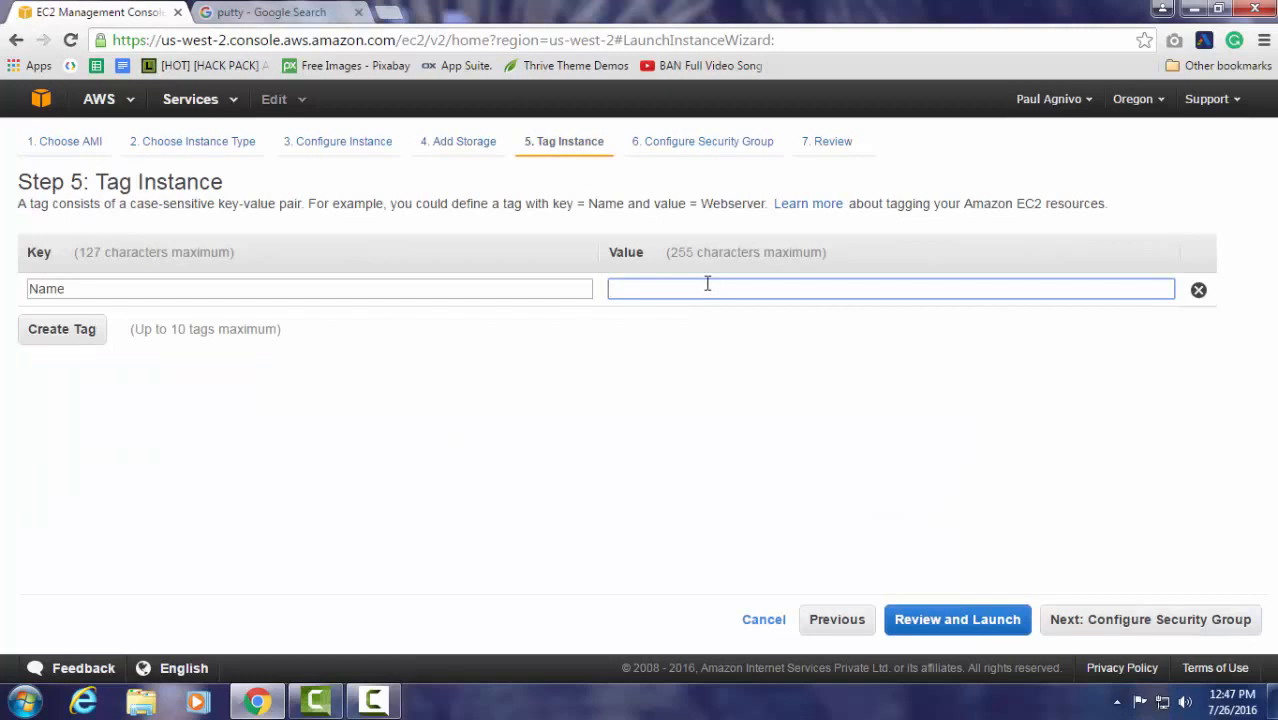
{"action": "mouse_move", "coordinate": [399, 289]}
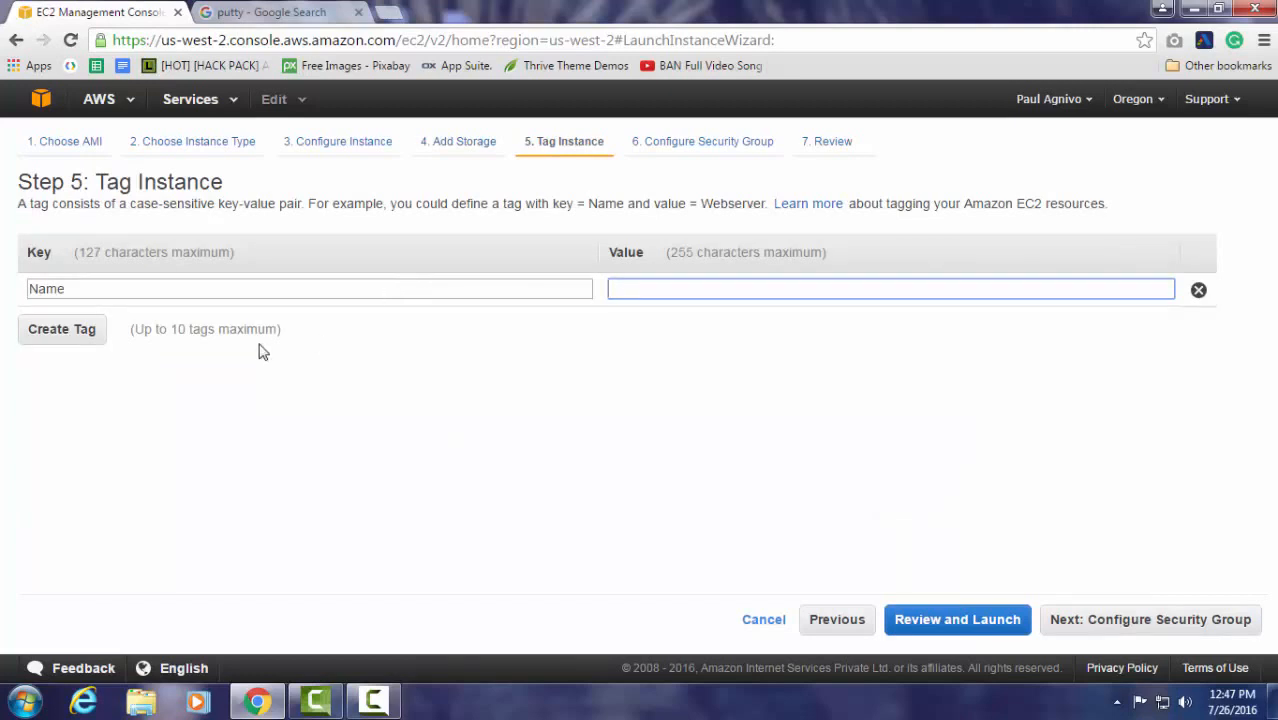
Step: Tag the instance Name = Wordpress, pass security groups and review, and launch
{"action": "type", "text": "wordpress"}
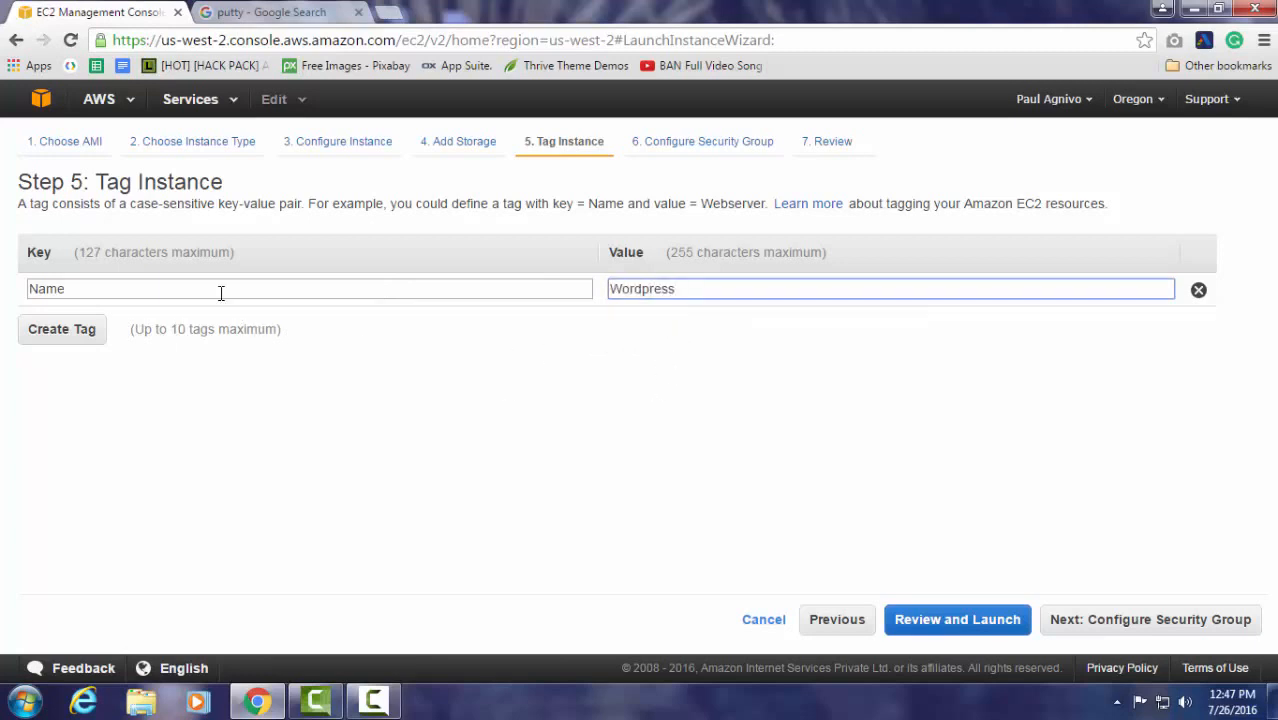
{"action": "left_click", "coordinate": [300, 288]}
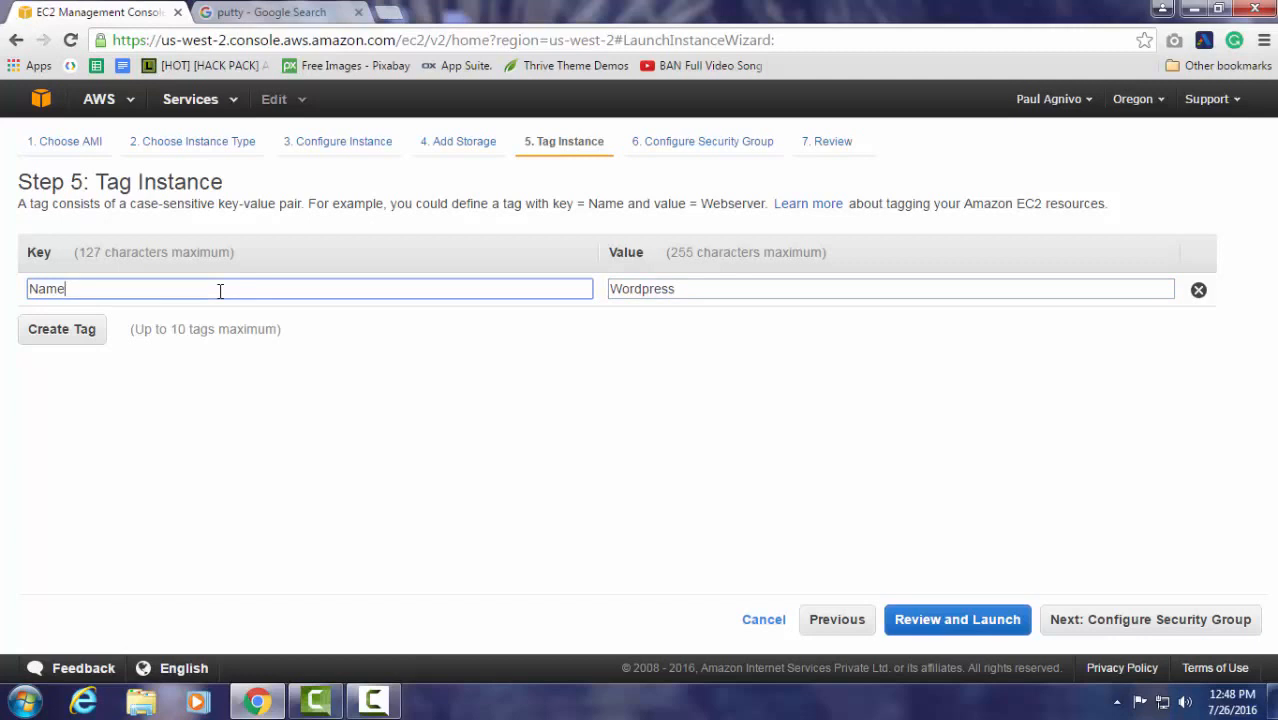
{"action": "left_click", "coordinate": [1150, 619]}
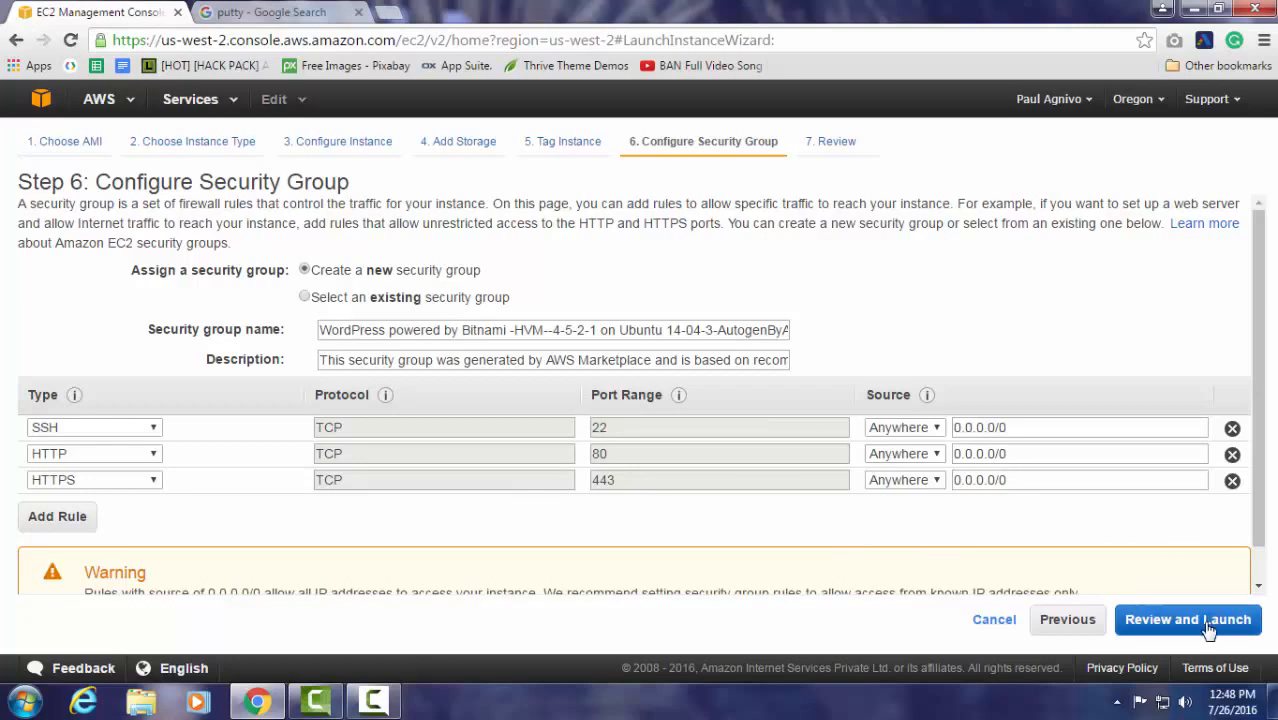
{"action": "left_click", "coordinate": [1188, 619]}
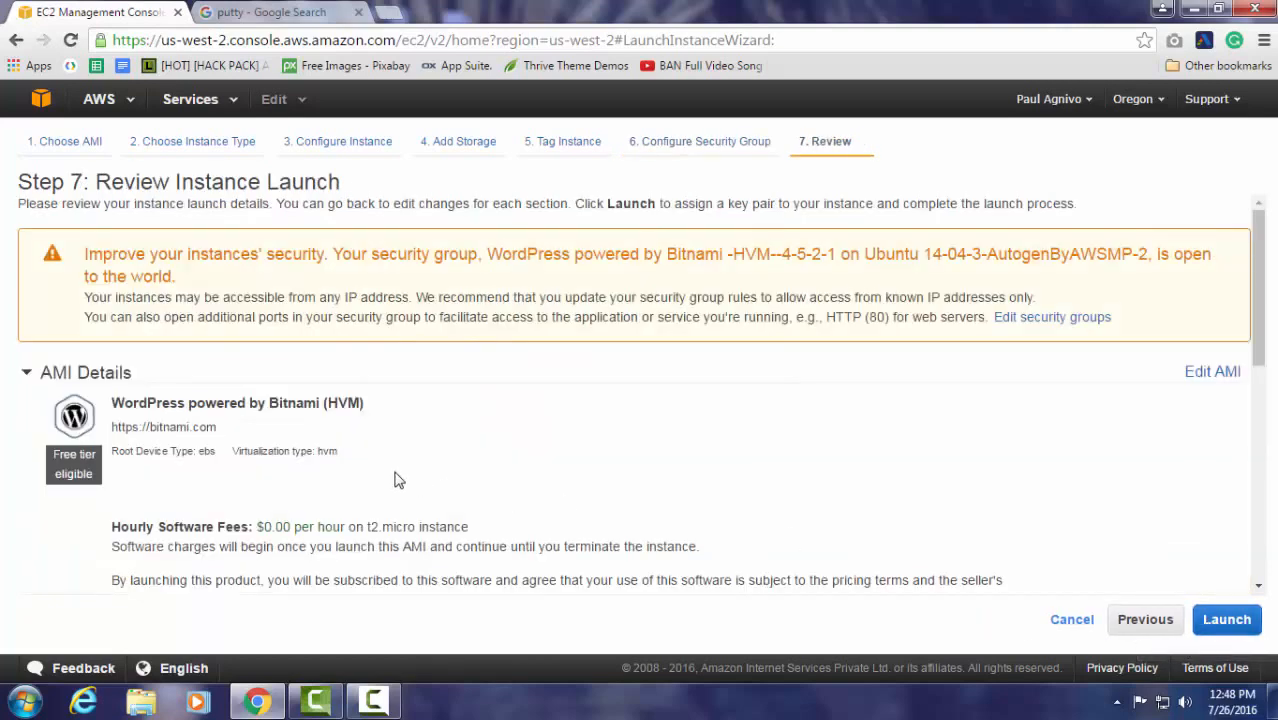
{"action": "scroll", "scroll_direction": "down", "scroll_amount": 3}
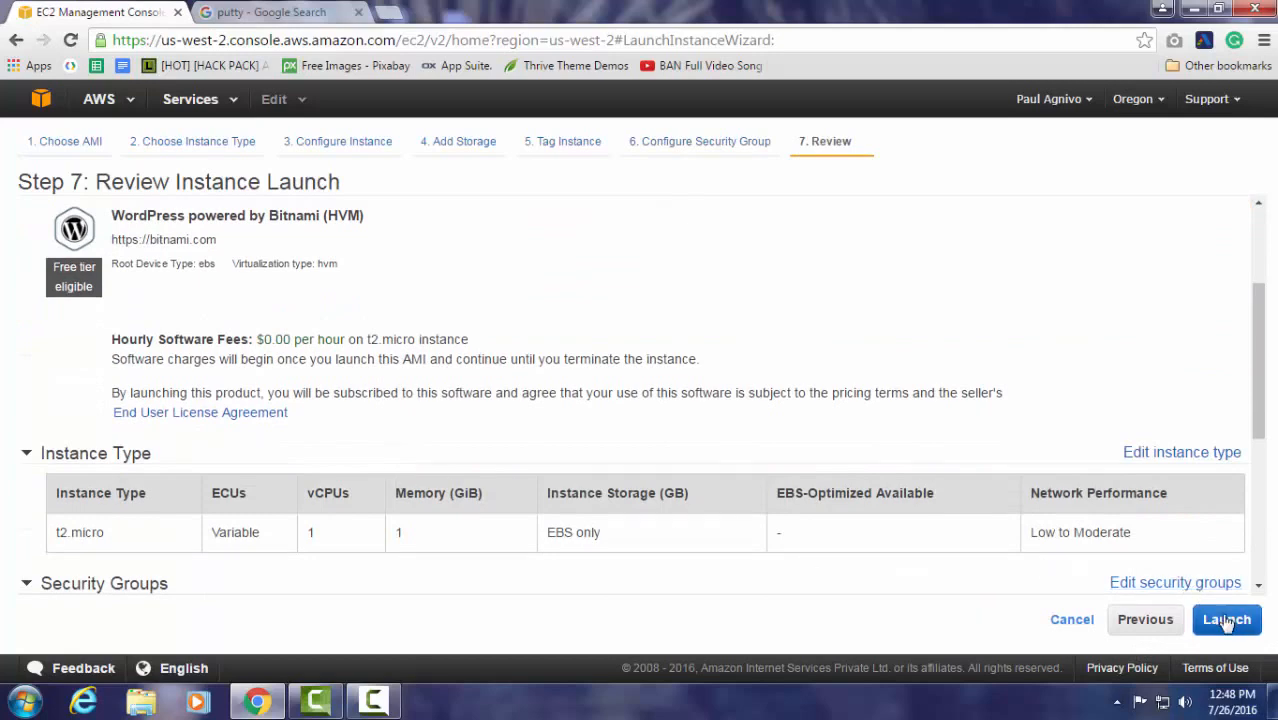
{"action": "left_click", "coordinate": [1226, 619]}
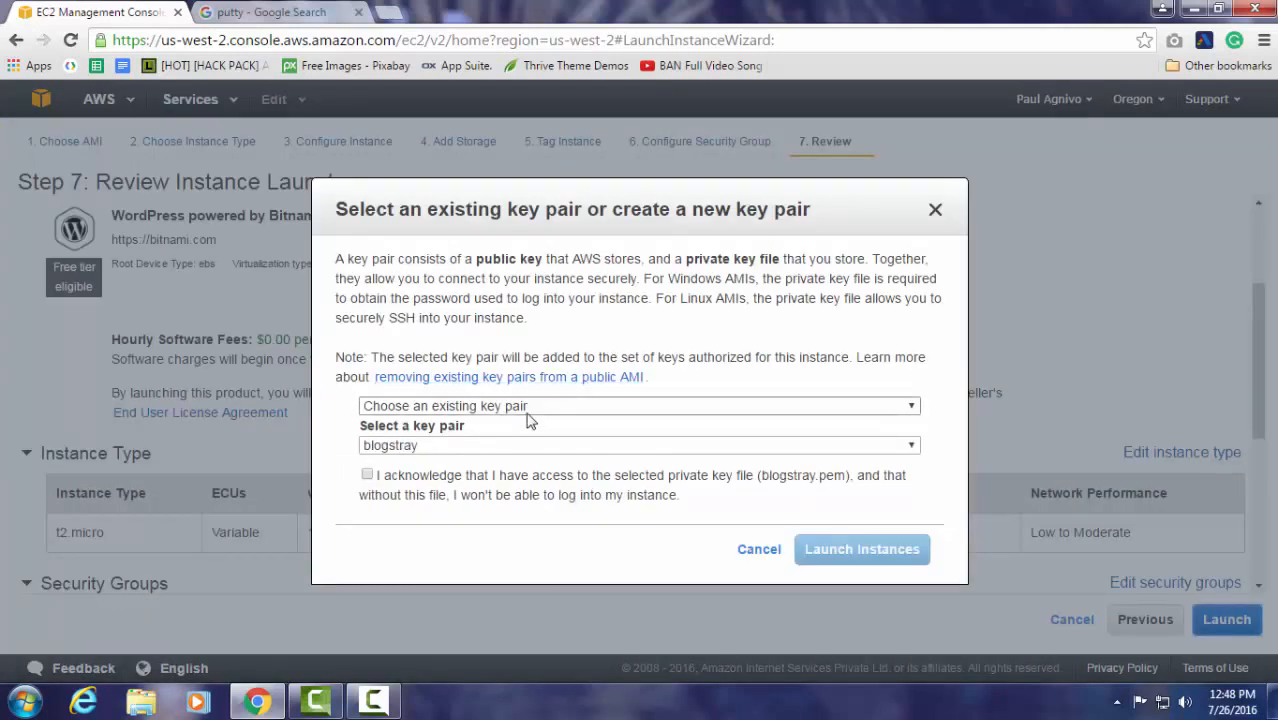
Step: Create and download a new 'Wordpress' key pair, launch, and view the instances list
{"action": "left_click", "coordinate": [640, 405]}
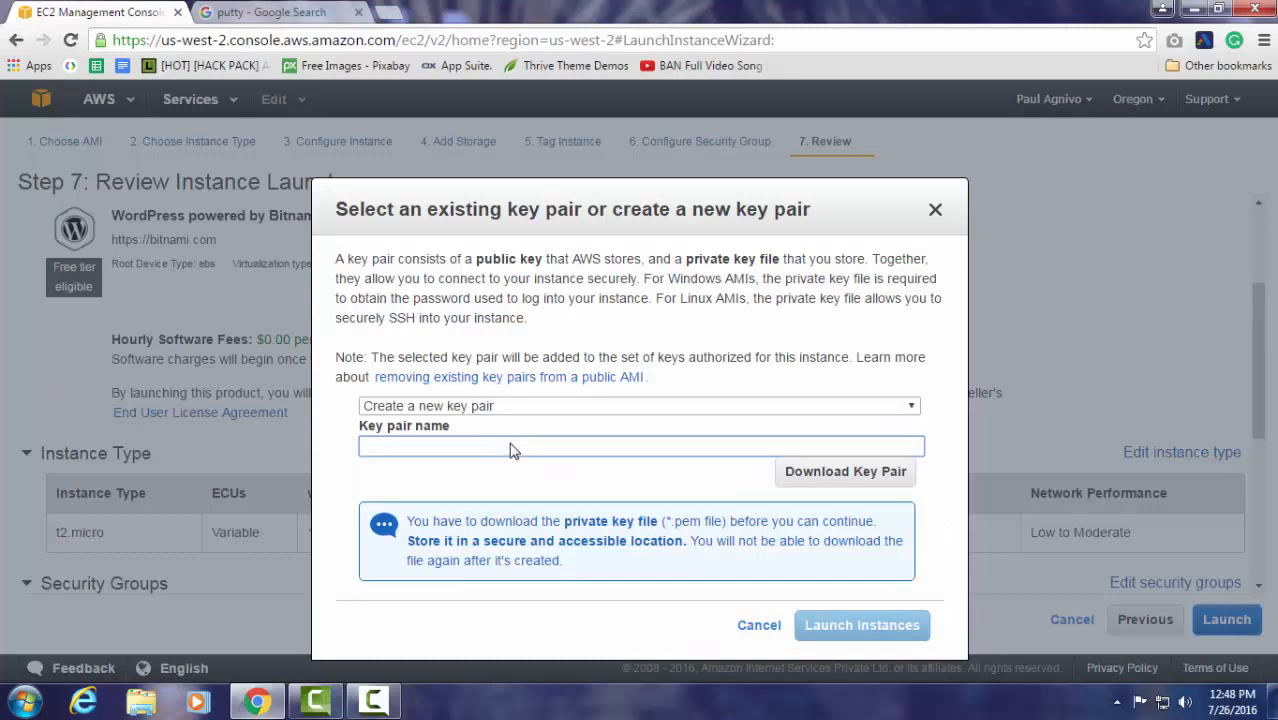
{"action": "type", "text": "W"}
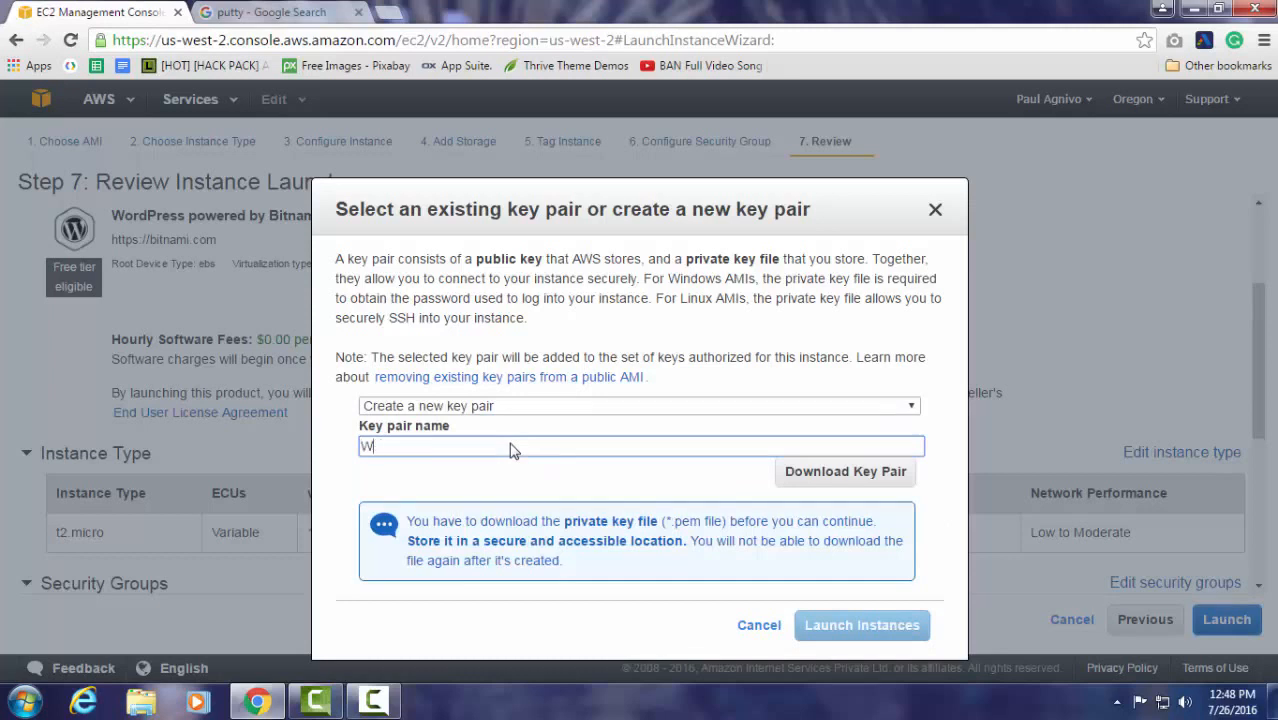
{"action": "type", "text": "ordpress"}
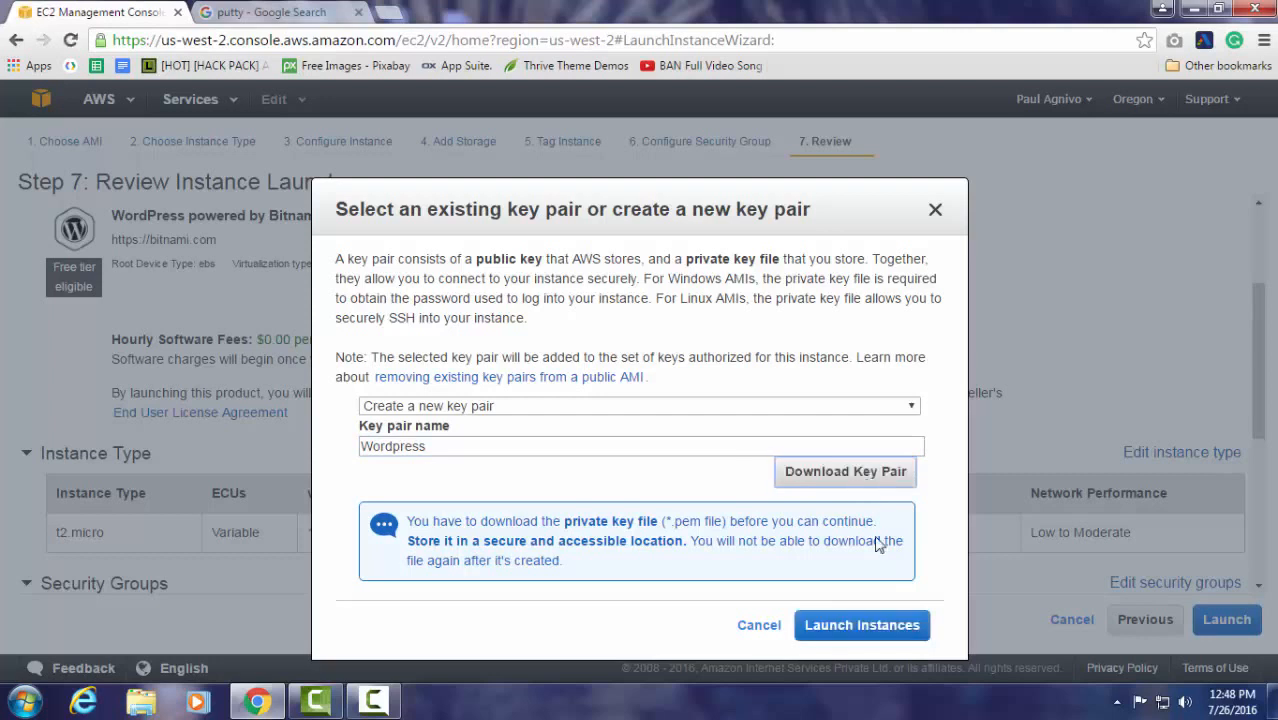
{"action": "left_click", "coordinate": [861, 625]}
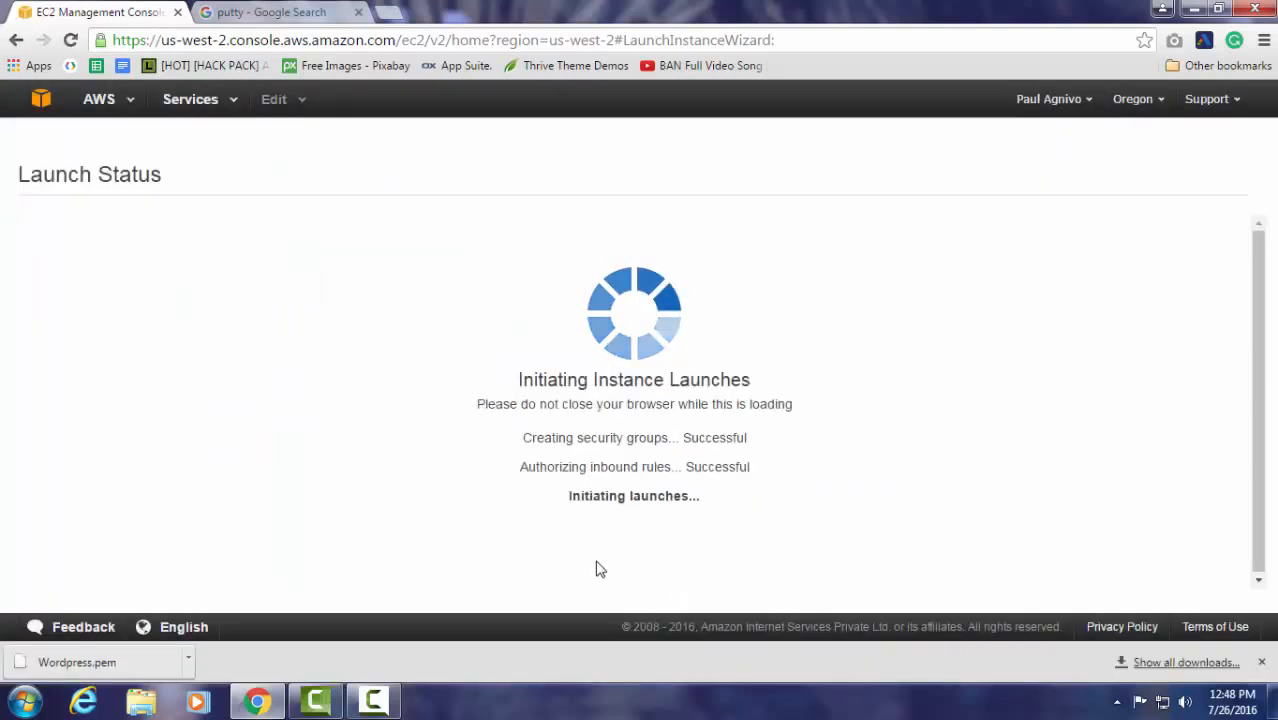
{"action": "mouse_move", "coordinate": [594, 568]}
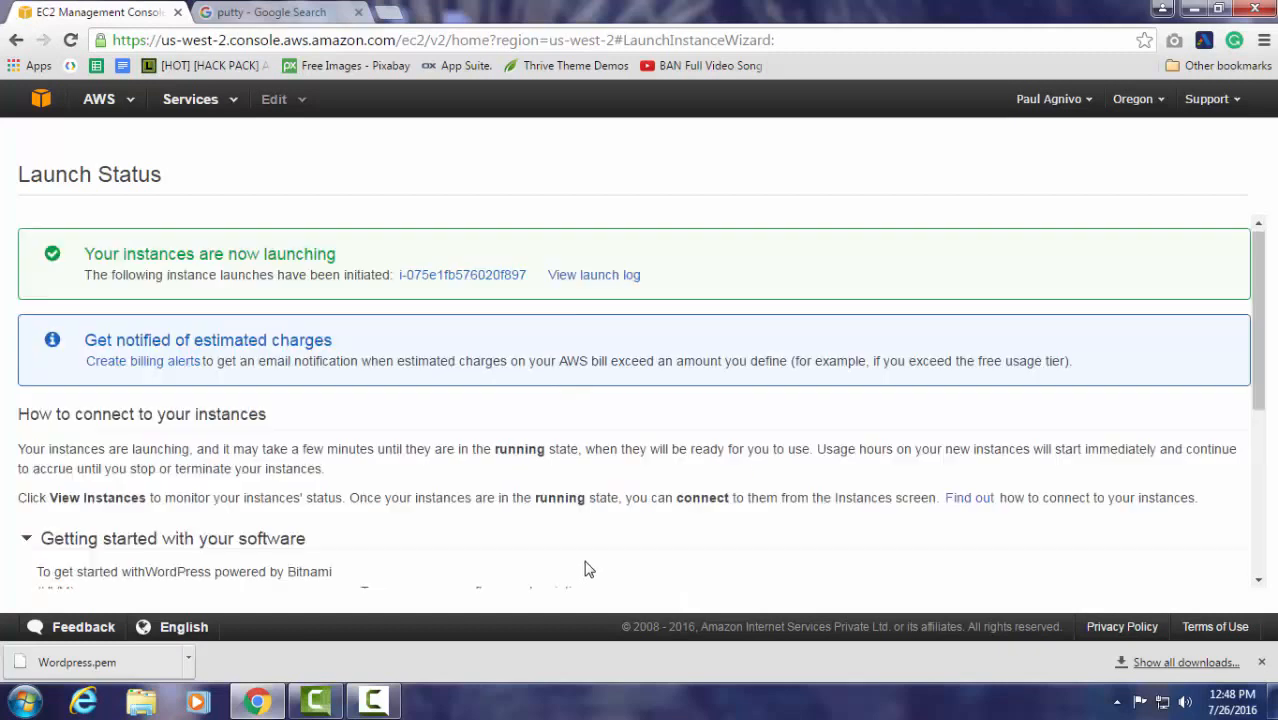
{"action": "left_click", "coordinate": [593, 274]}
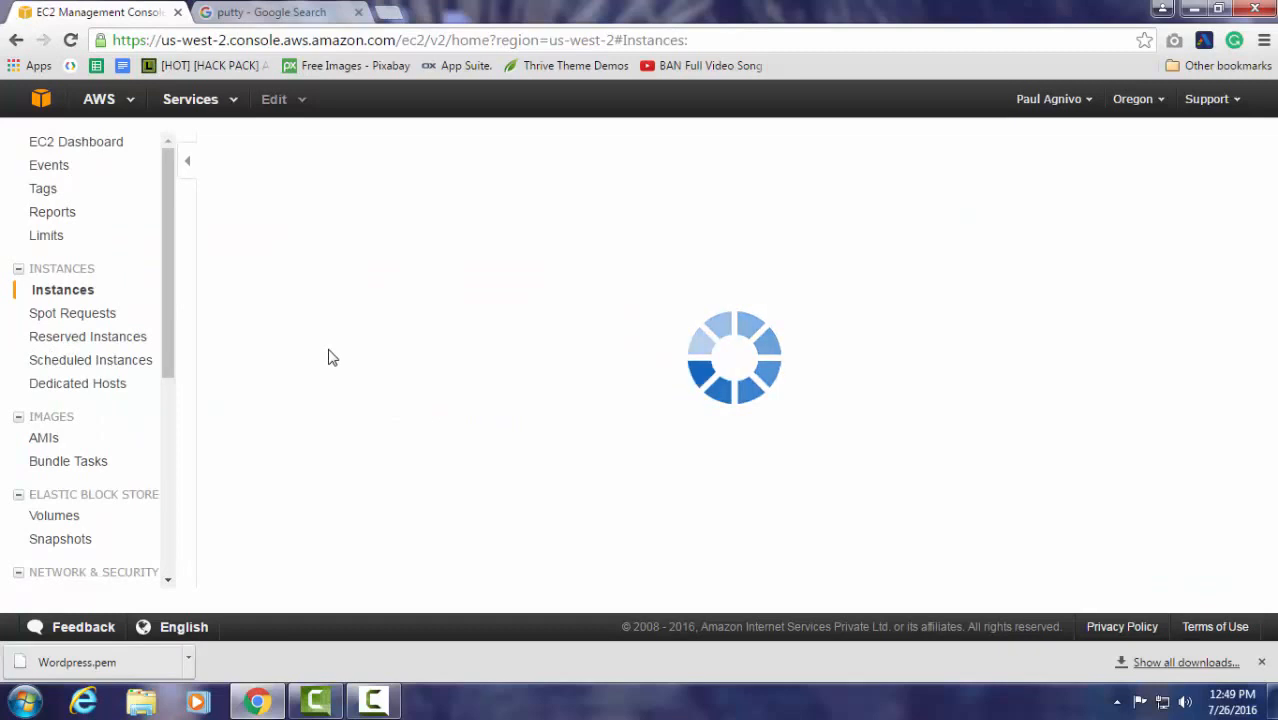
{"action": "mouse_move", "coordinate": [360, 349]}
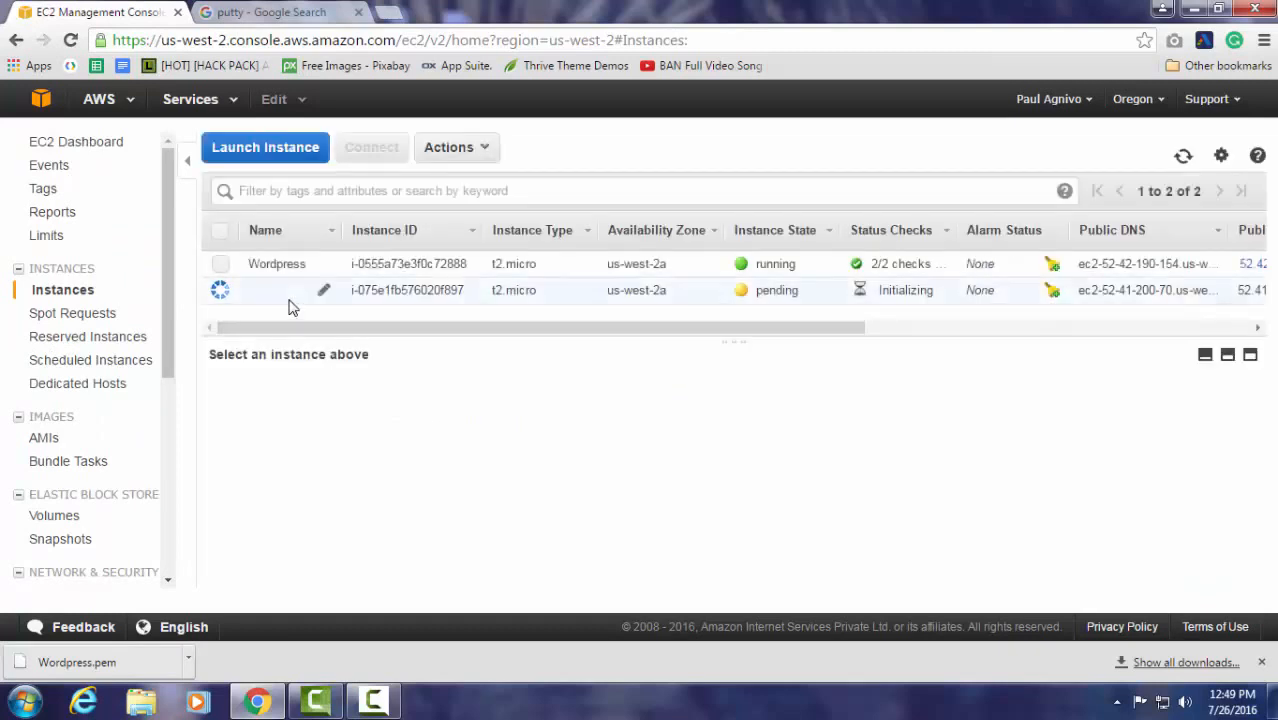
{"action": "mouse_move", "coordinate": [497, 456]}
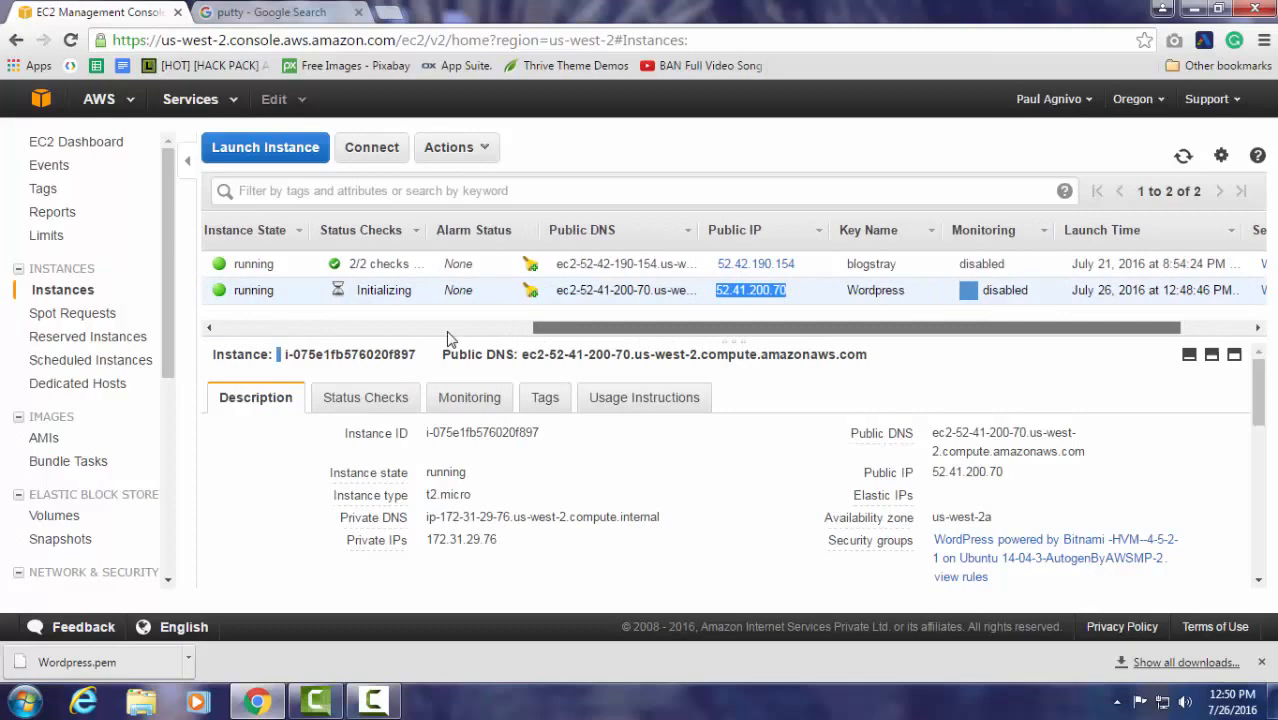
Step: With the instance running at 52.41.200.70, switch to the Google search tab
{"action": "left_click", "coordinate": [270, 12]}
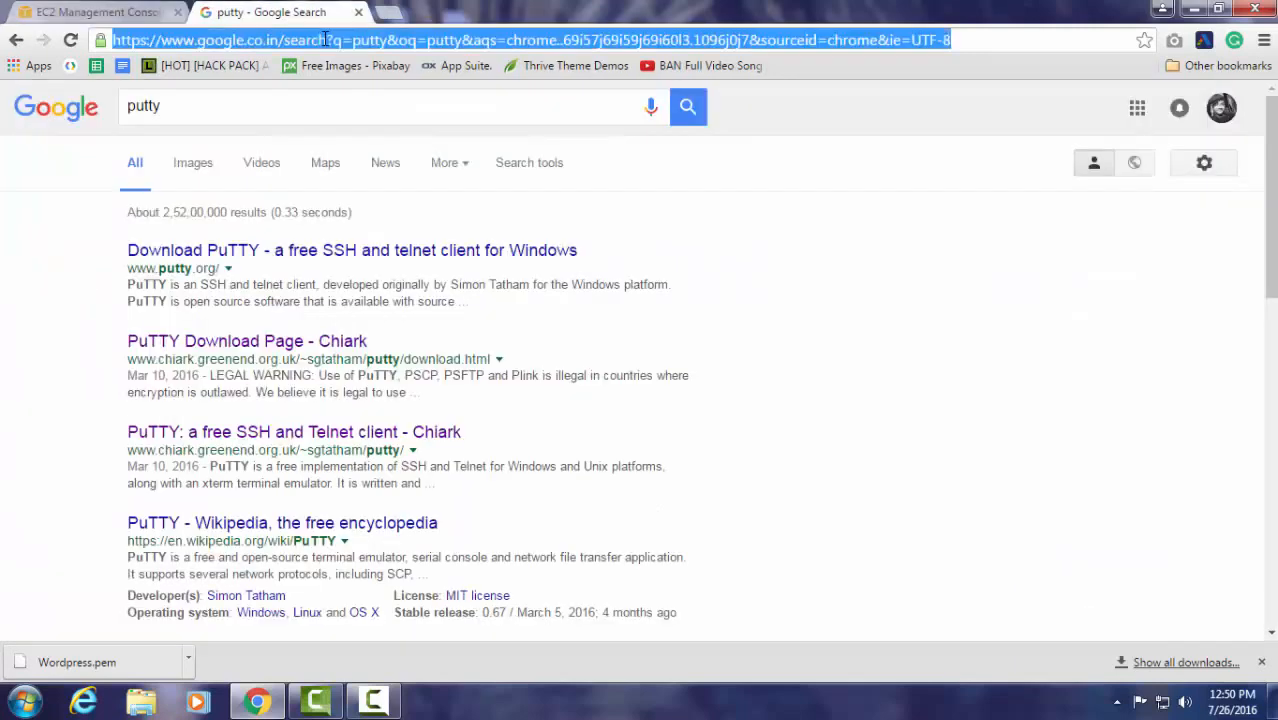
Step: Load 52.41.200.70/admin in Chrome and check the EC2 console while it fails
{"action": "type", "text": "52.41.200.70/admin"}
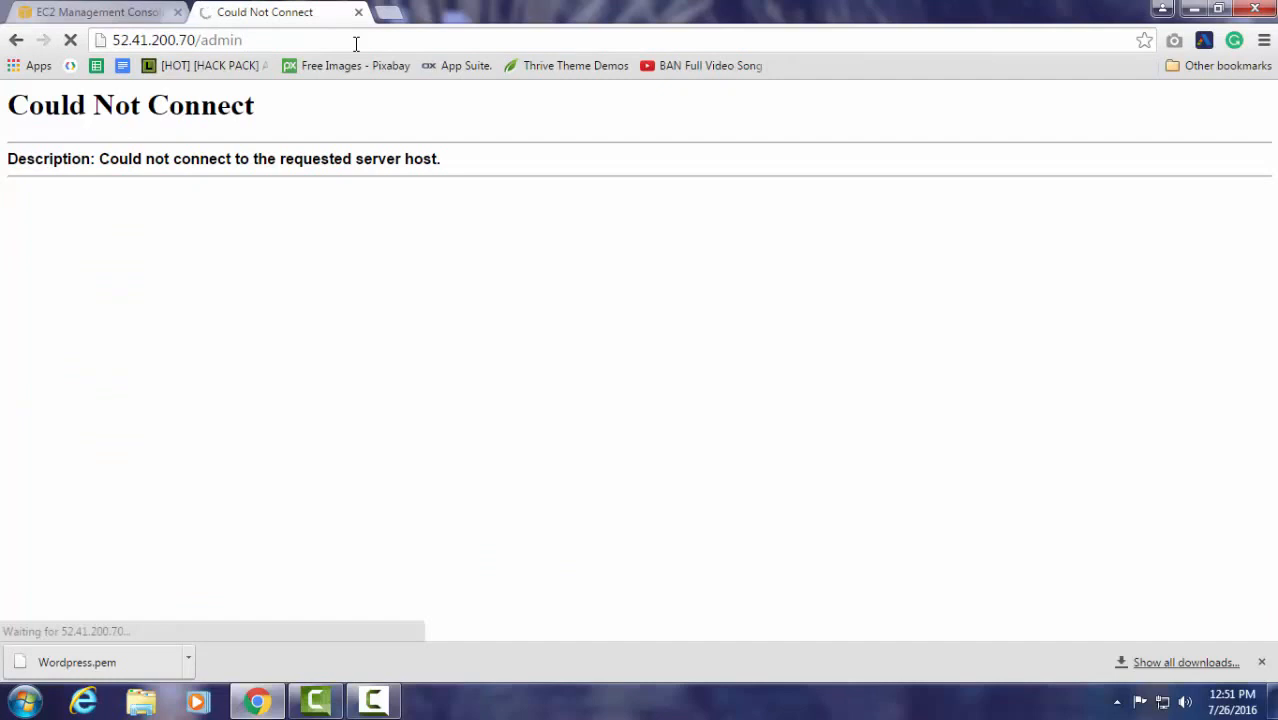
{"action": "left_click", "coordinate": [90, 12]}
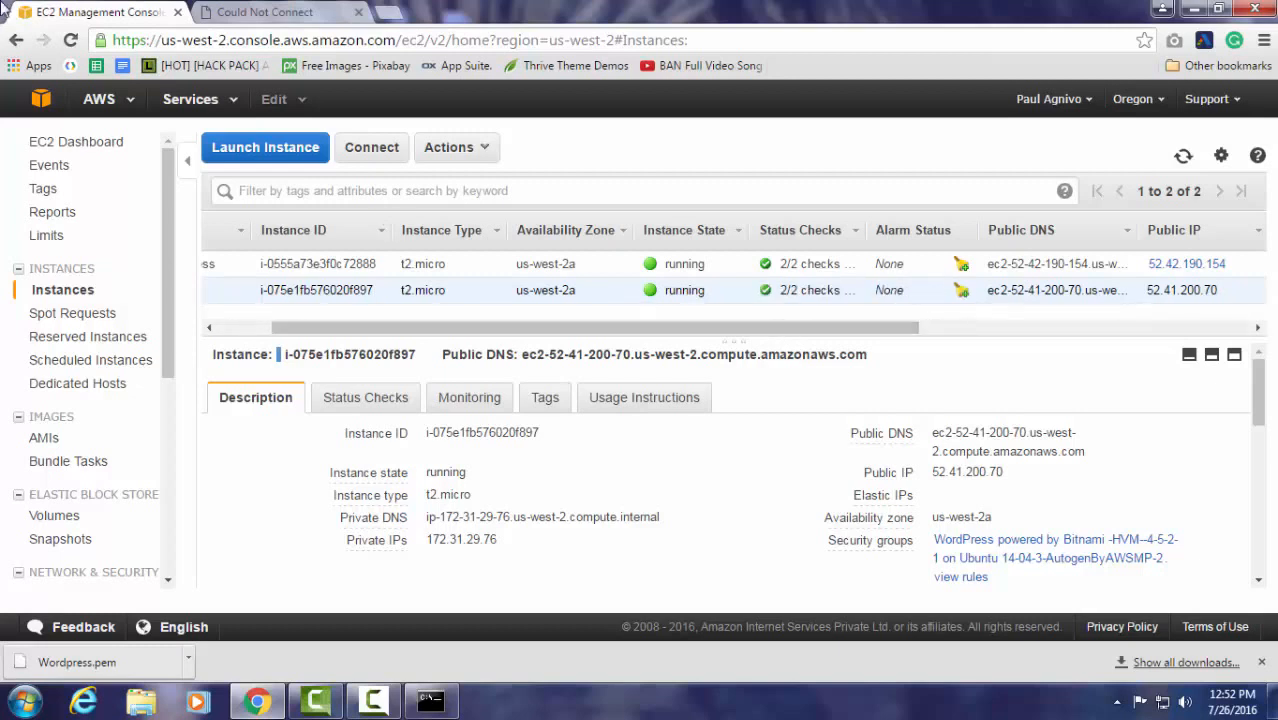
{"action": "left_click", "coordinate": [264, 12]}
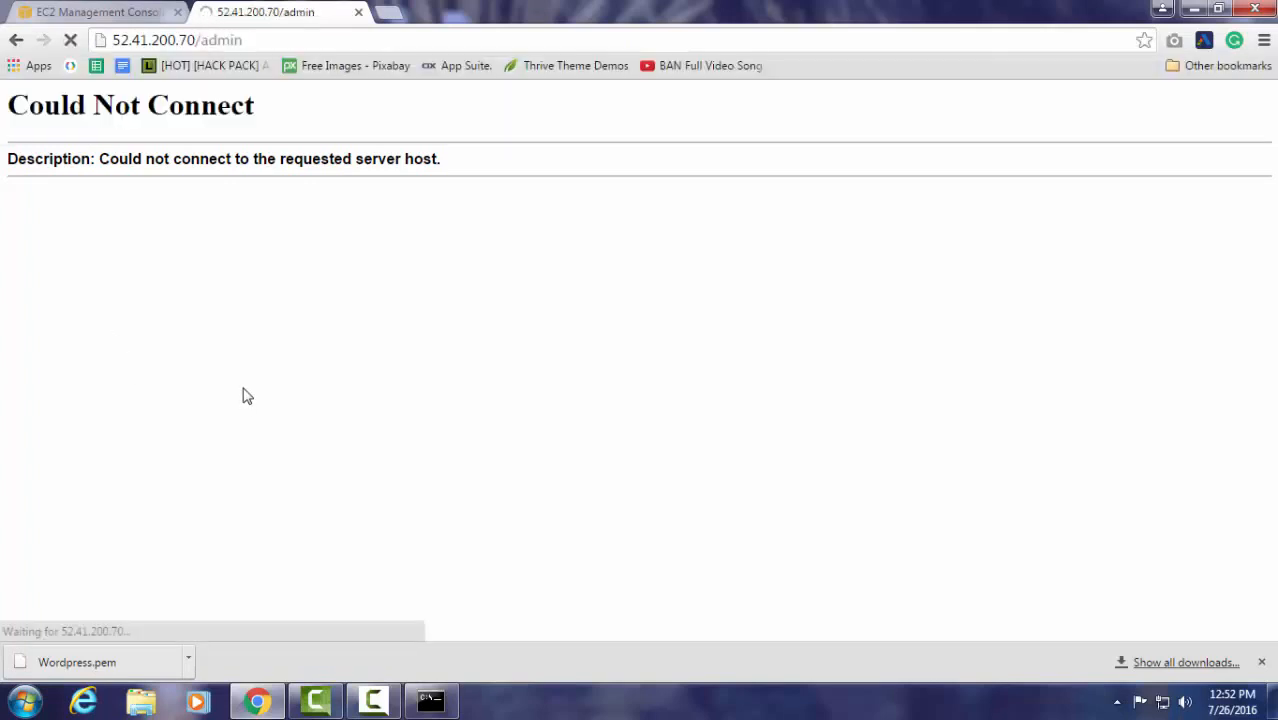
Step: Open a fresh Command Prompt and start a ping to the server
{"action": "left_click", "coordinate": [430, 700]}
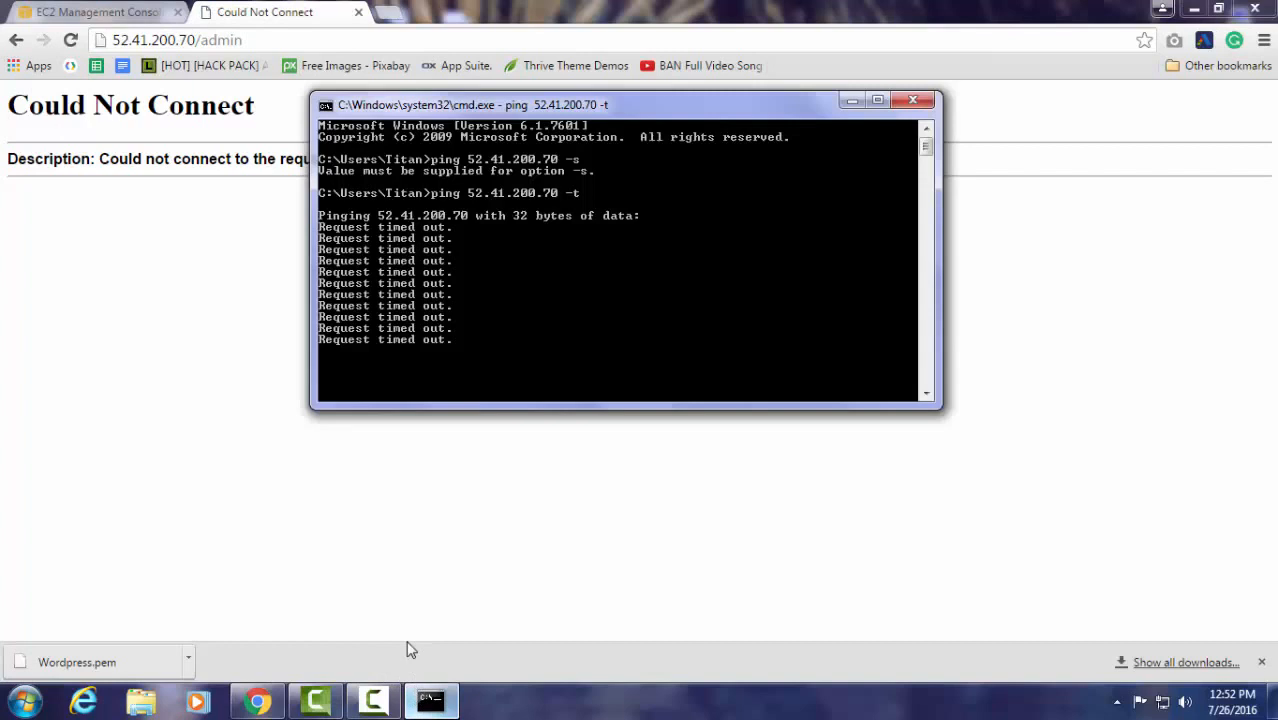
{"action": "left_click", "coordinate": [90, 12]}
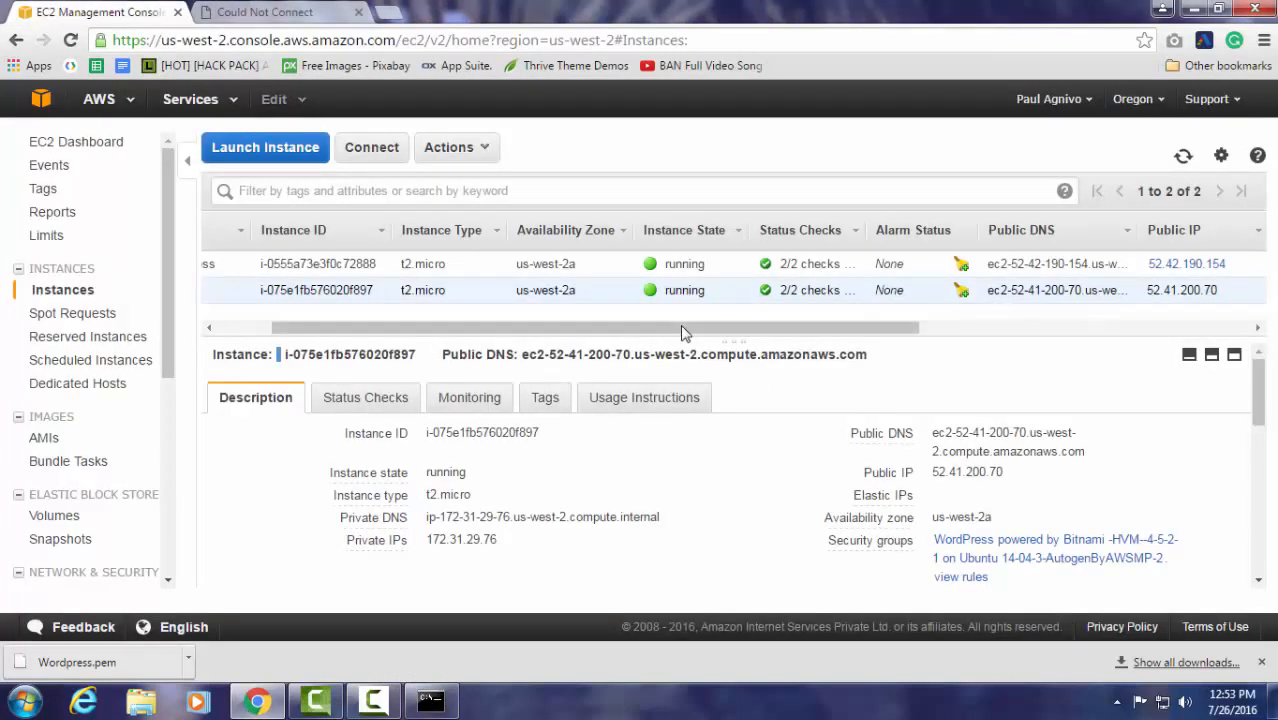
{"action": "left_click", "coordinate": [265, 12]}
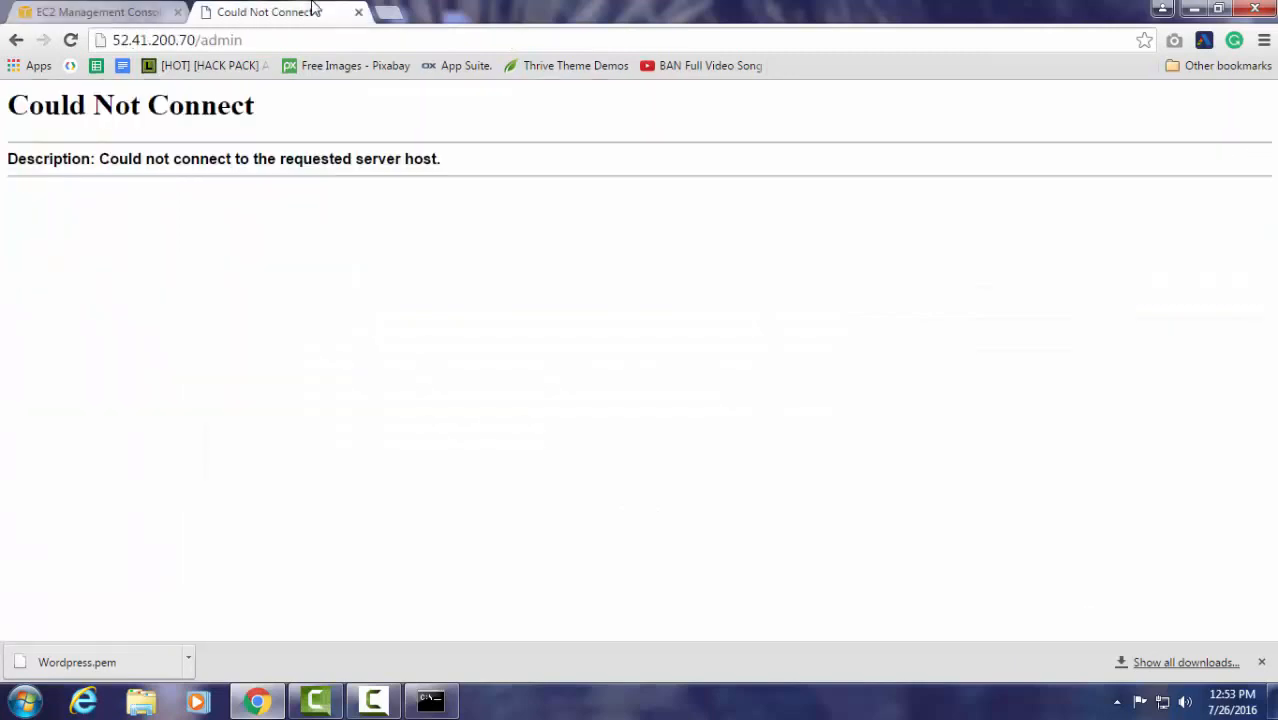
{"action": "left_click", "coordinate": [430, 700]}
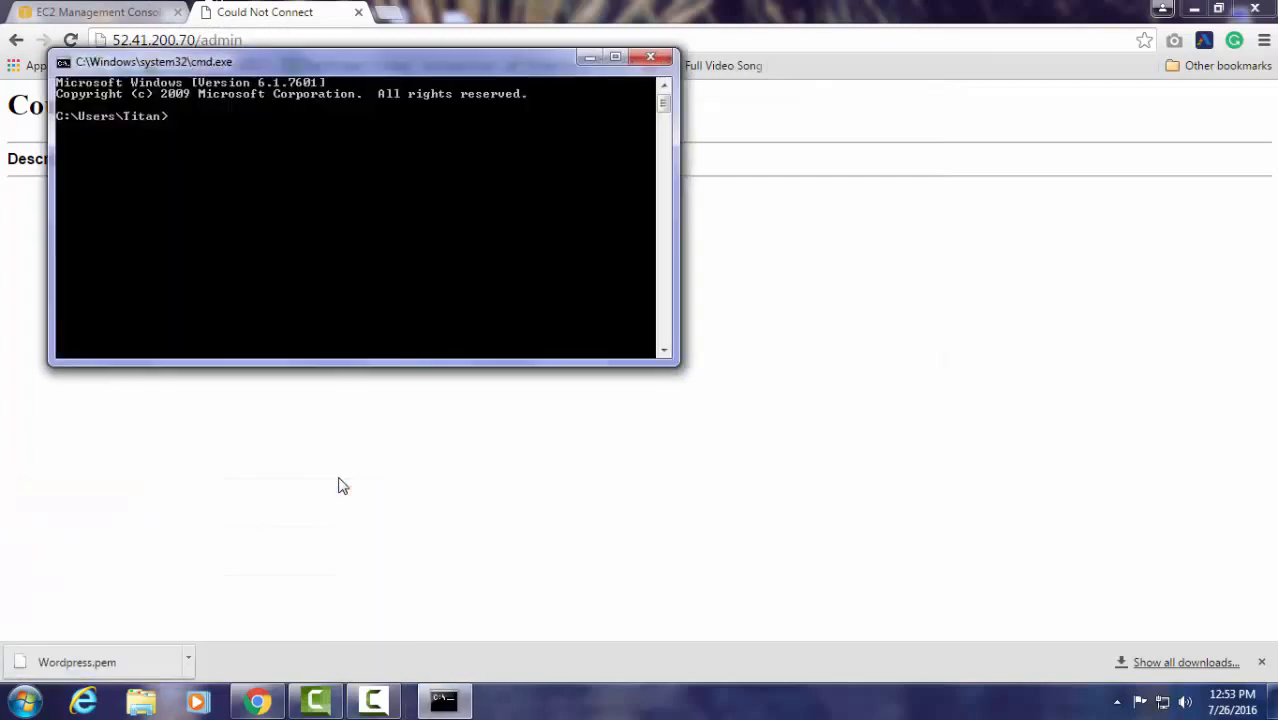
{"action": "type", "text": "ping"}
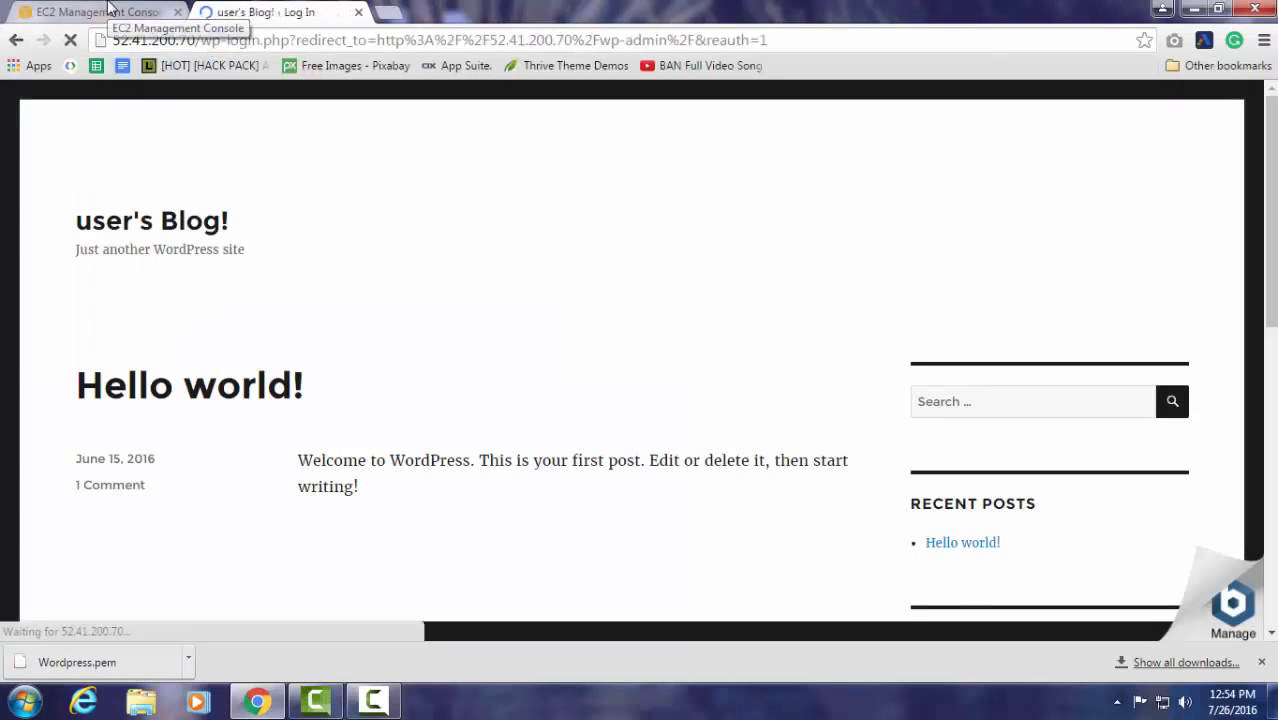
Step: Focus the username field on the loaded wp-login page, then return to the EC2 console
{"action": "left_click", "coordinate": [640, 349]}
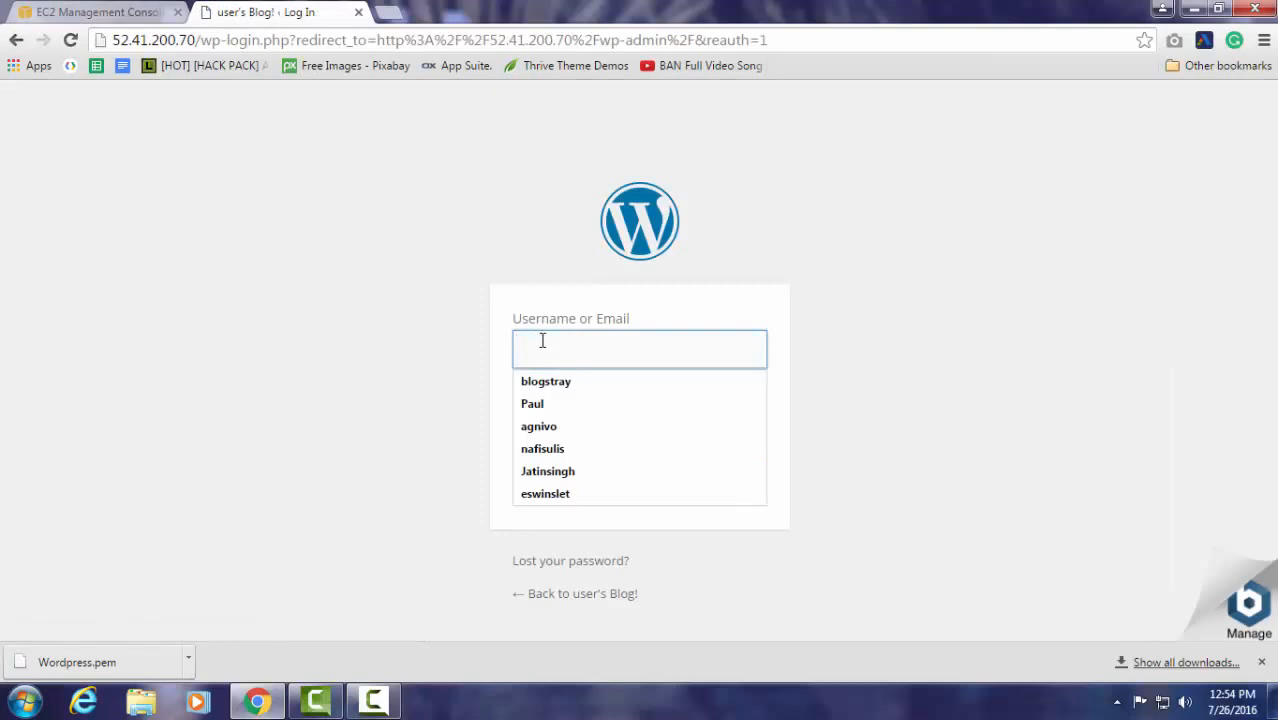
{"action": "left_click", "coordinate": [90, 12]}
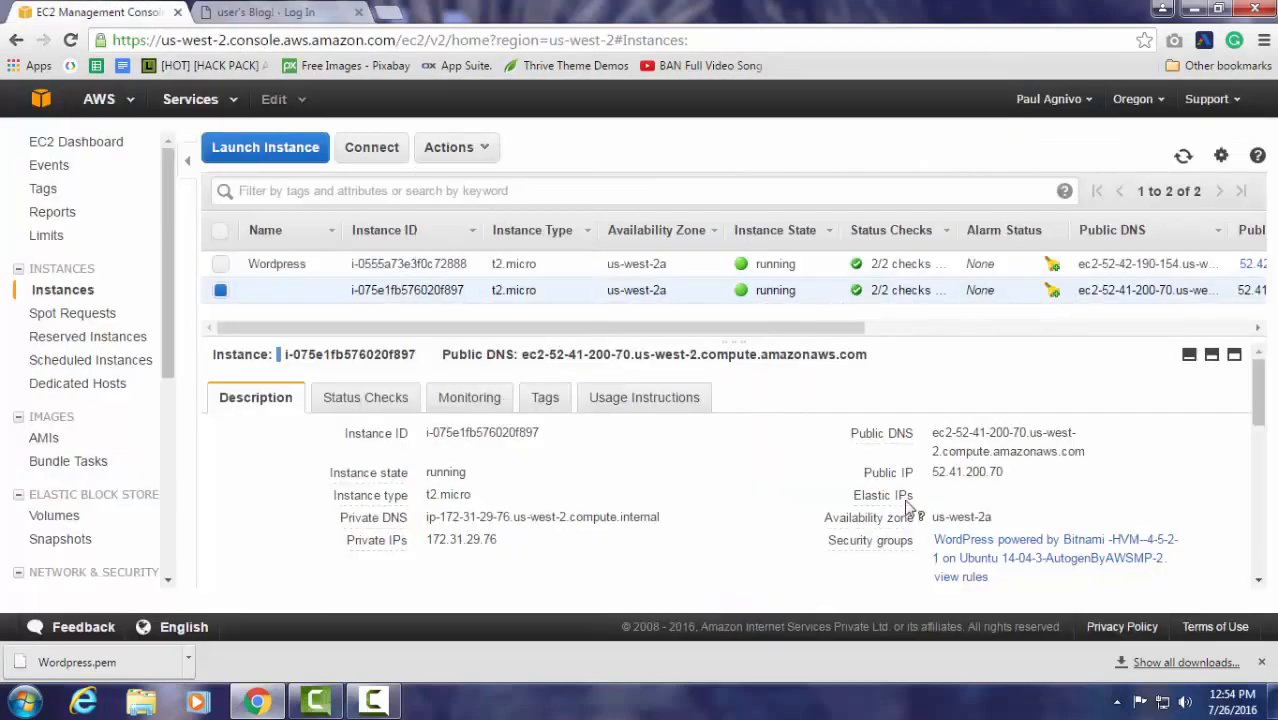
{"action": "left_click", "coordinate": [448, 147]}
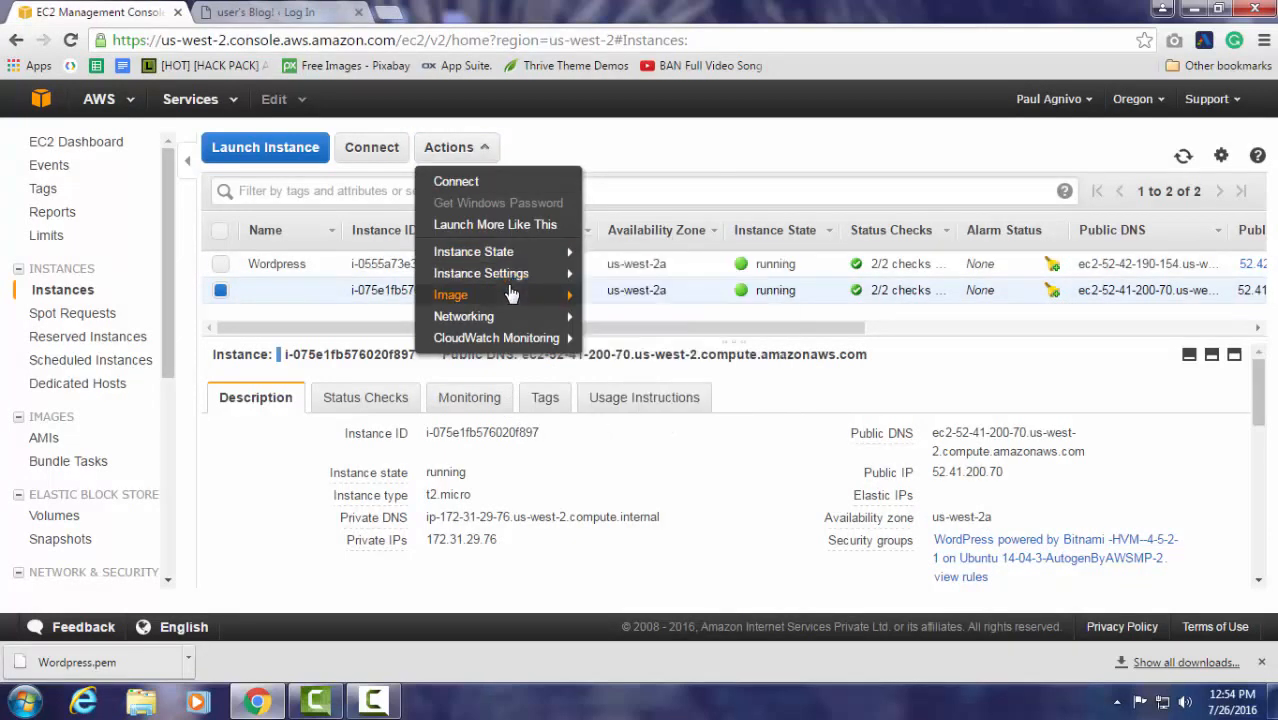
{"action": "mouse_move", "coordinate": [481, 273]}
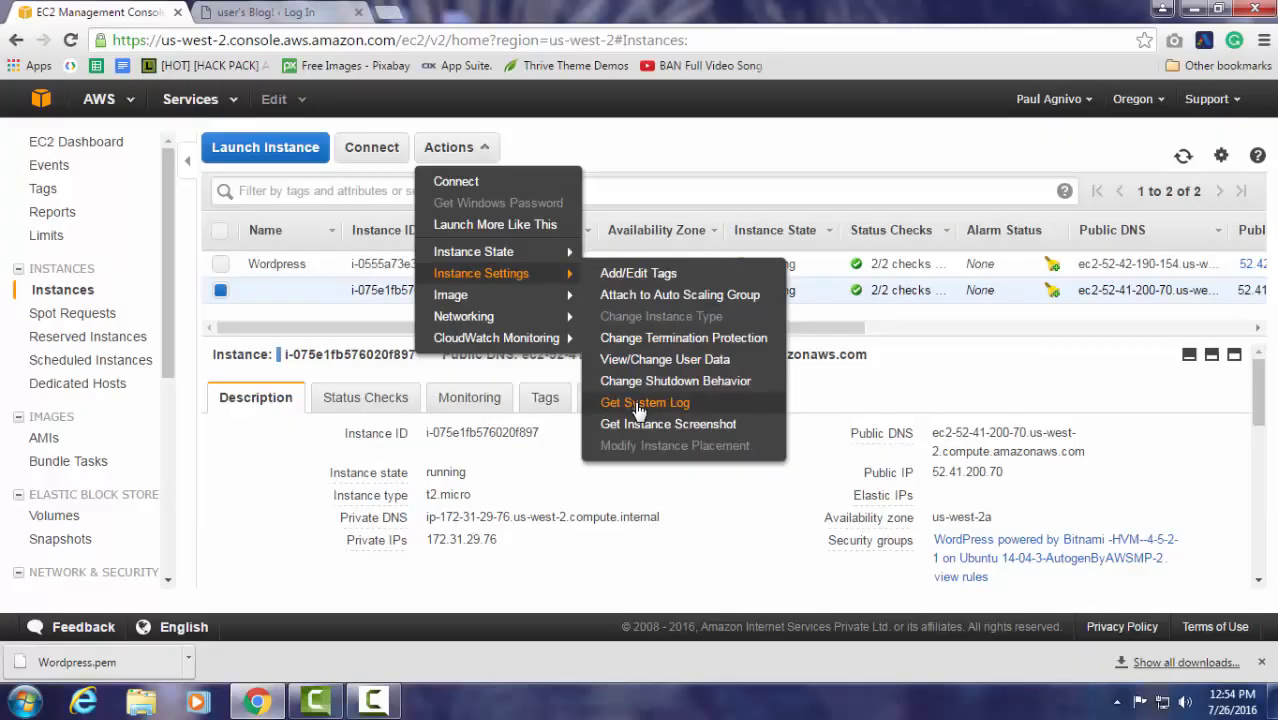
{"action": "left_click", "coordinate": [645, 402]}
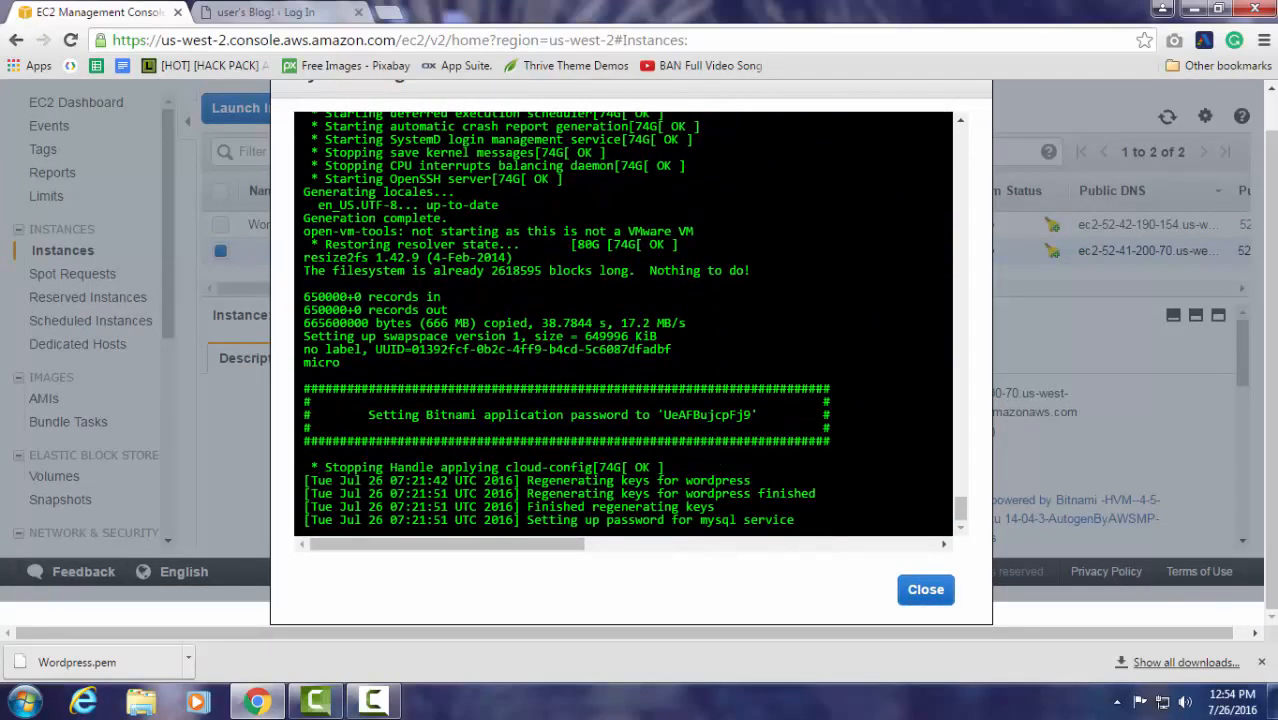
{"action": "left_click", "coordinate": [925, 589]}
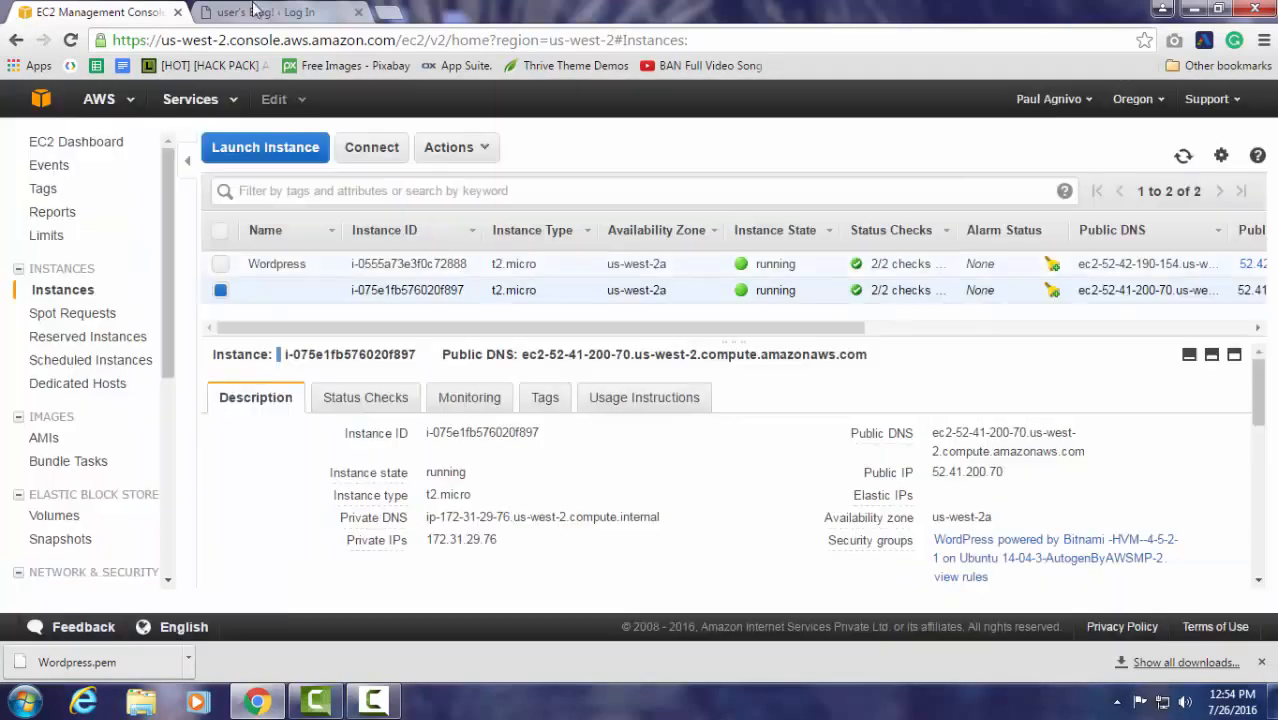
Step: Log in to the WordPress admin as user with the Bitnami password
{"action": "left_click", "coordinate": [280, 12]}
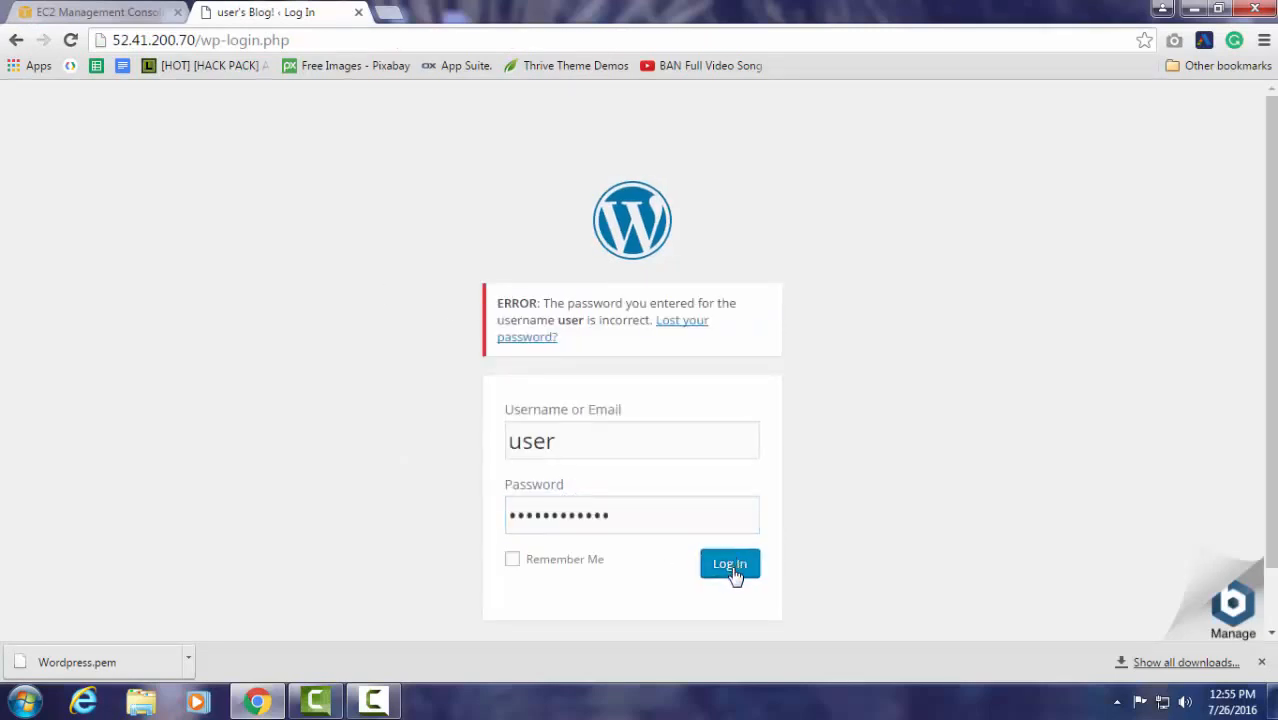
{"action": "left_click", "coordinate": [729, 563]}
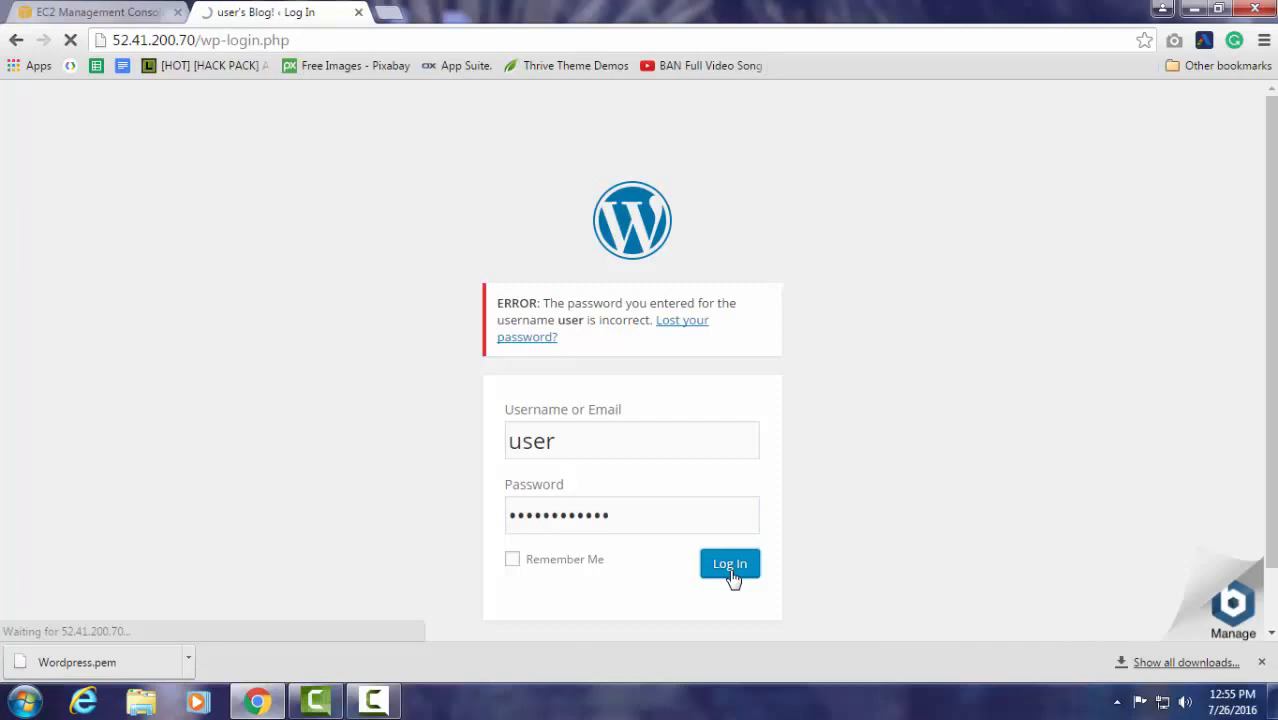
{"action": "left_click", "coordinate": [729, 563]}
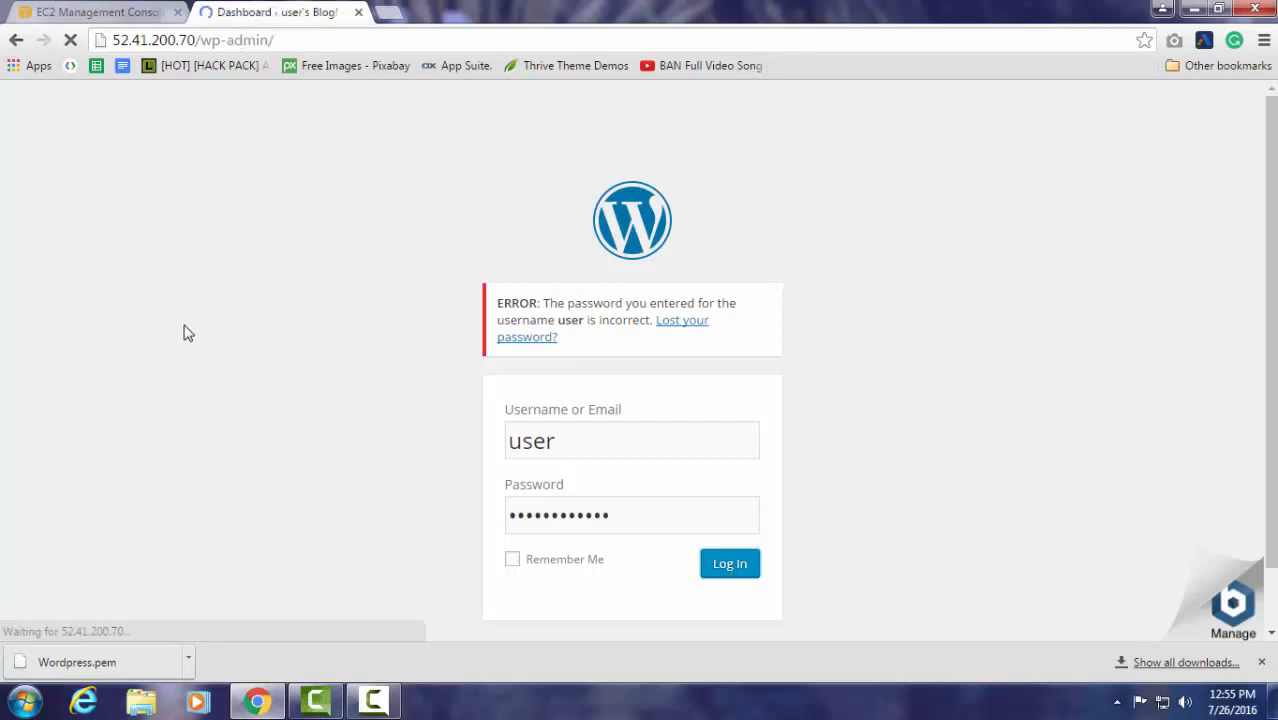
{"action": "left_click", "coordinate": [729, 563]}
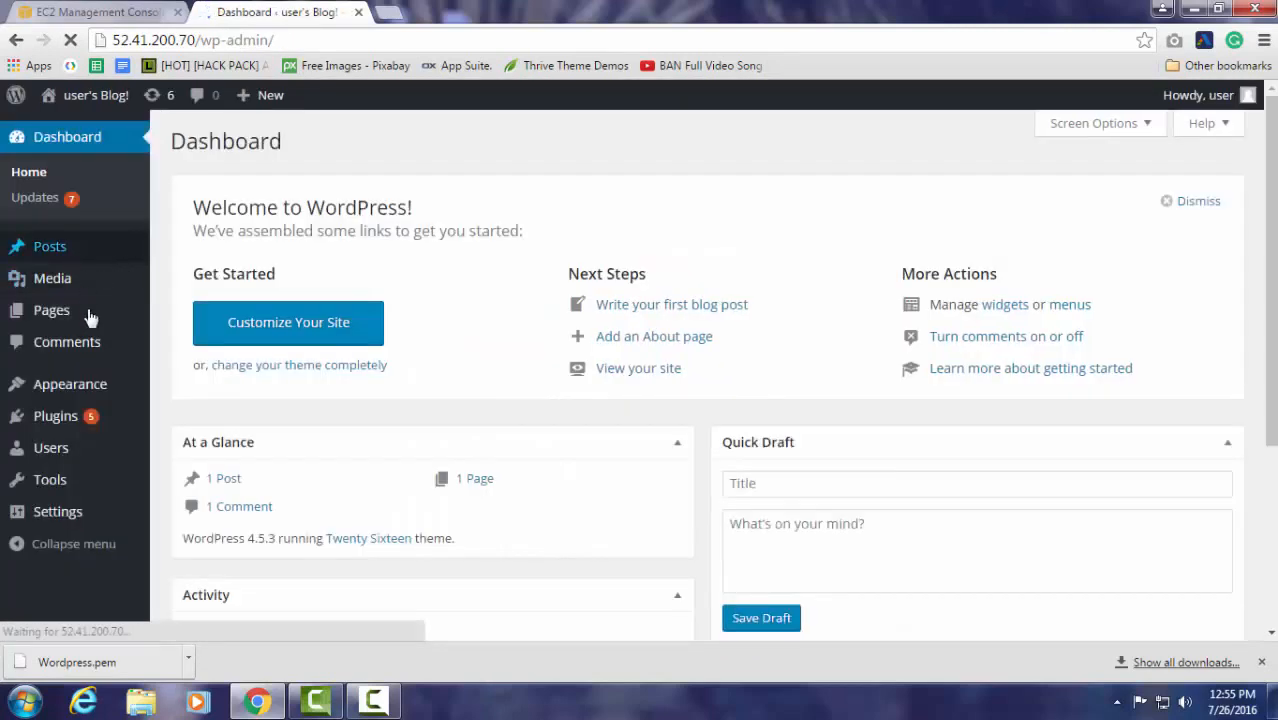
Step: Open Plugins > Installed Plugins and scroll through the eight inactive plugins
{"action": "left_click", "coordinate": [55, 416]}
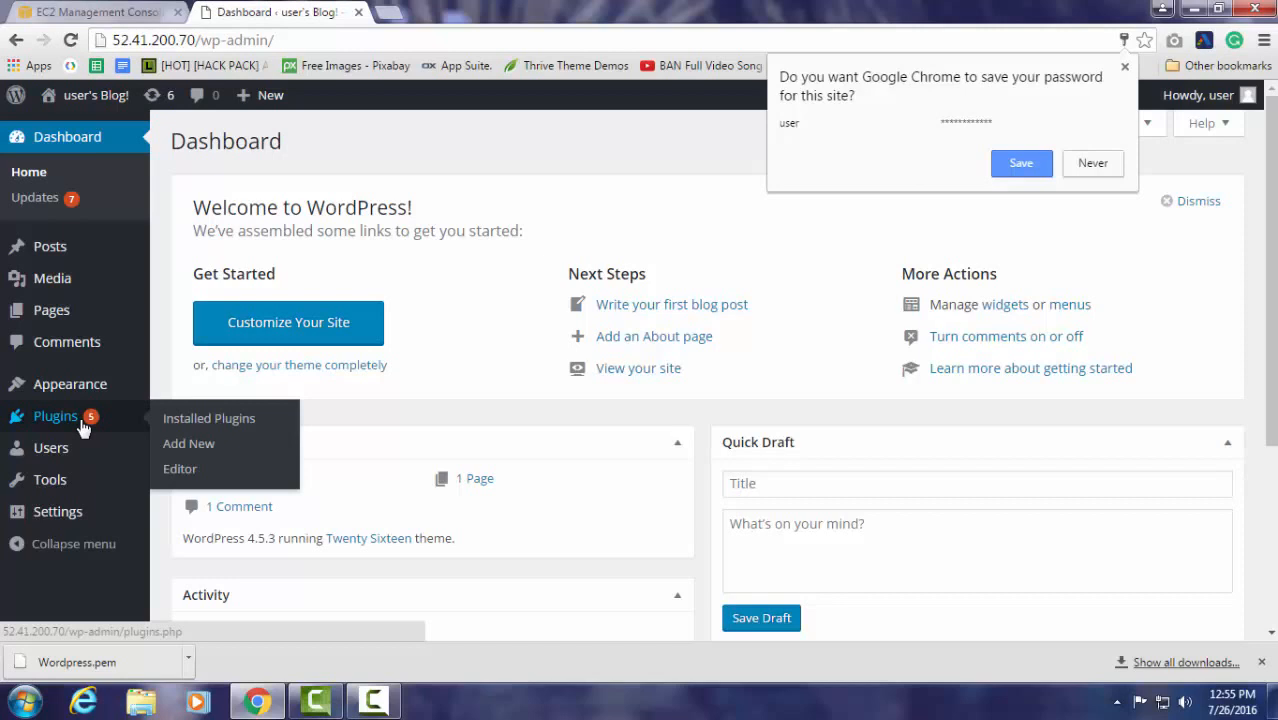
{"action": "left_click", "coordinate": [209, 418]}
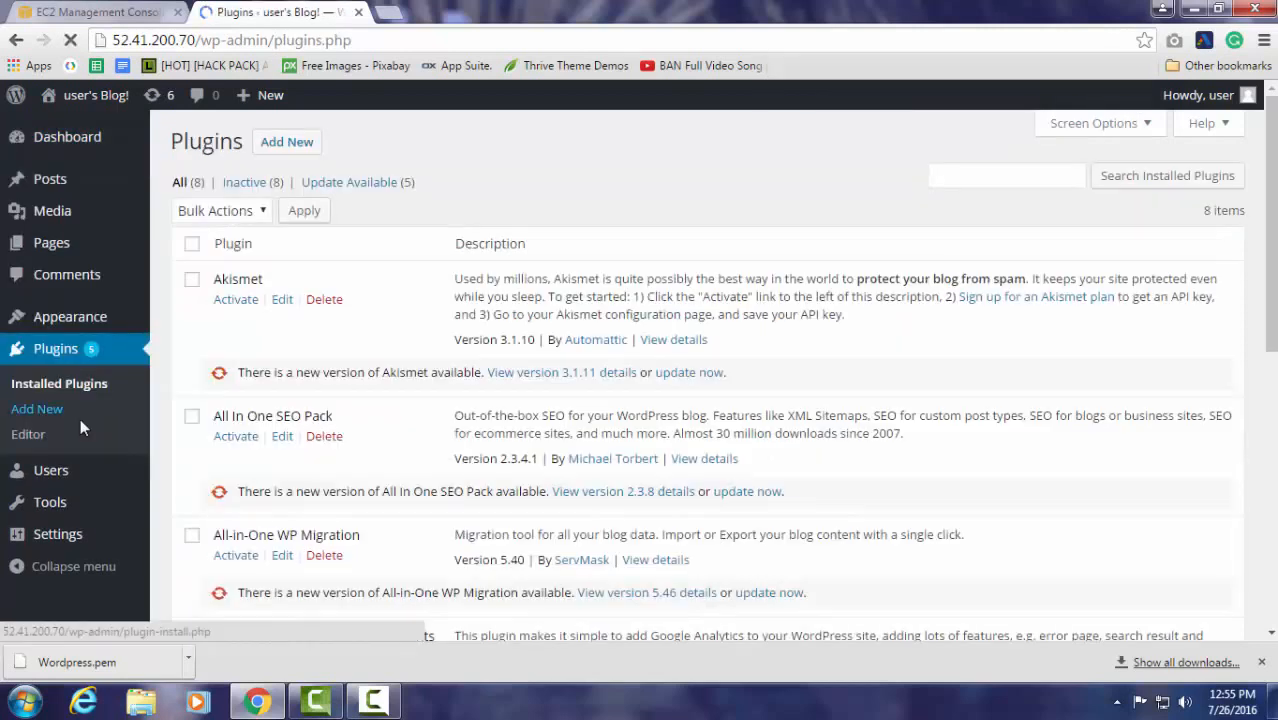
{"action": "scroll", "scroll_direction": "down", "scroll_amount": 3}
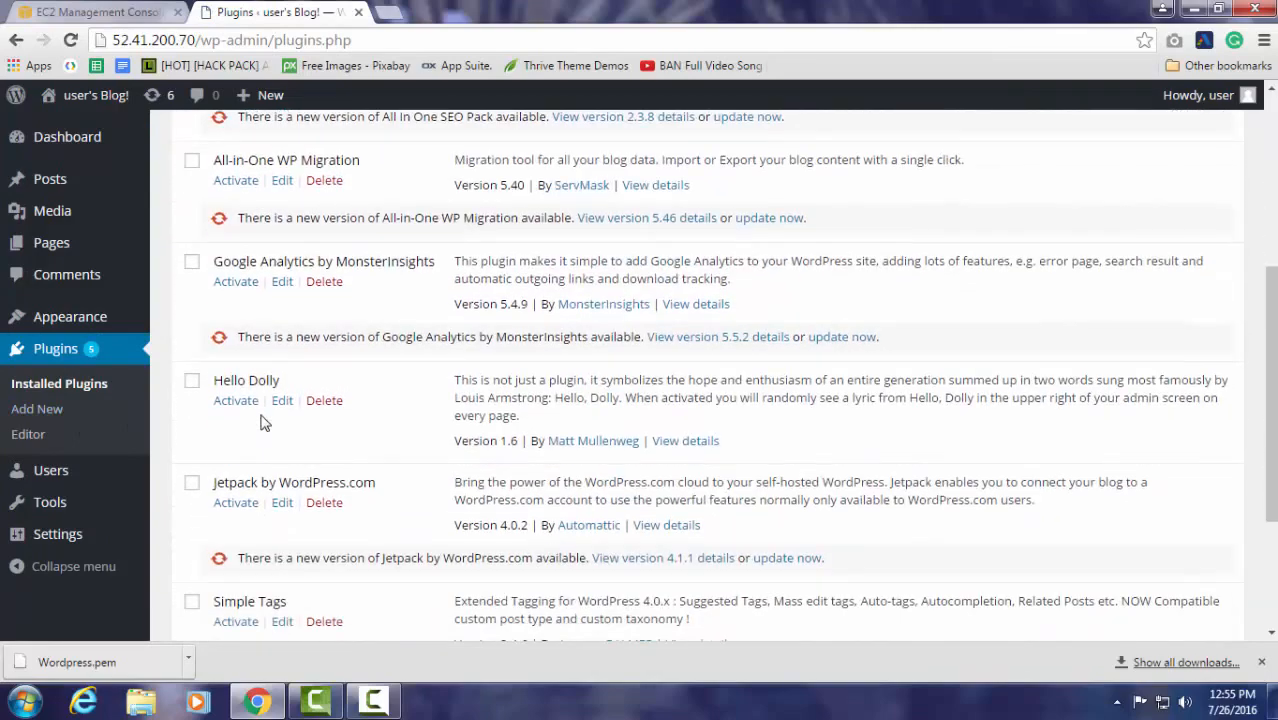
{"action": "scroll", "scroll_direction": "down", "scroll_amount": 3}
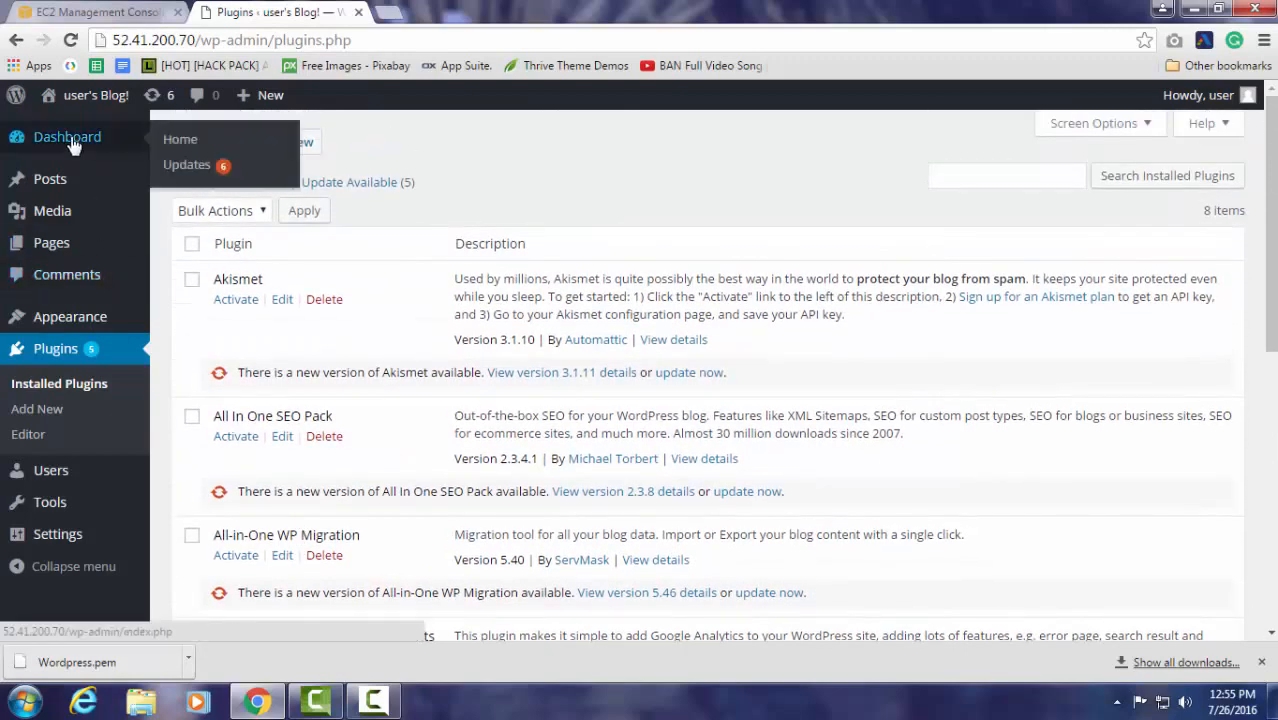
Step: Visit the dashboard's updates page and select all plugins for updating
{"action": "left_click", "coordinate": [67, 137]}
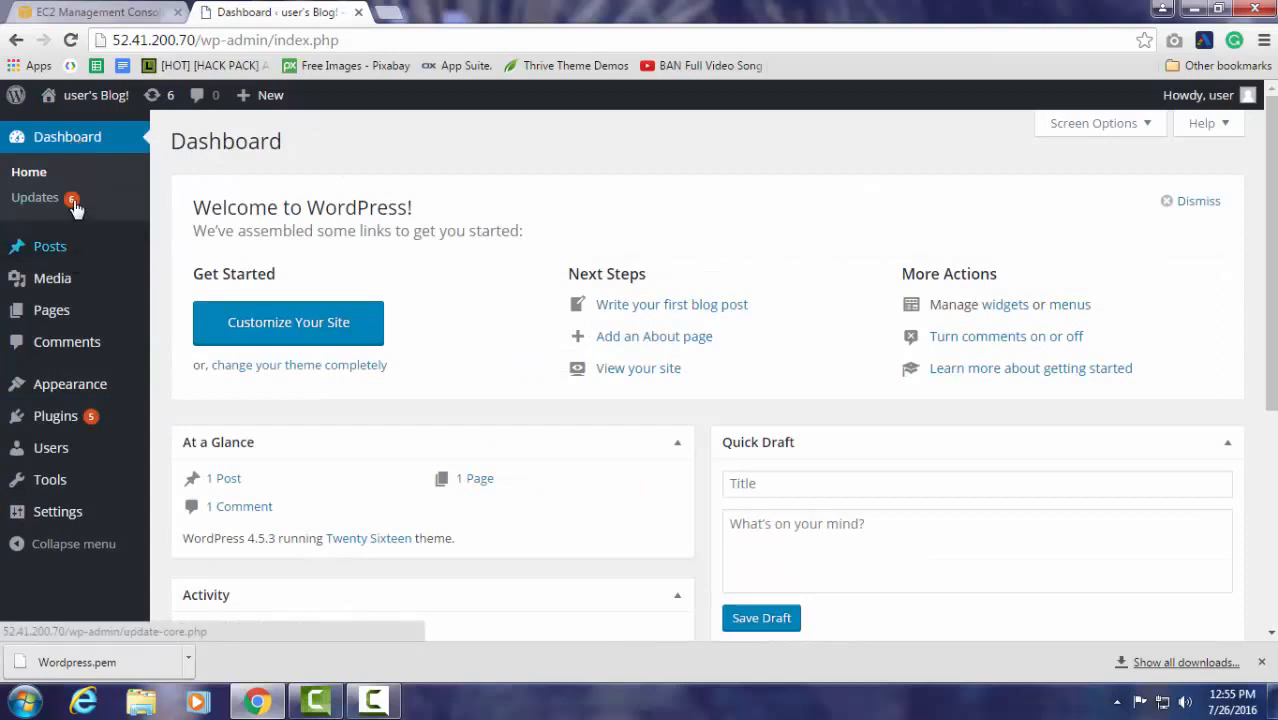
{"action": "left_click", "coordinate": [35, 197]}
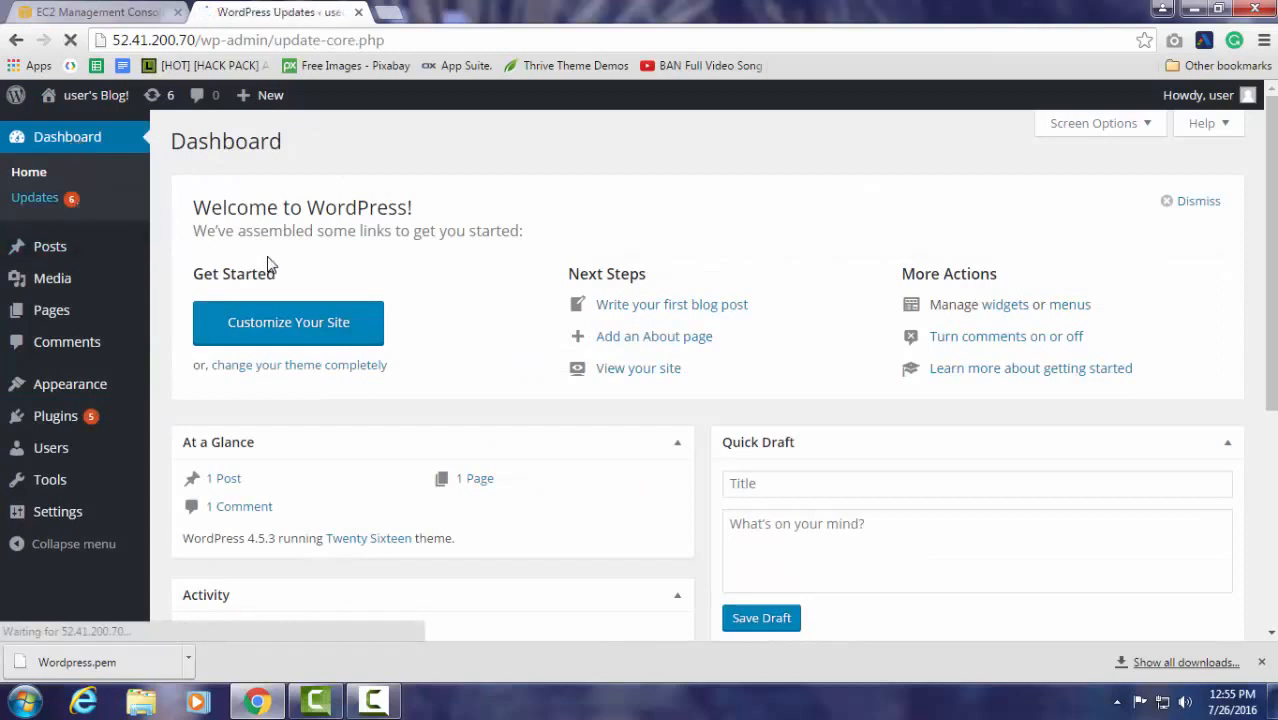
{"action": "left_click", "coordinate": [34, 197]}
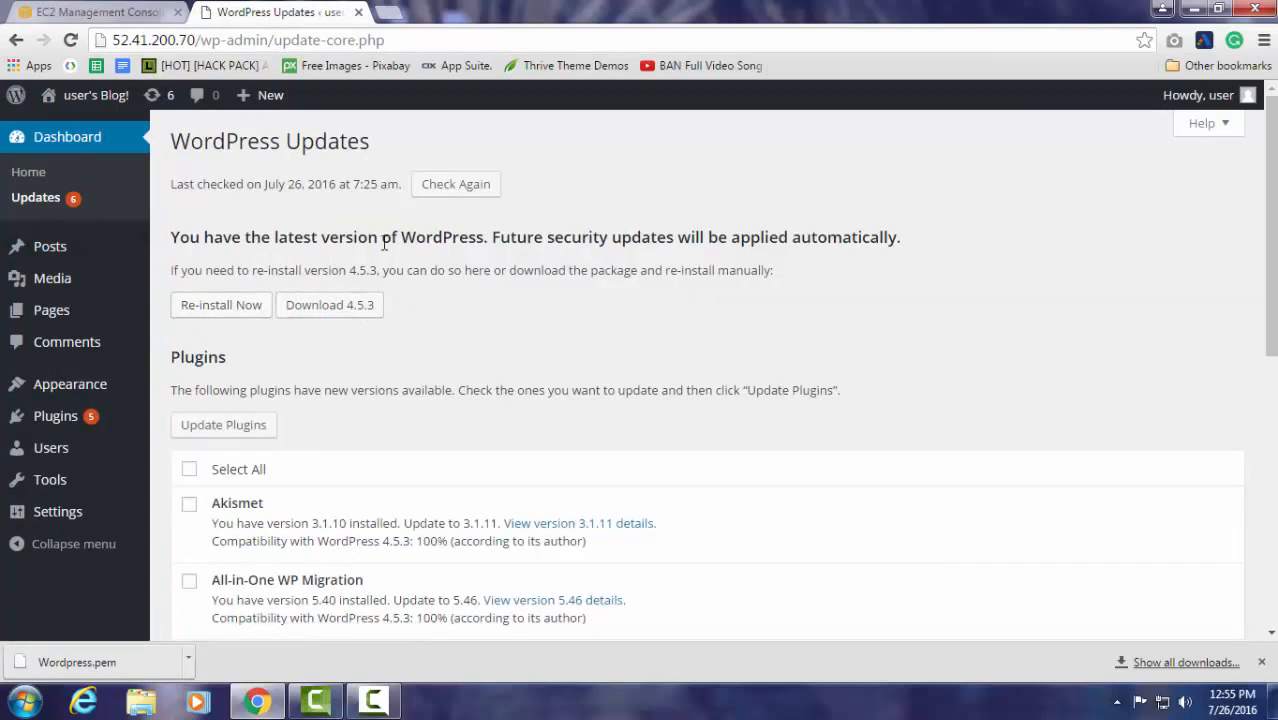
{"action": "scroll", "scroll_direction": "down", "scroll_amount": 3}
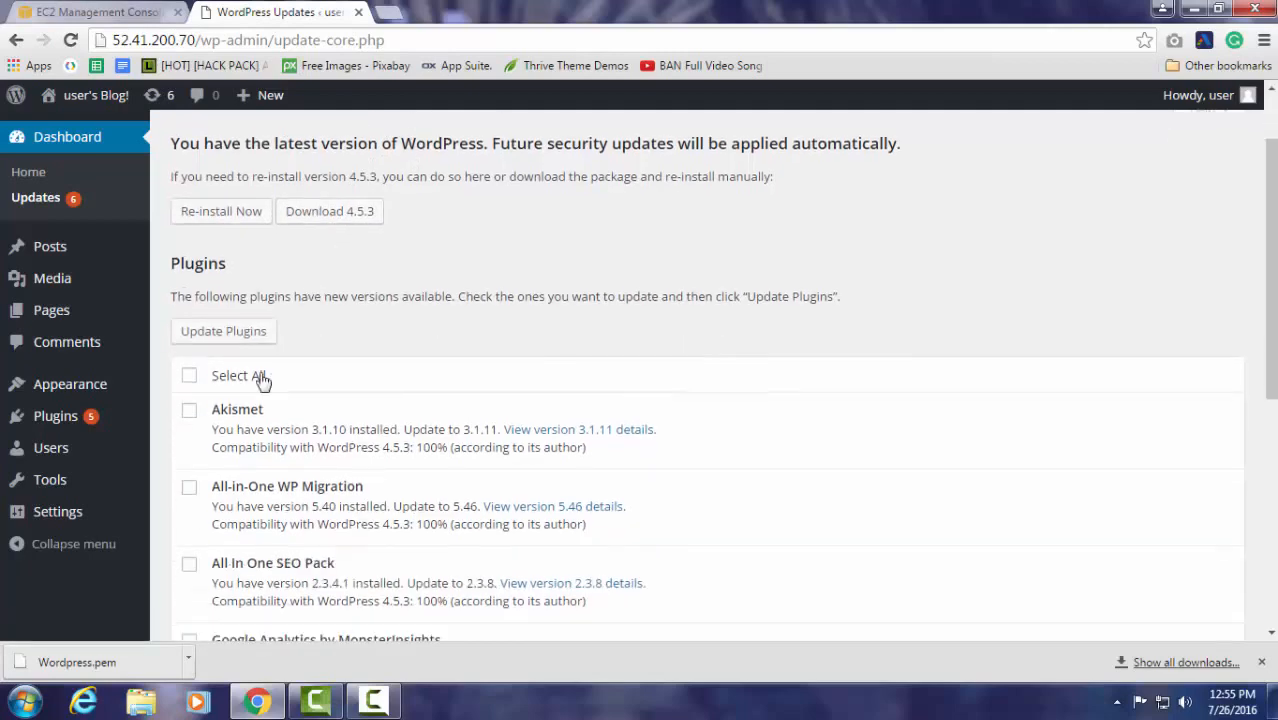
{"action": "left_click", "coordinate": [189, 375]}
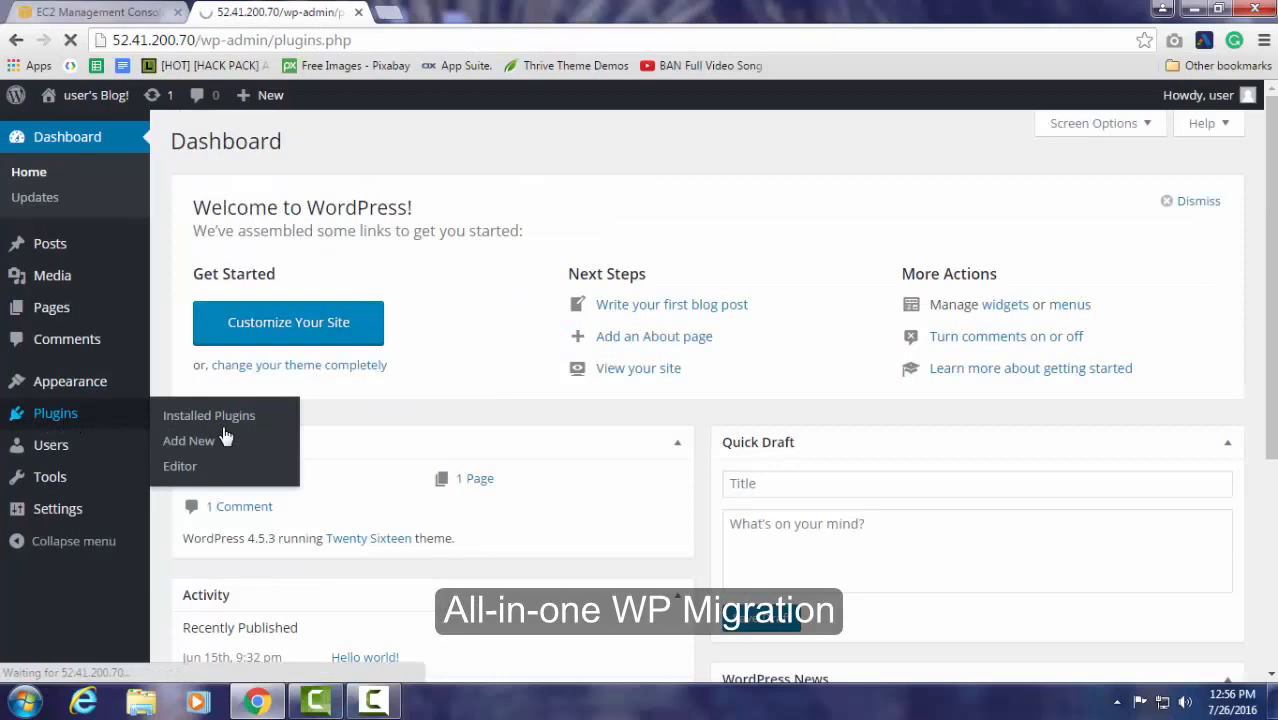
Step: Activate All-in-One WP Migration and select the storage folder path in the warning
{"action": "left_click", "coordinate": [208, 415]}
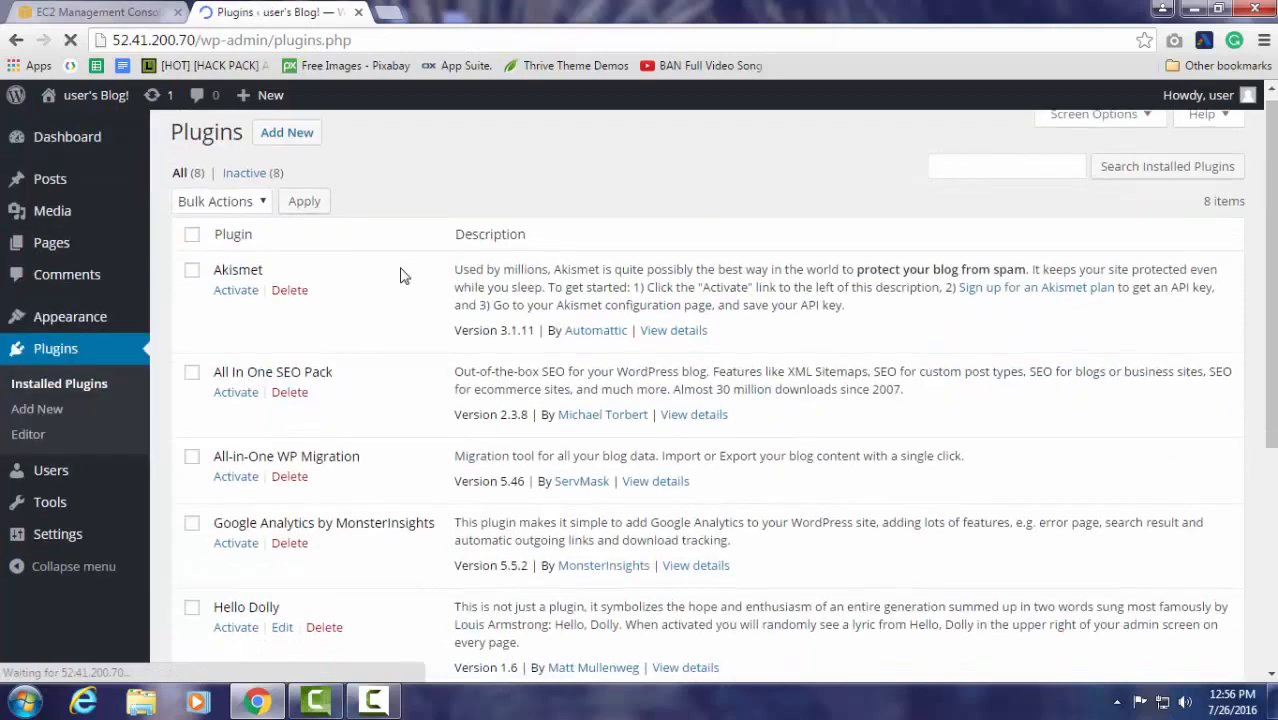
{"action": "left_click", "coordinate": [236, 298]}
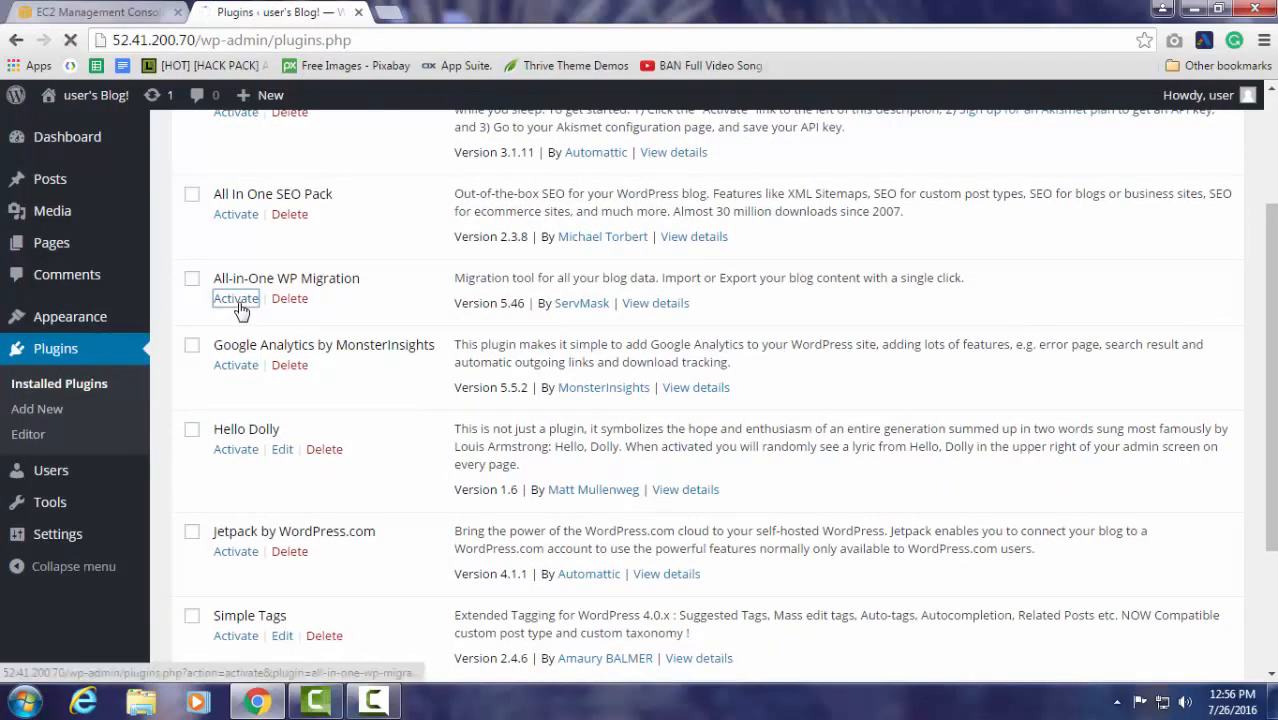
{"action": "left_click", "coordinate": [235, 298]}
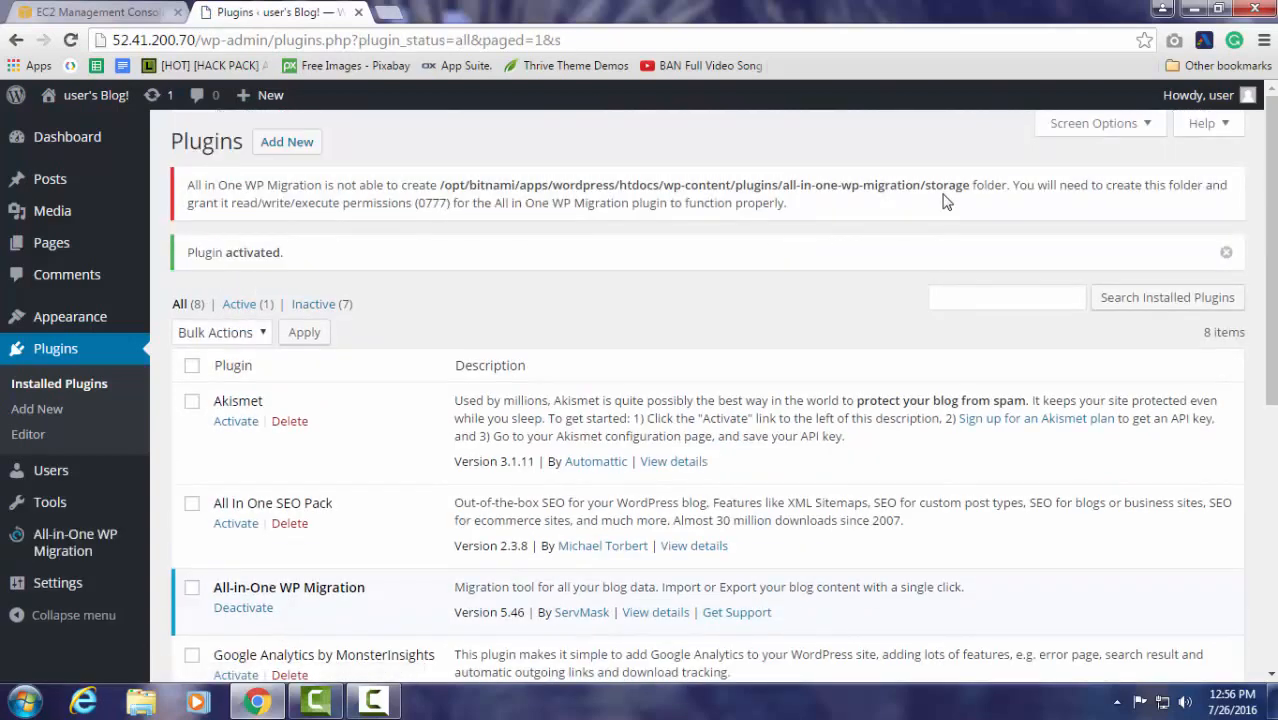
{"action": "left_click_drag", "start_coordinate": [719, 184], "coordinate": [968, 184]}
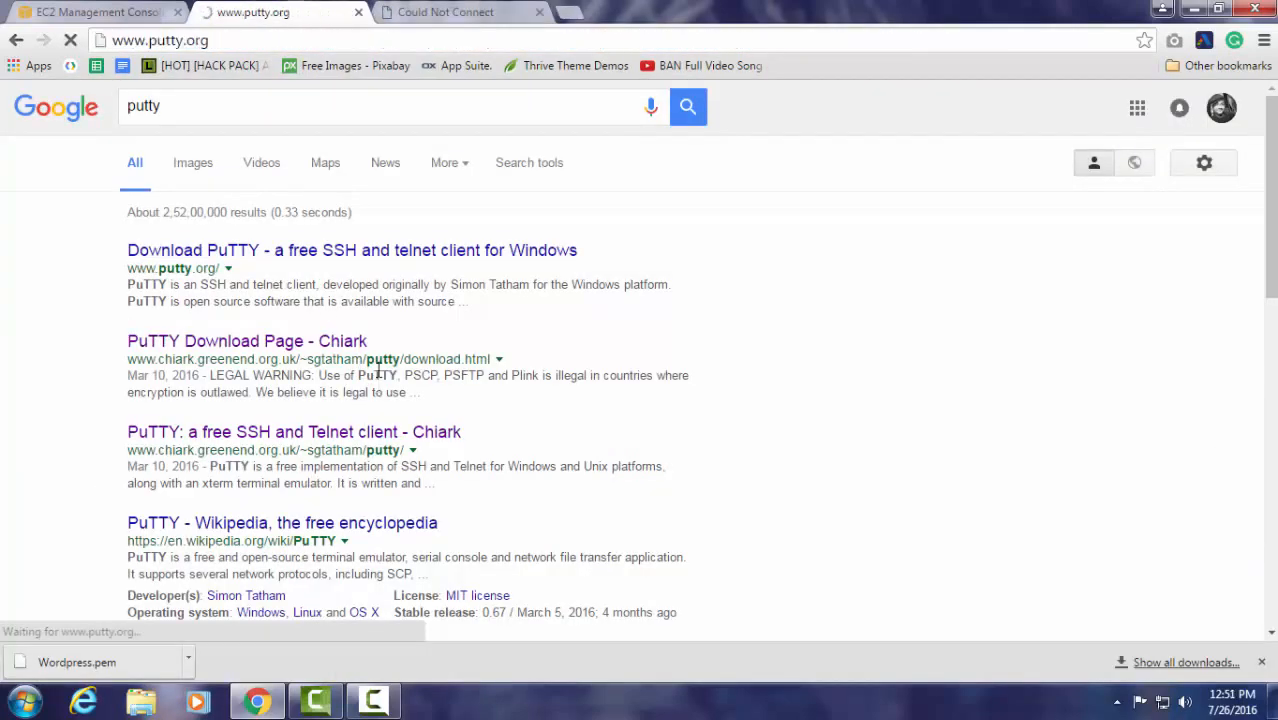
Step: Open putty.org from the search results and browse its PuTTY Download Page
{"action": "left_click", "coordinate": [351, 250]}
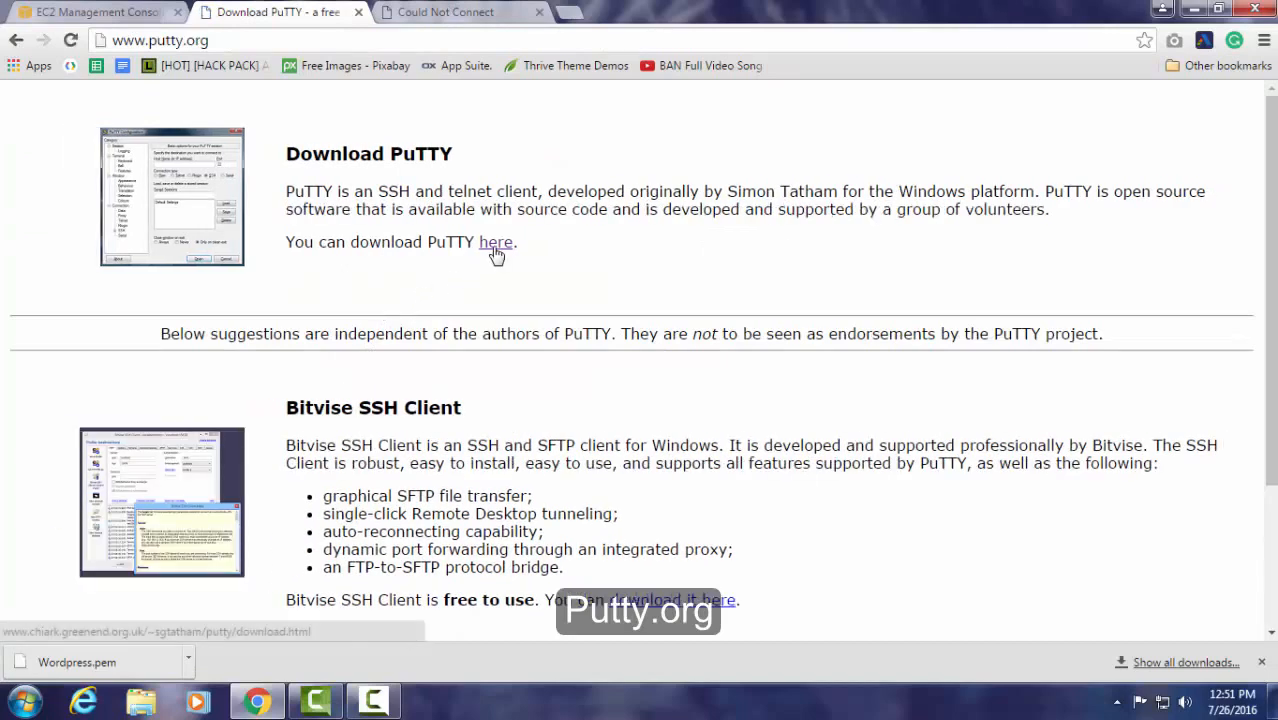
{"action": "left_click", "coordinate": [496, 242]}
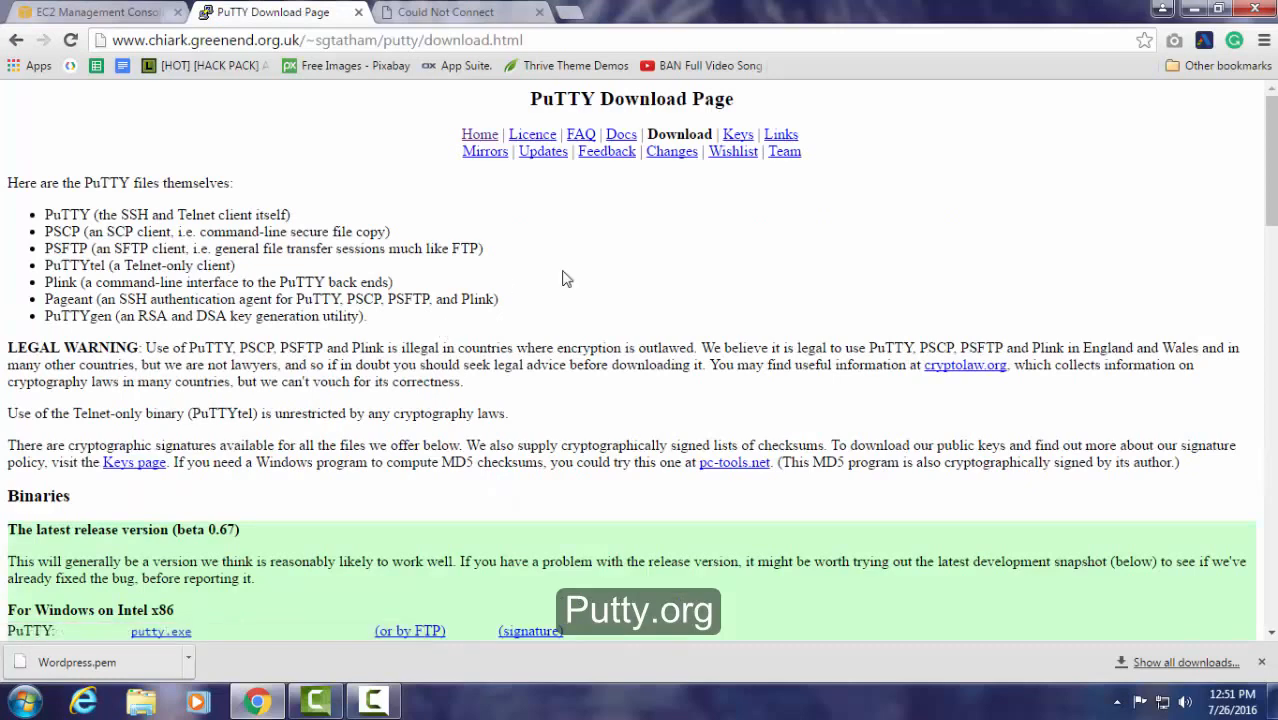
{"action": "scroll", "scroll_direction": "down", "scroll_amount": 3}
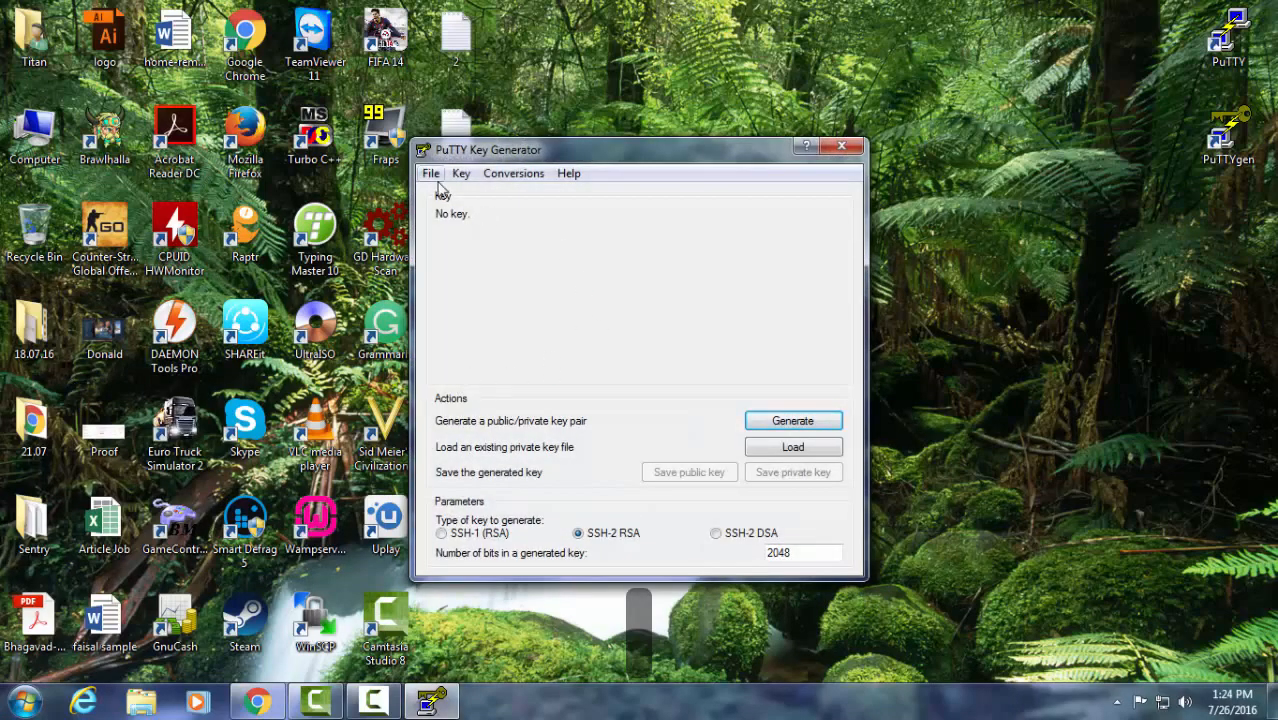
Step: Load Wordpress.pem into PuTTYgen and save it without a passphrase as wordpress.ppk
{"action": "left_click", "coordinate": [430, 173]}
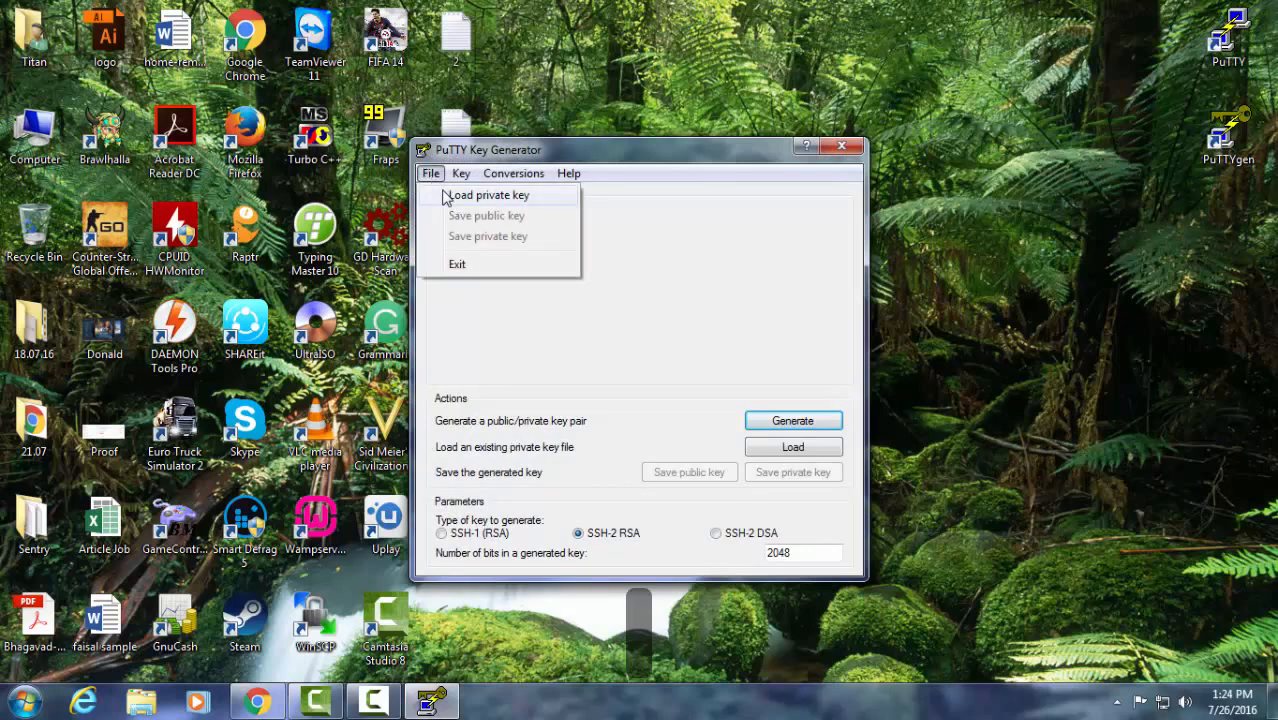
{"action": "left_click", "coordinate": [488, 195]}
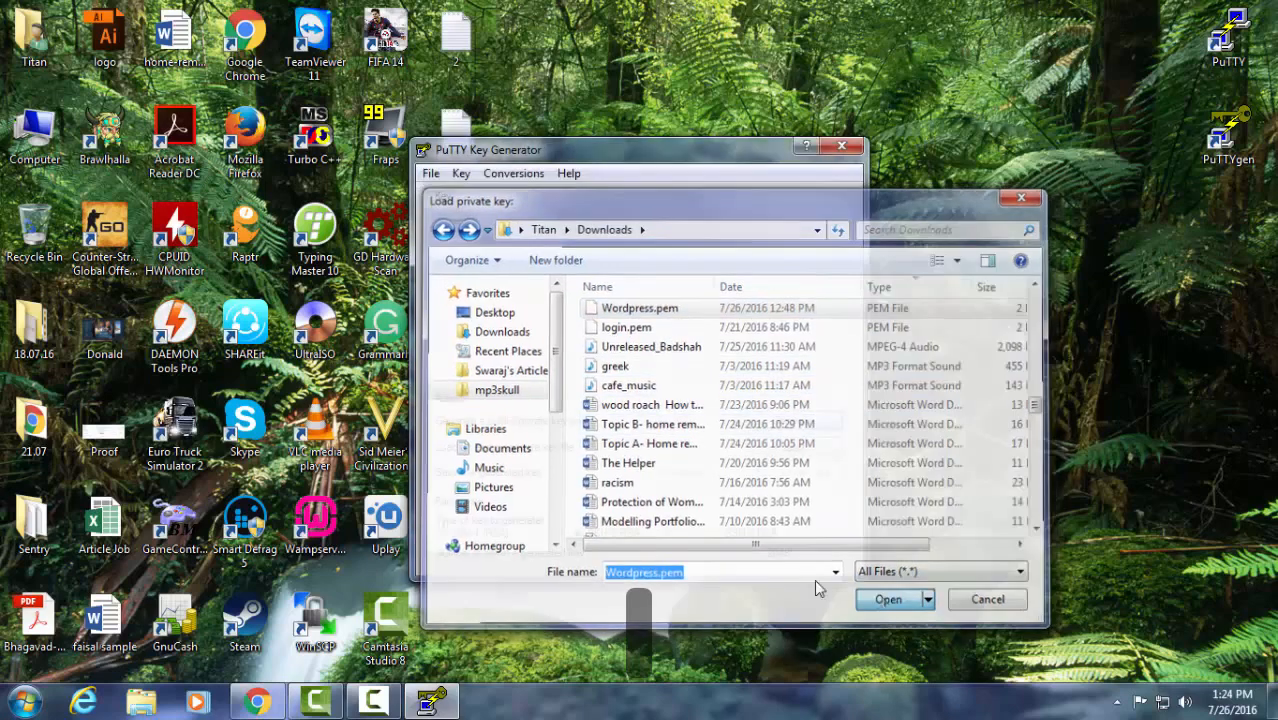
{"action": "left_click", "coordinate": [886, 599]}
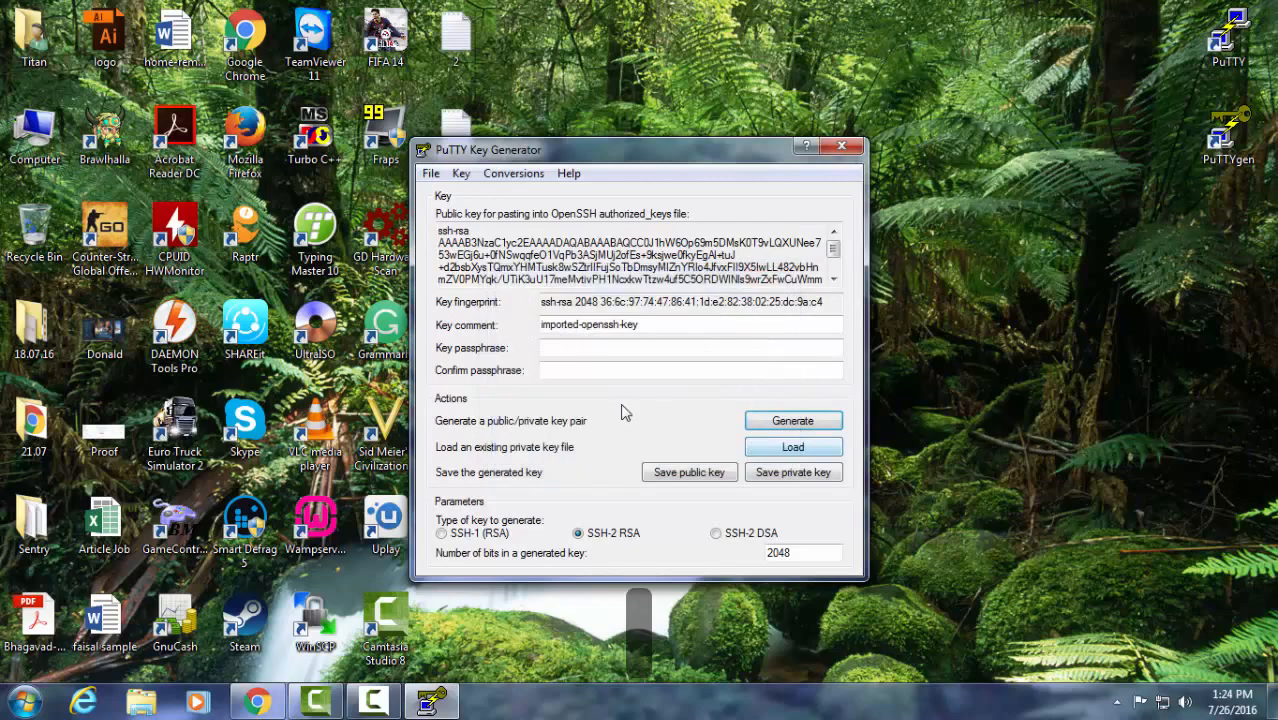
{"action": "left_click", "coordinate": [793, 472]}
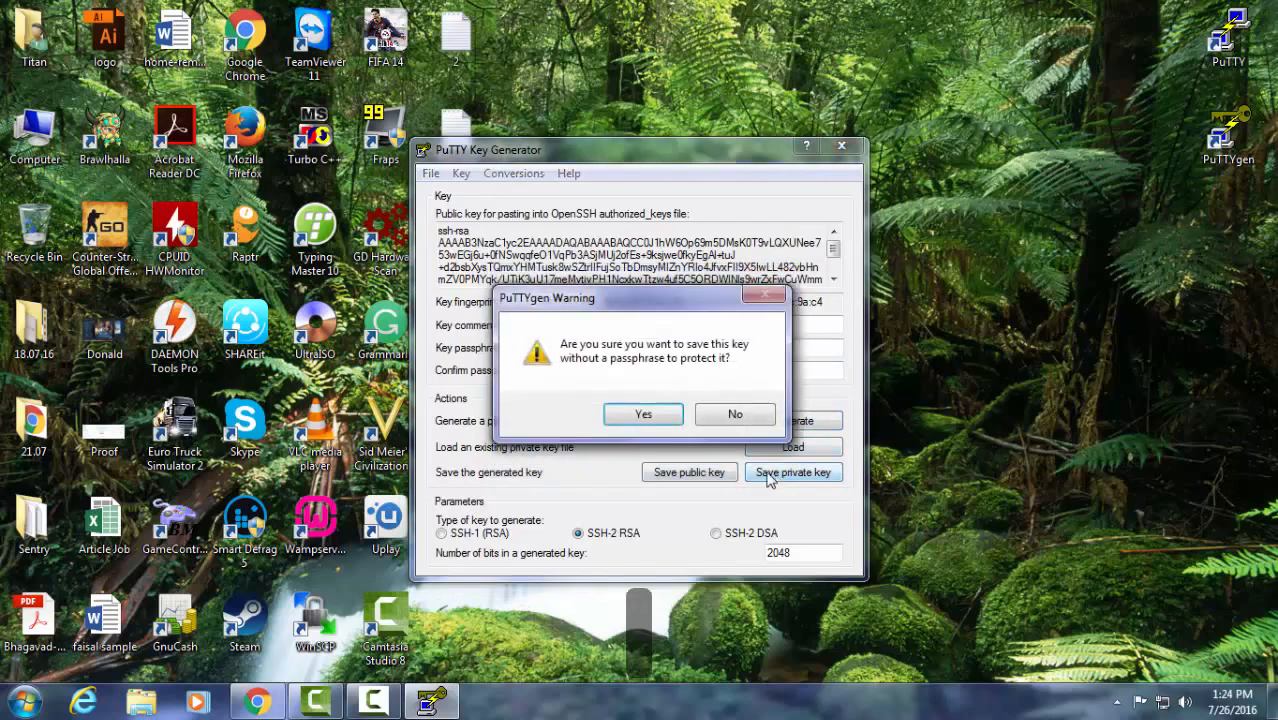
{"action": "left_click", "coordinate": [643, 414]}
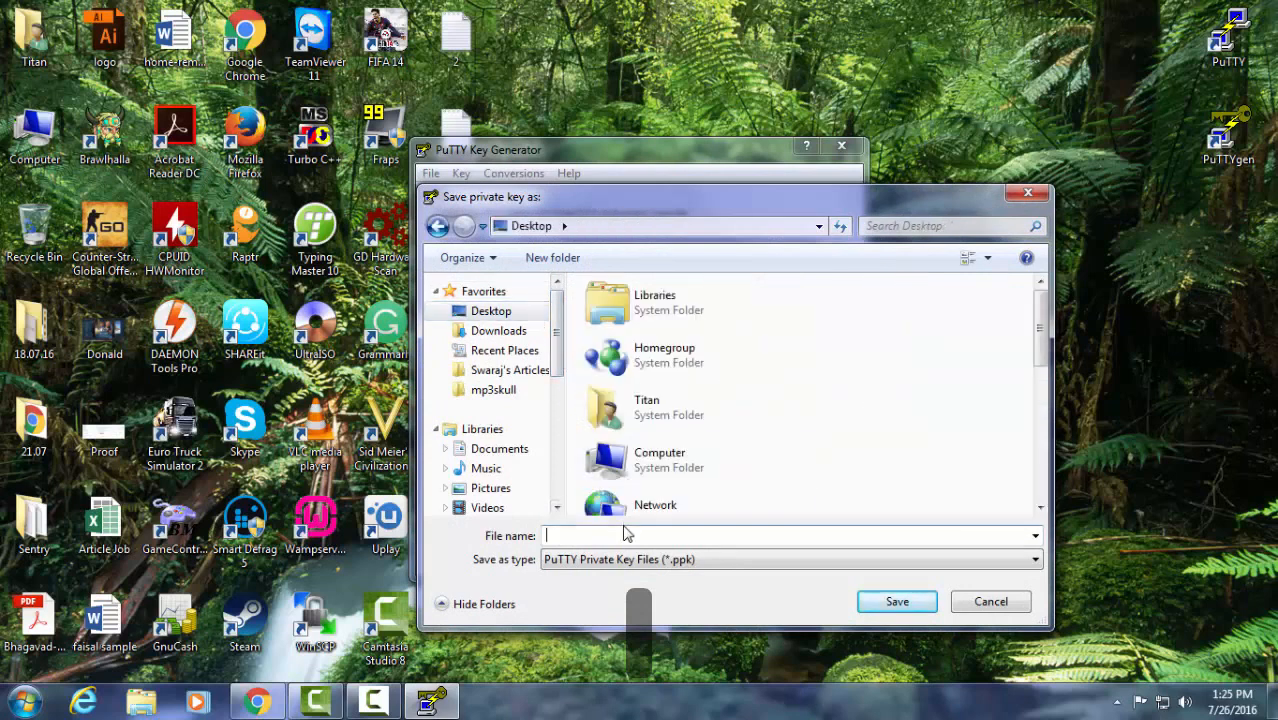
{"action": "type", "text": "wordpress.ppk"}
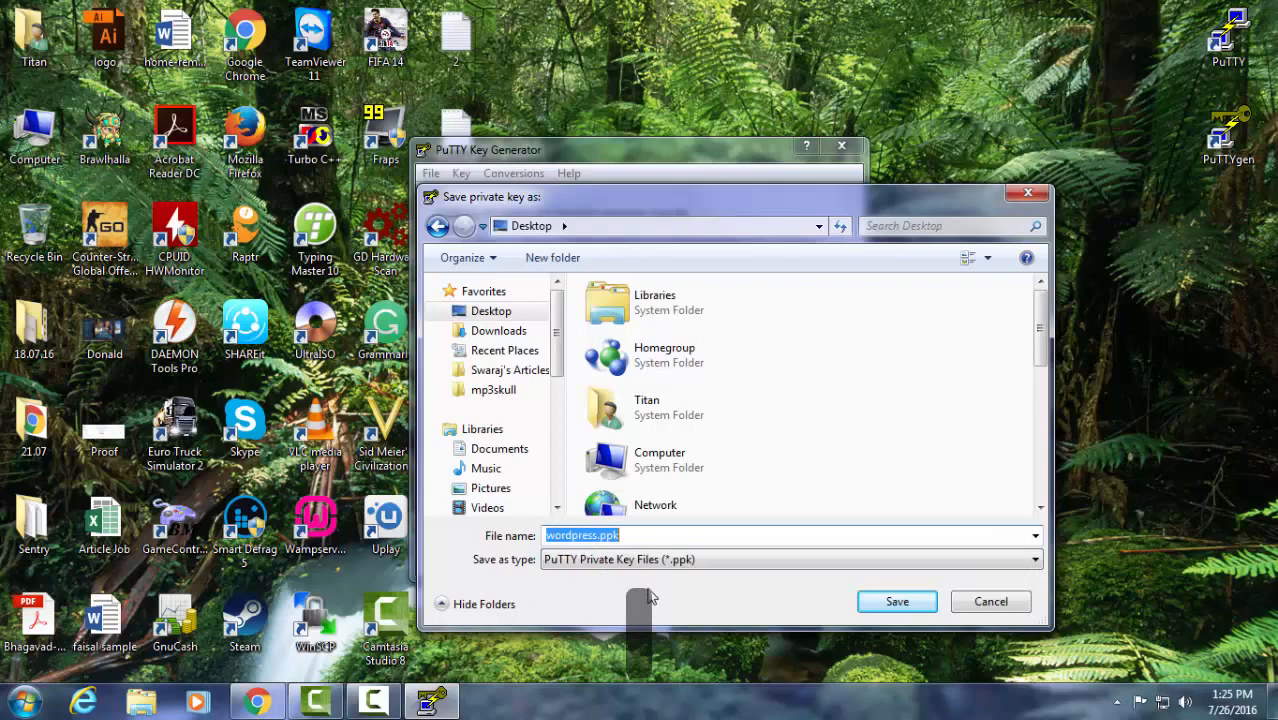
{"action": "left_click", "coordinate": [990, 601]}
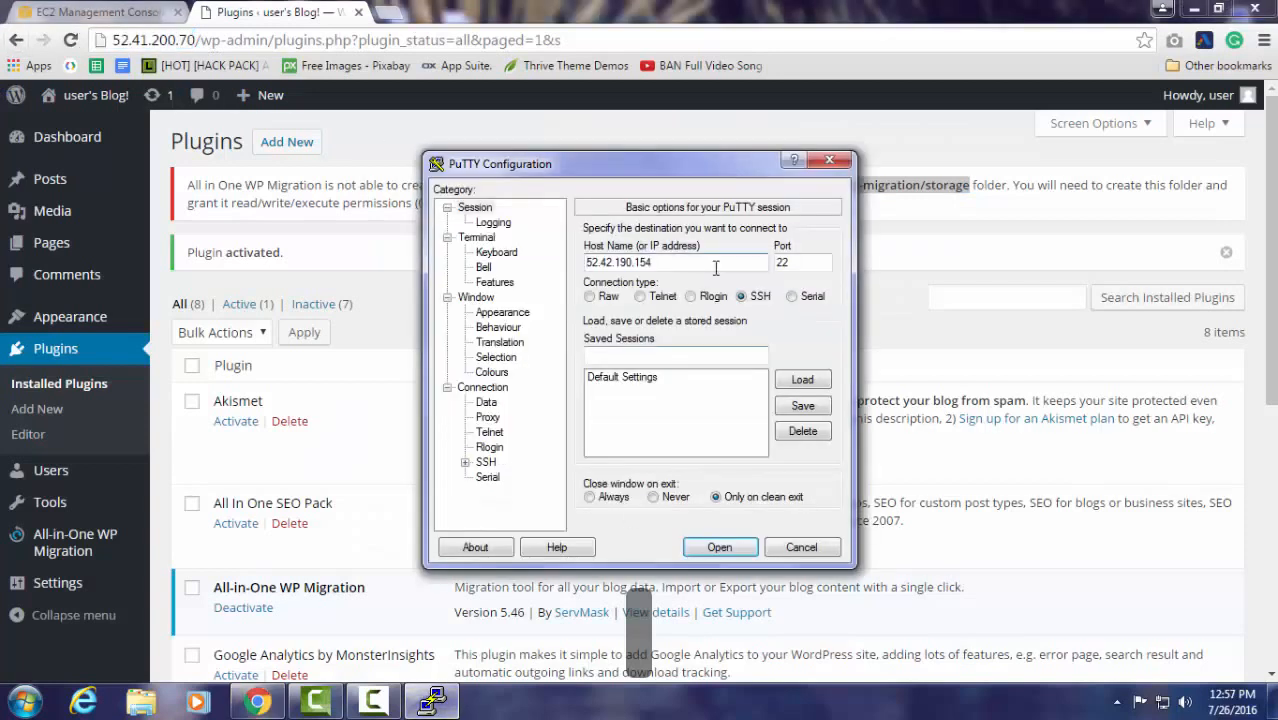
Step: Connect PuTTY to 52.41.200.70 using wordpress.ppk and accept the server's host key
{"action": "type", "text": "http://52.41.200.70/"}
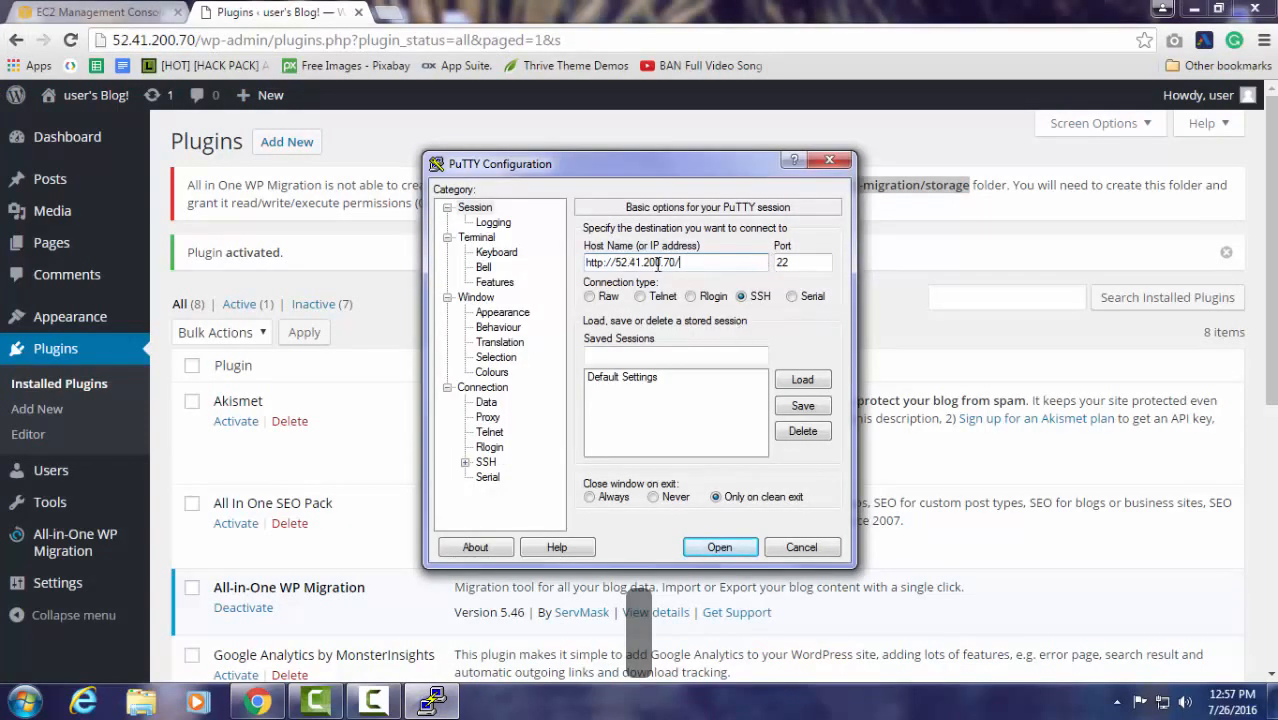
{"action": "type", "text": "52.41.200.70"}
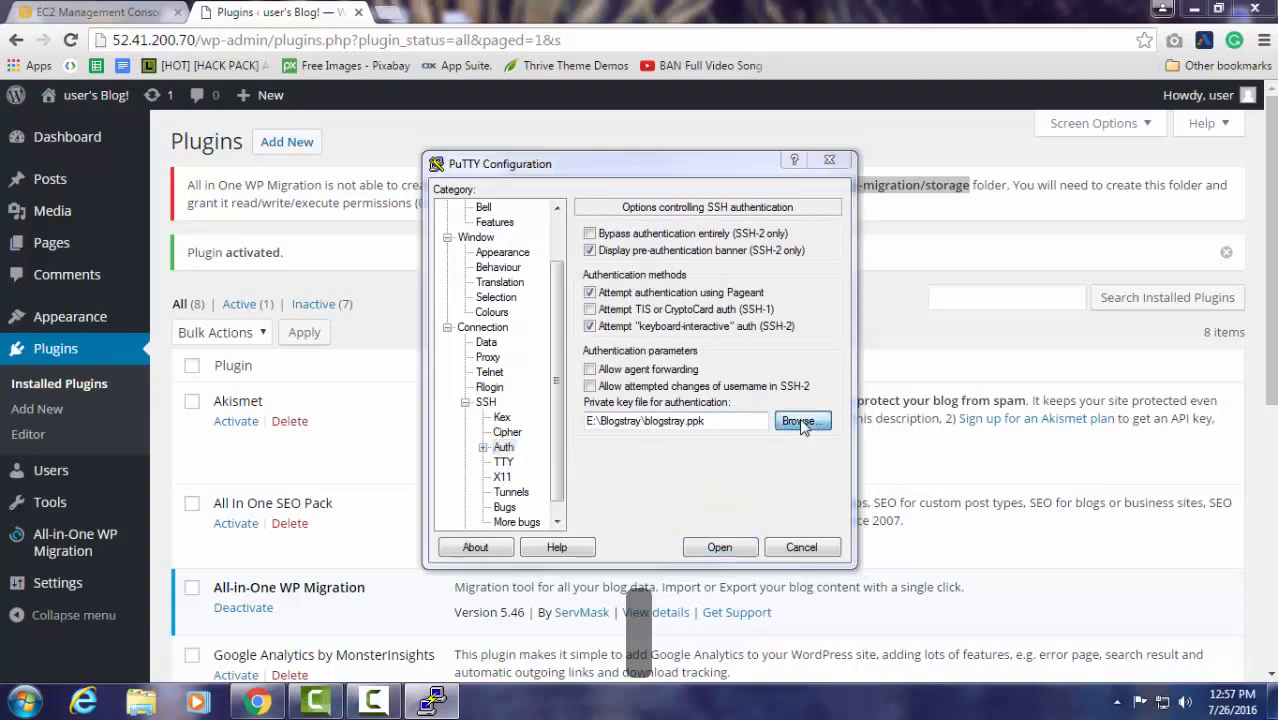
{"action": "left_click", "coordinate": [801, 420]}
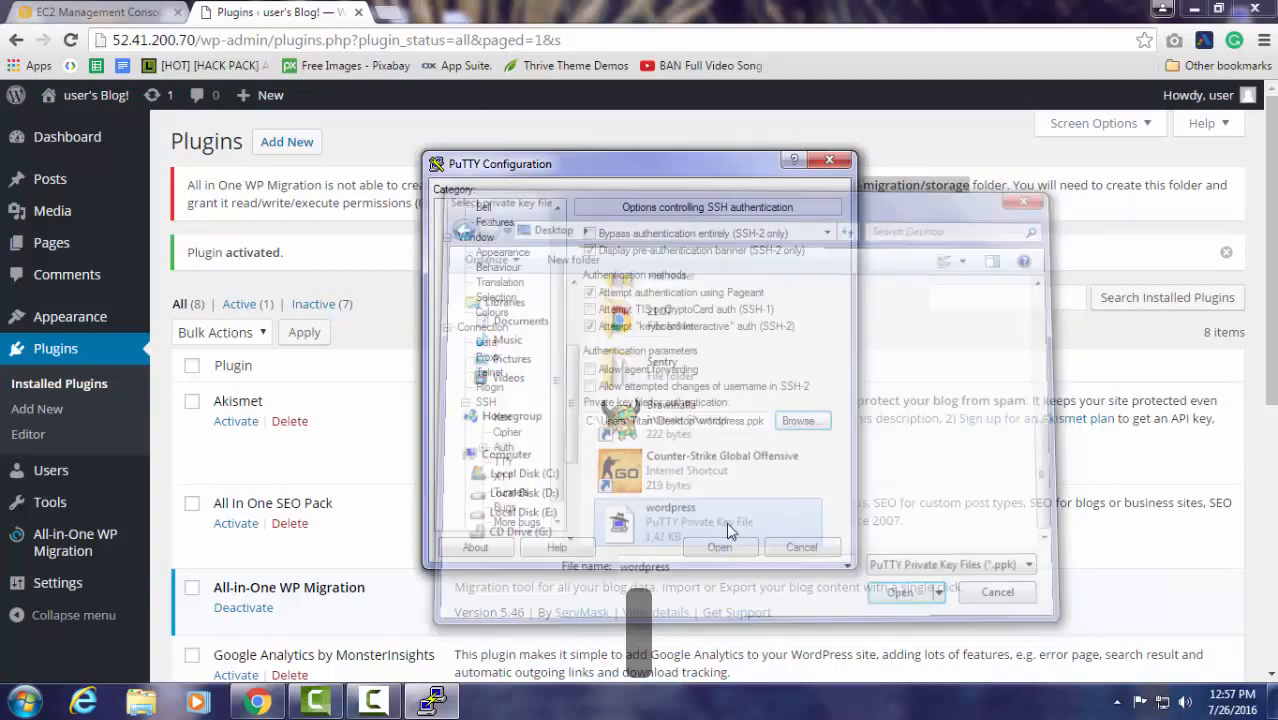
{"action": "left_click", "coordinate": [719, 547]}
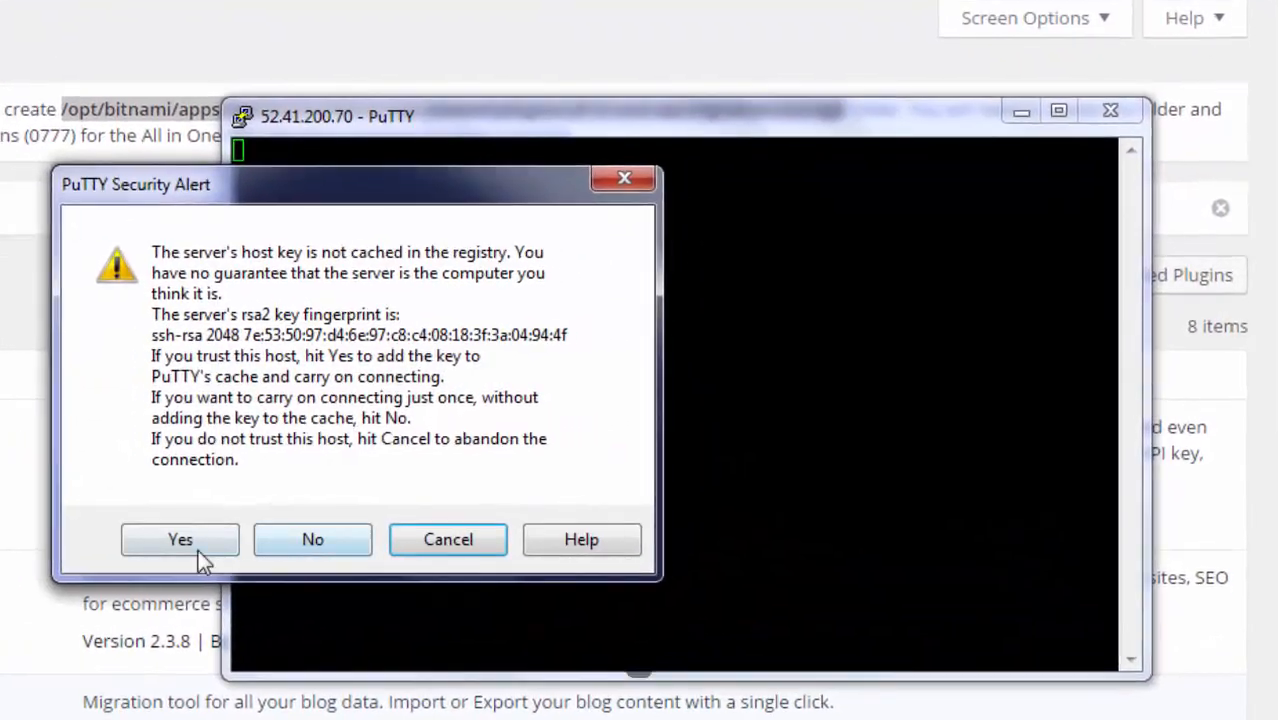
{"action": "left_click", "coordinate": [180, 539]}
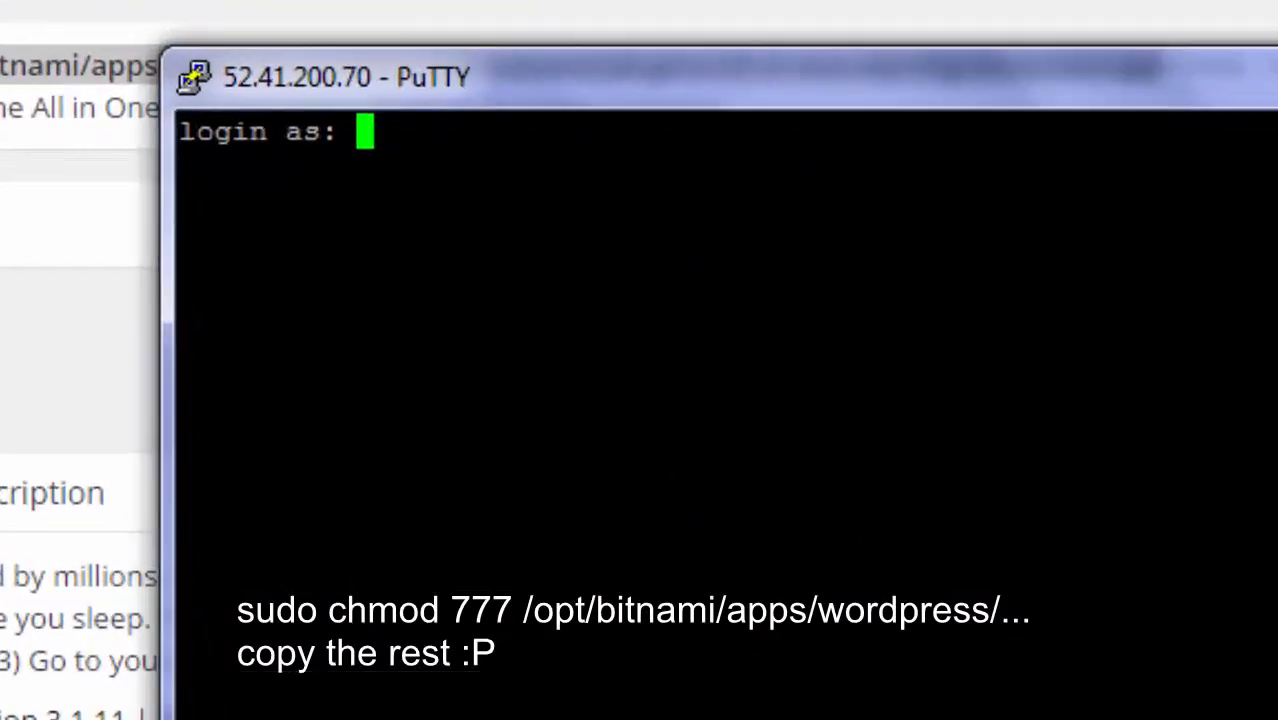
Step: As bitnami, sudo chmod 777 the all-in-one-wp-migration storage folder, then close the session
{"action": "type", "text": "bitnami"}
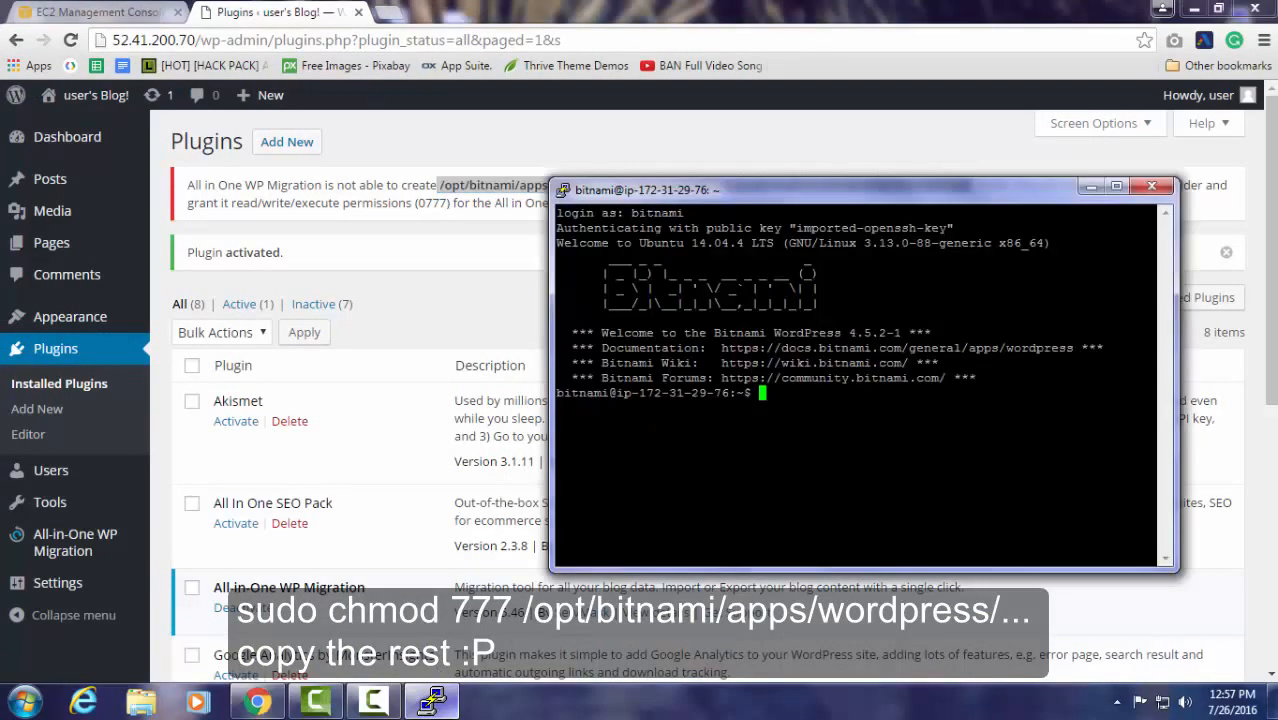
{"action": "type", "text": "sudo"}
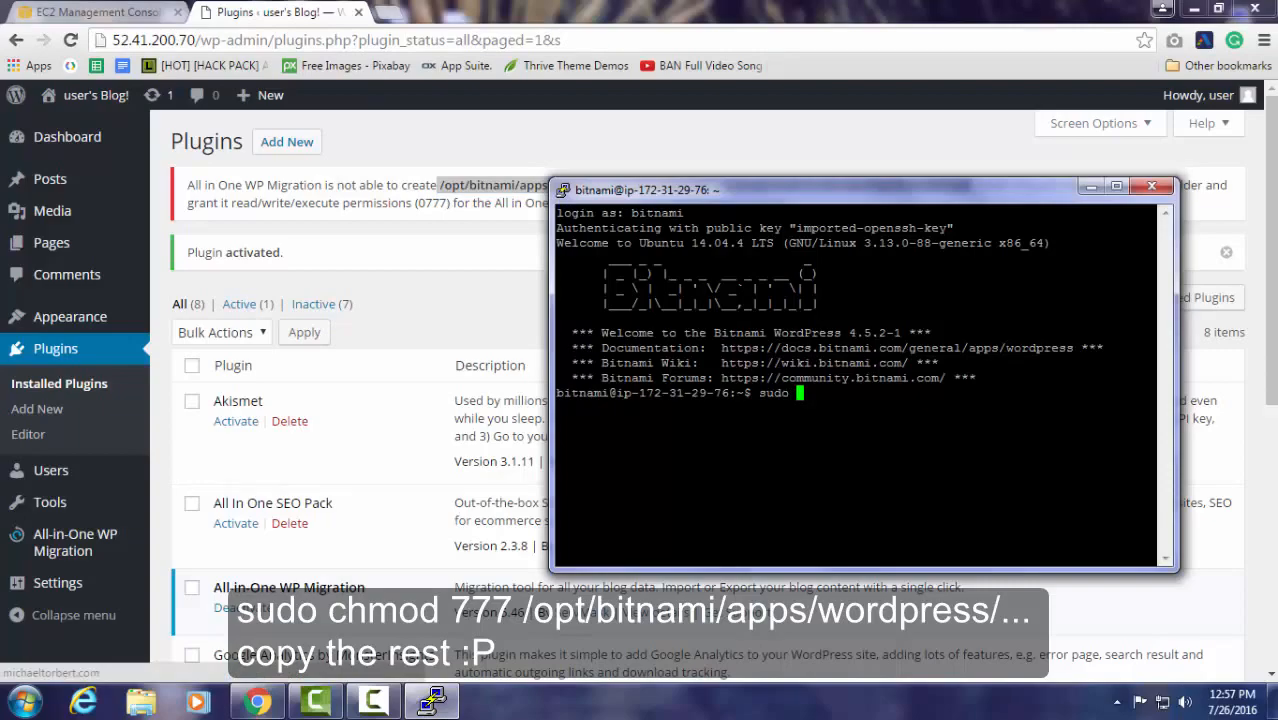
{"action": "type", "text": "chmod"}
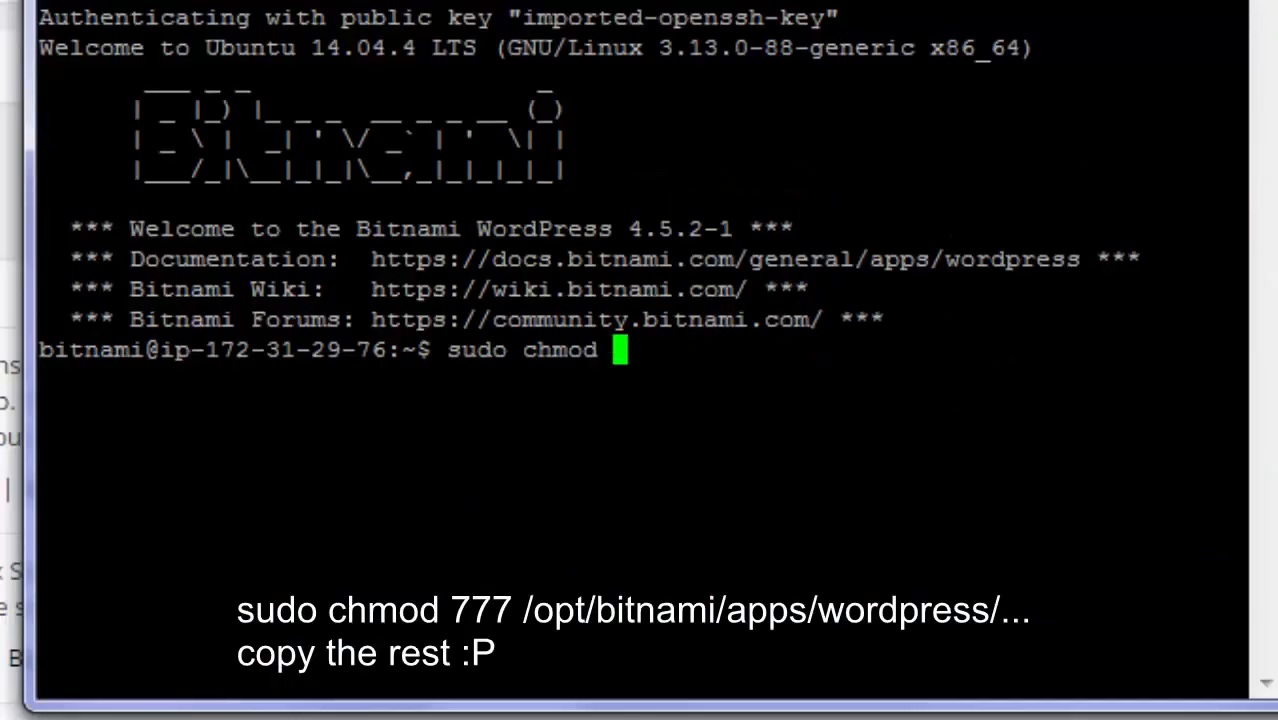
{"action": "type", "text": "777"}
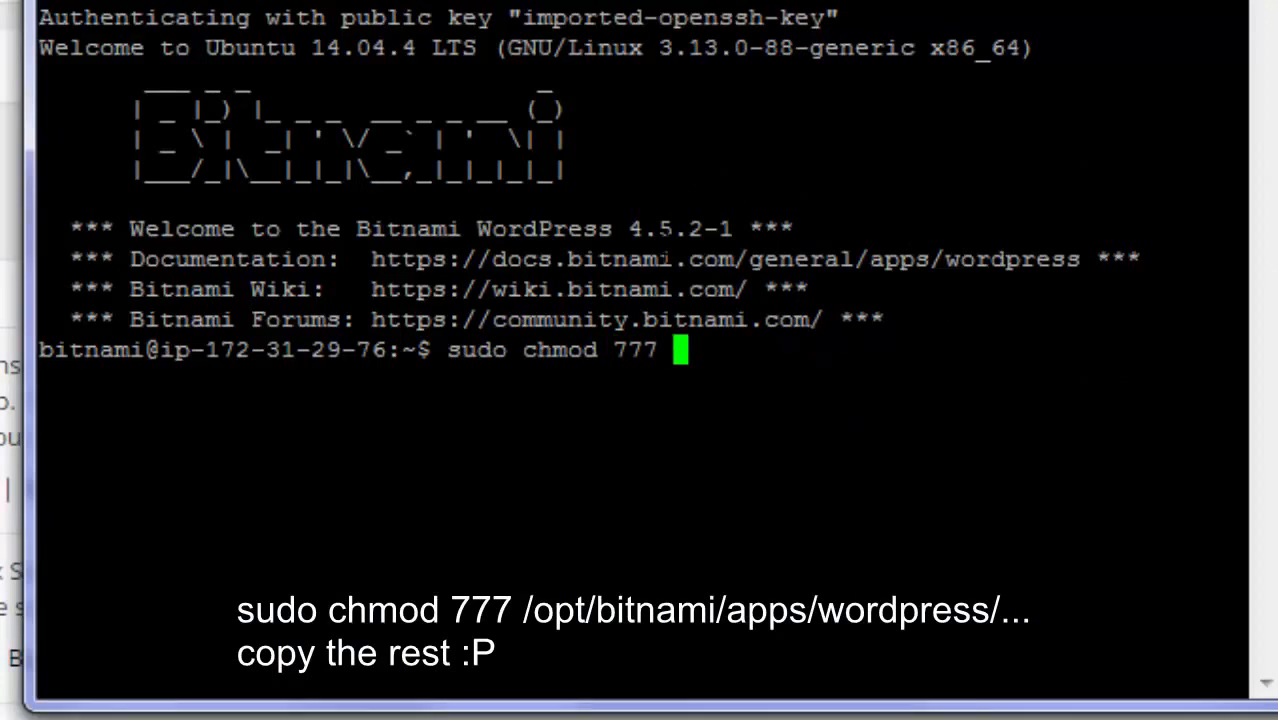
{"action": "type", "text": "/opt/bitnami/apps/wordpress/htdocs/wp-content/plugins/all-in-one-wp-migration/storage"}
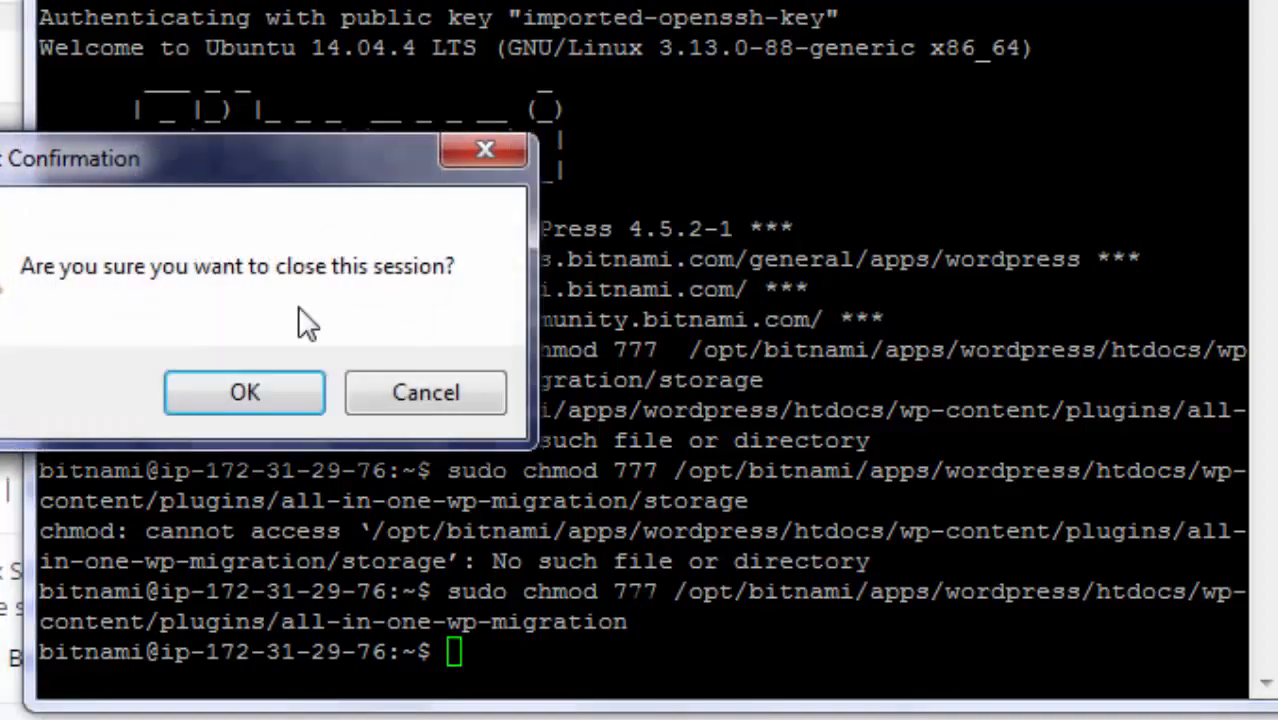
{"action": "left_click", "coordinate": [244, 392]}
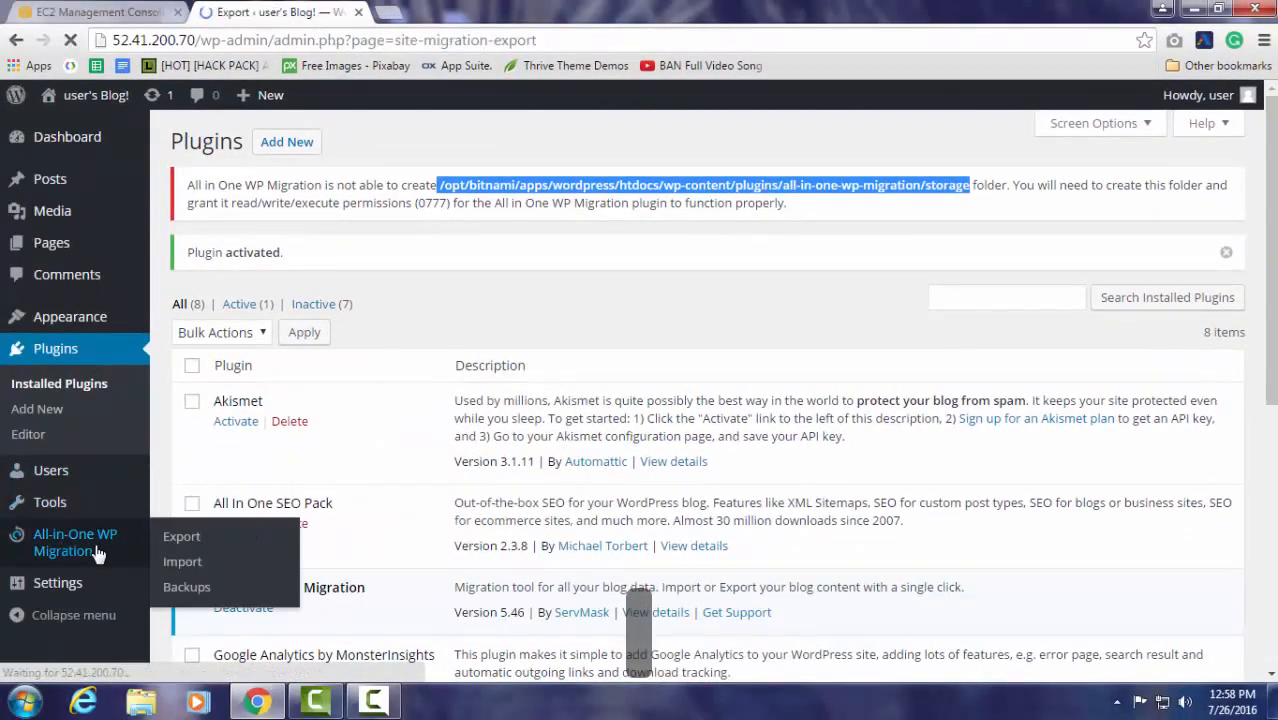
Step: Check the migration plugin's Import sources and cancel the archive file chooser
{"action": "left_click", "coordinate": [181, 536]}
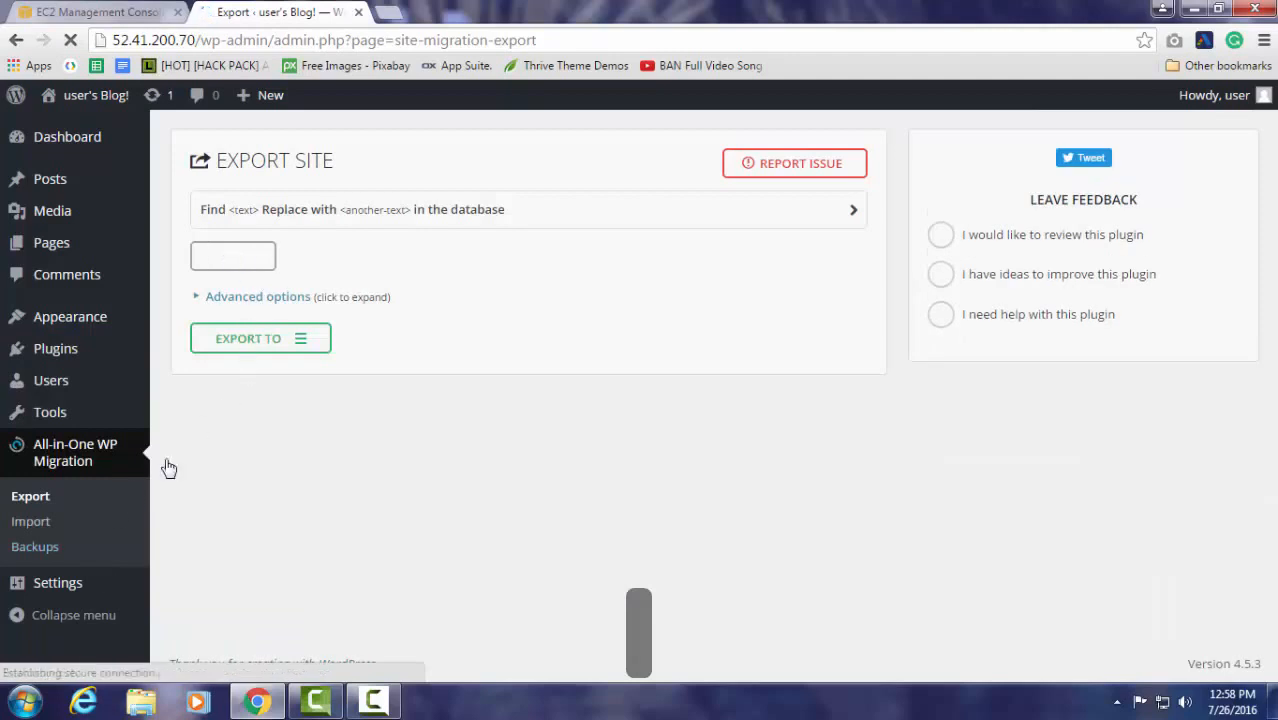
{"action": "left_click", "coordinate": [30, 521]}
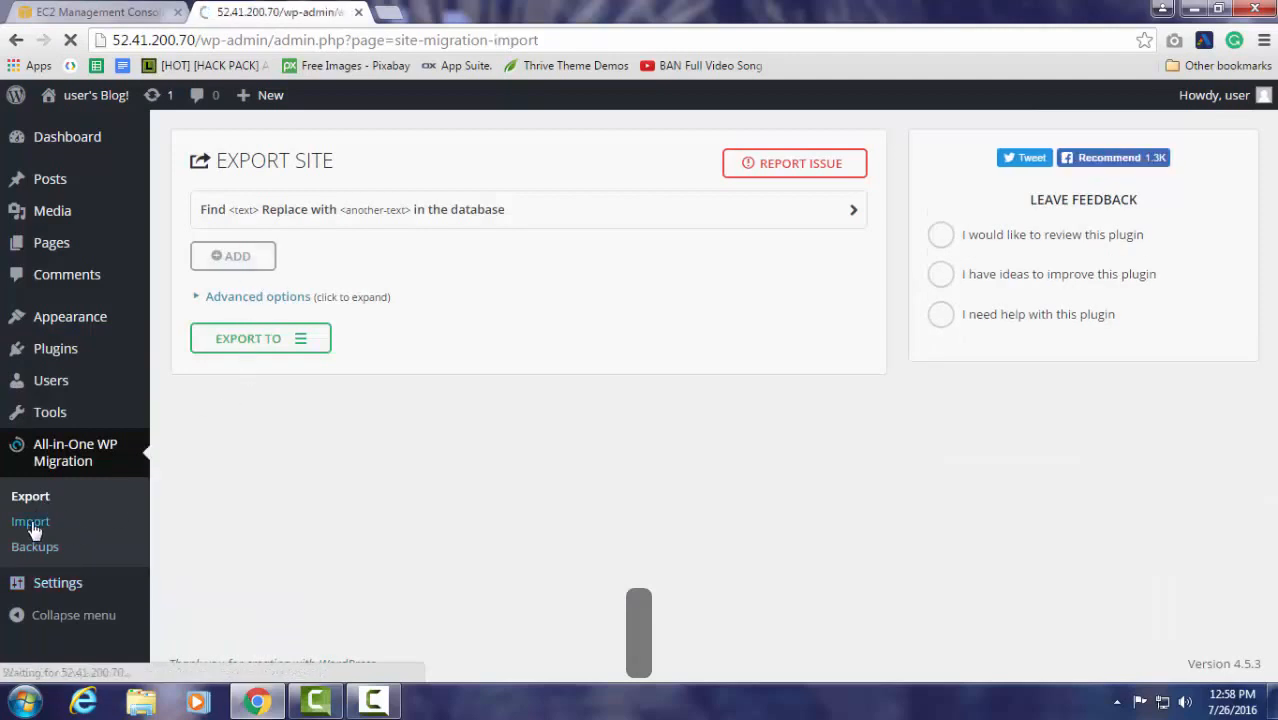
{"action": "left_click", "coordinate": [30, 521]}
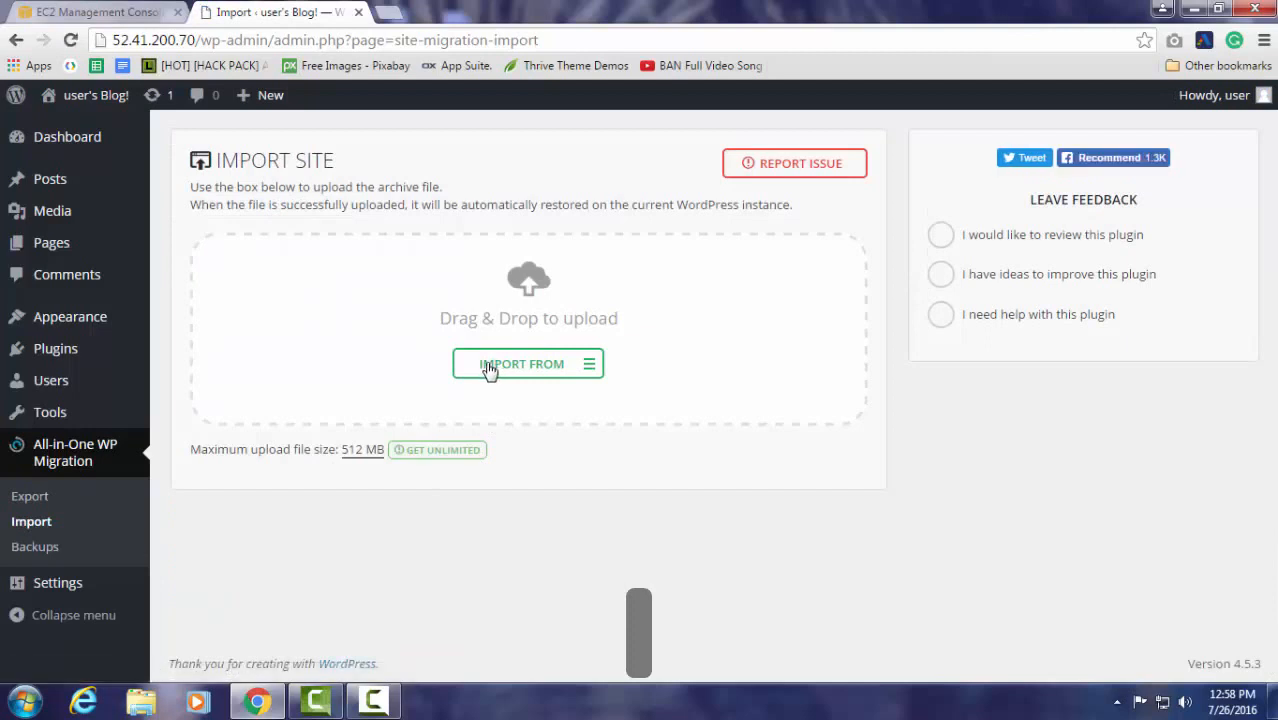
{"action": "left_click", "coordinate": [528, 363]}
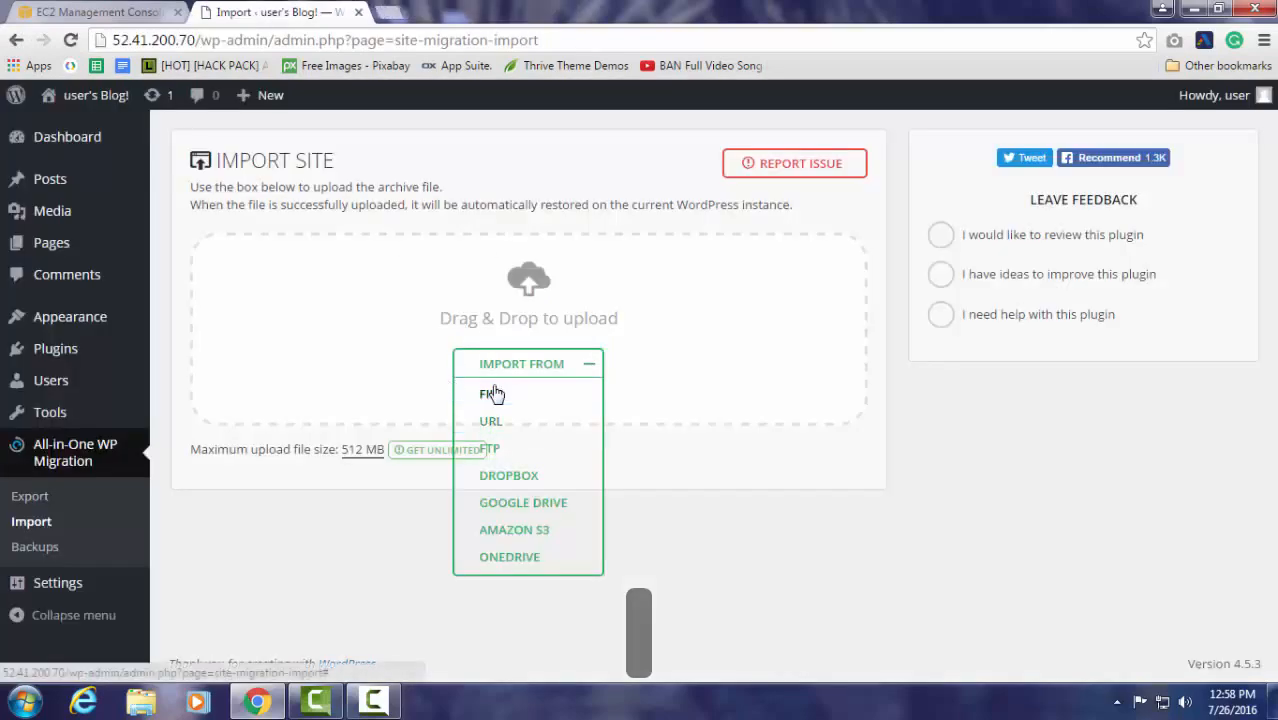
{"action": "left_click", "coordinate": [490, 393]}
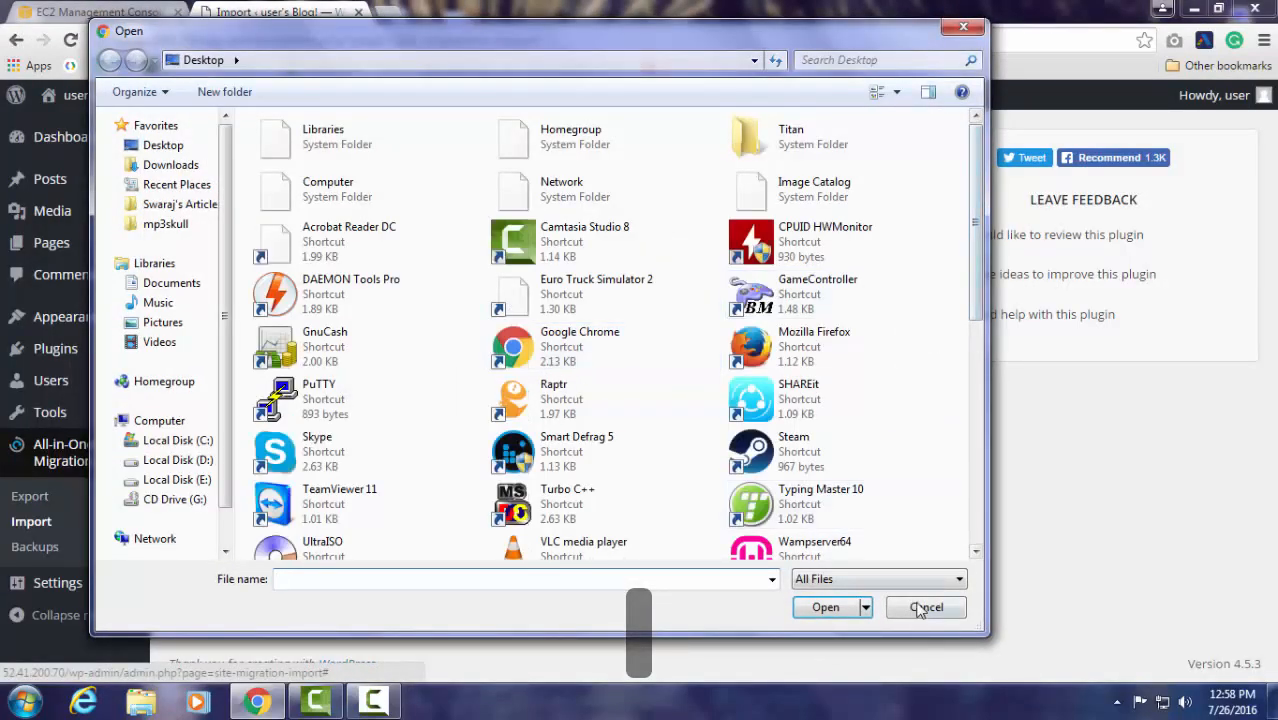
Step: Open the plugin's Export page, then close the WordPress admin tab
{"action": "left_click", "coordinate": [925, 607]}
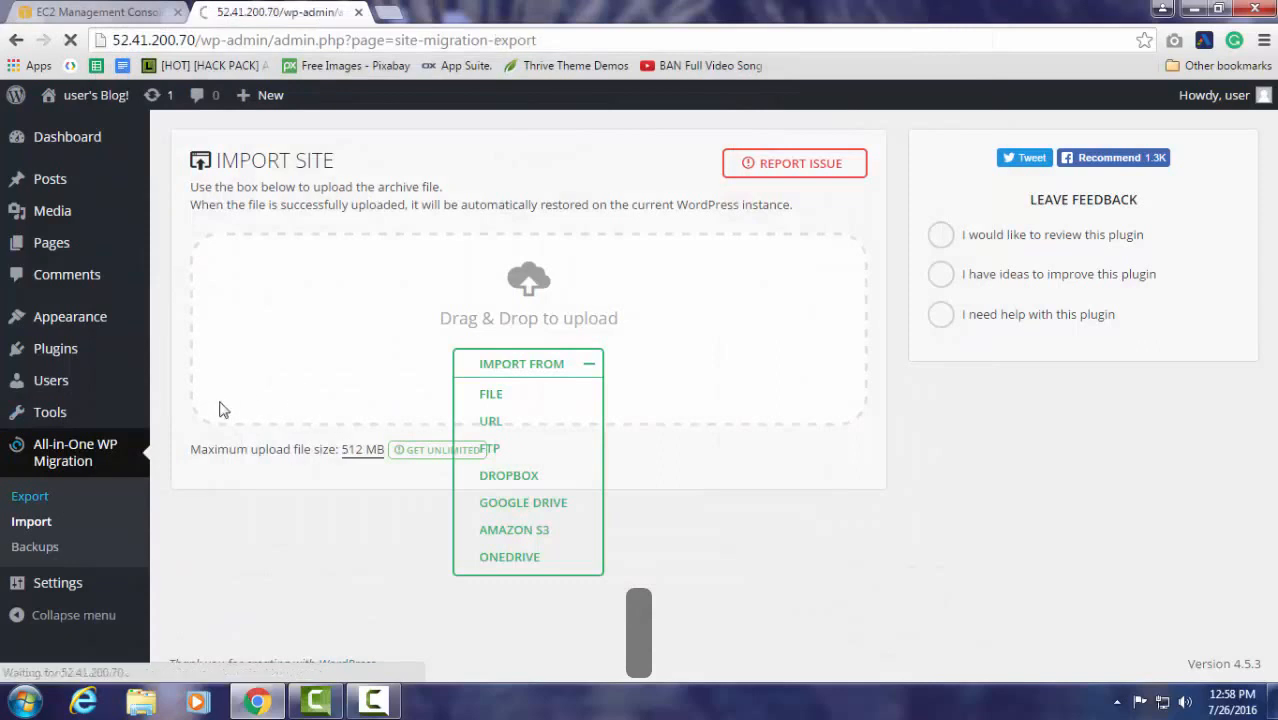
{"action": "left_click", "coordinate": [30, 495]}
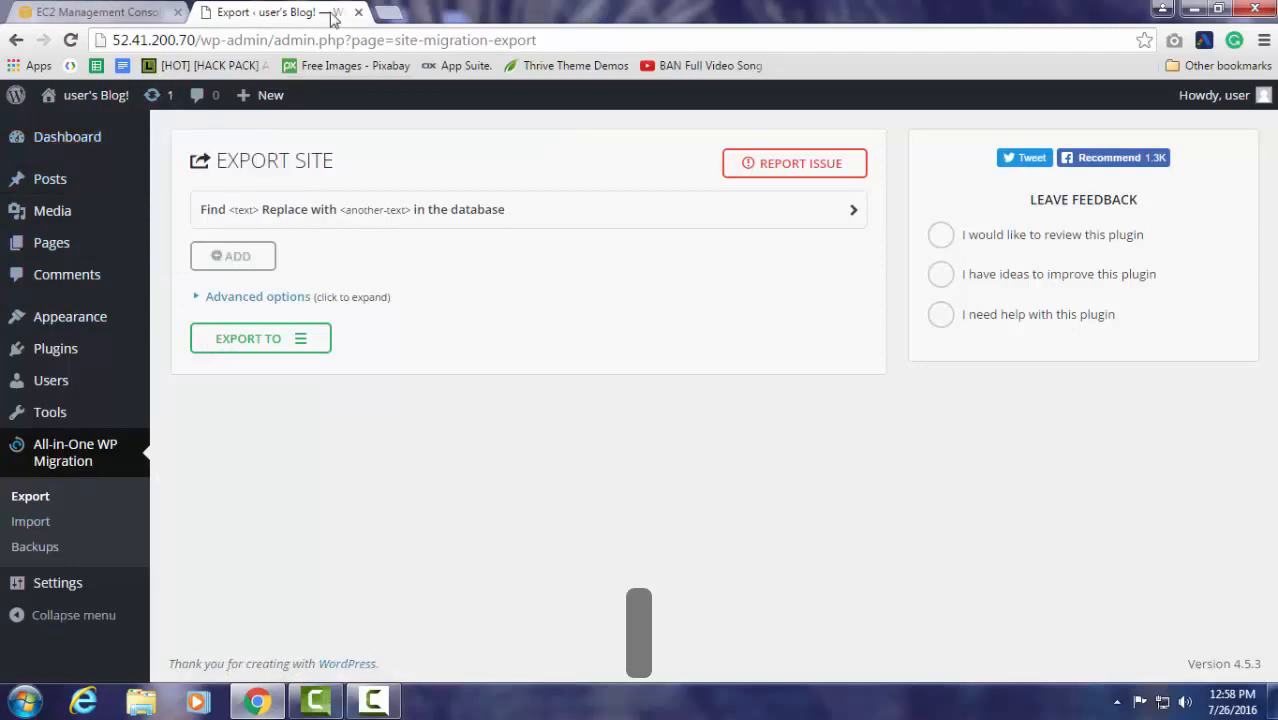
{"action": "left_click", "coordinate": [95, 12]}
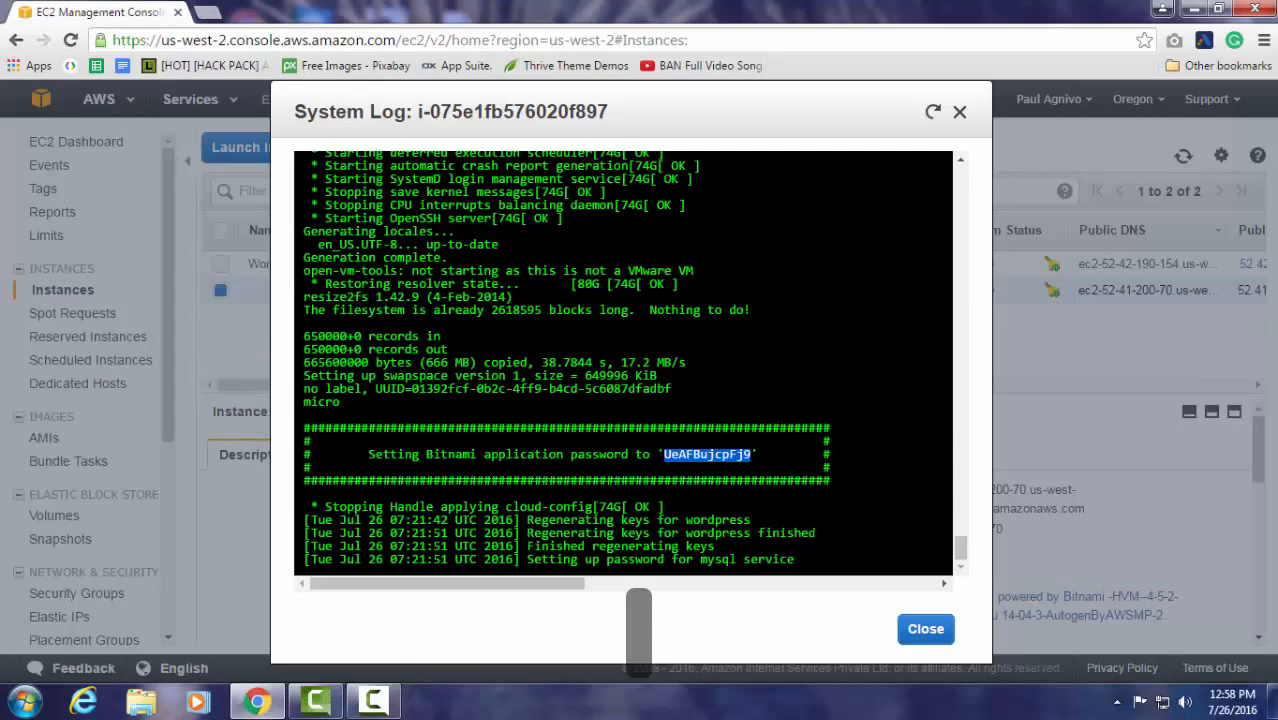
Step: Close the system log and allocate a new Elastic IP address
{"action": "left_click", "coordinate": [925, 628]}
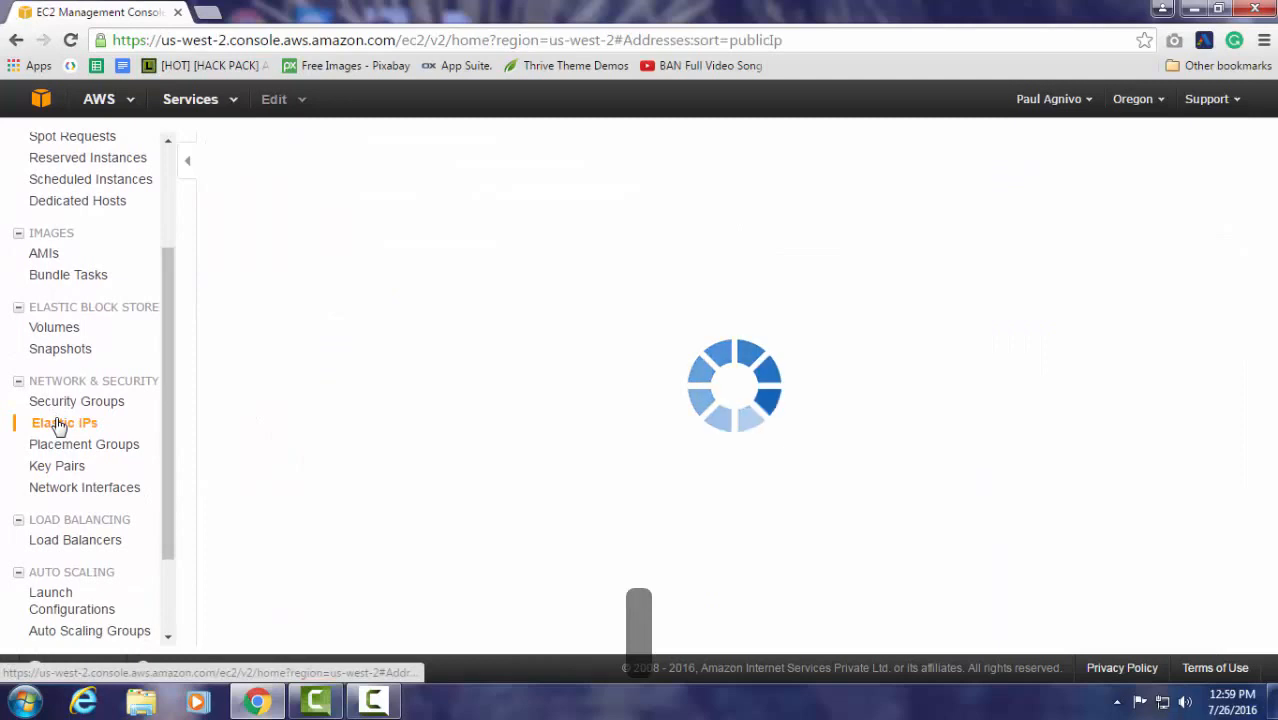
{"action": "left_click", "coordinate": [64, 422]}
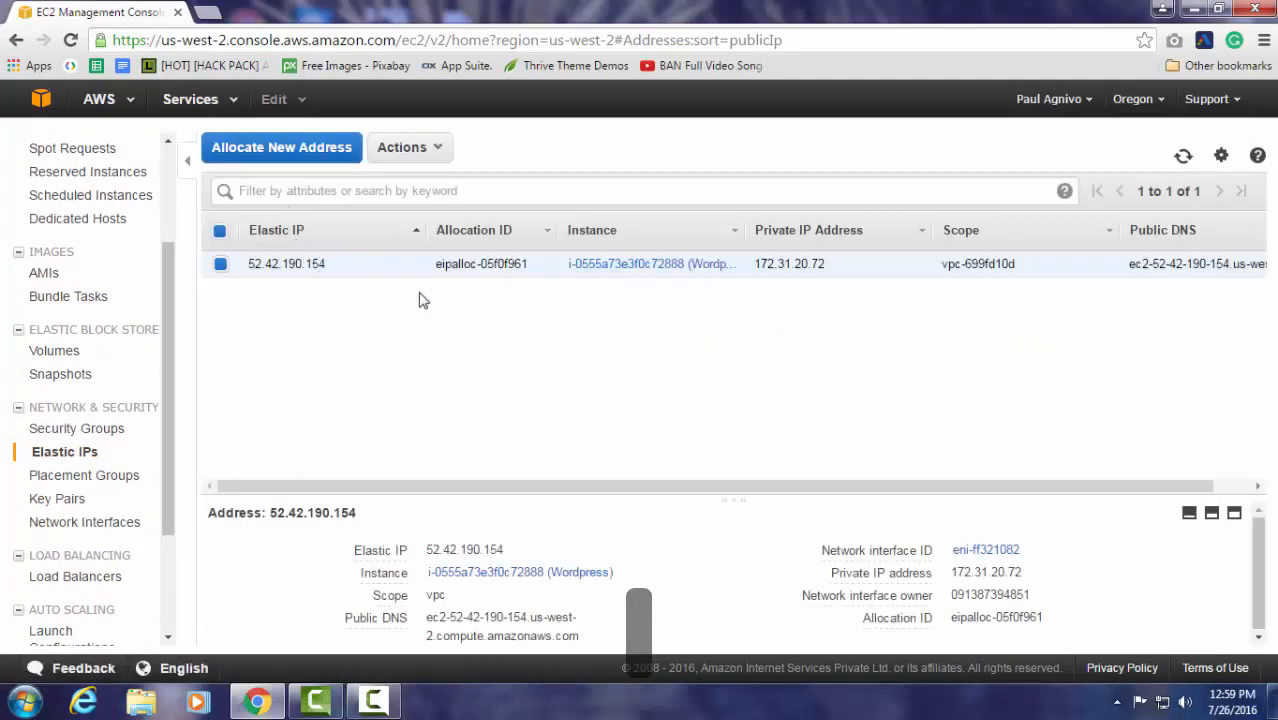
{"action": "left_click", "coordinate": [281, 147]}
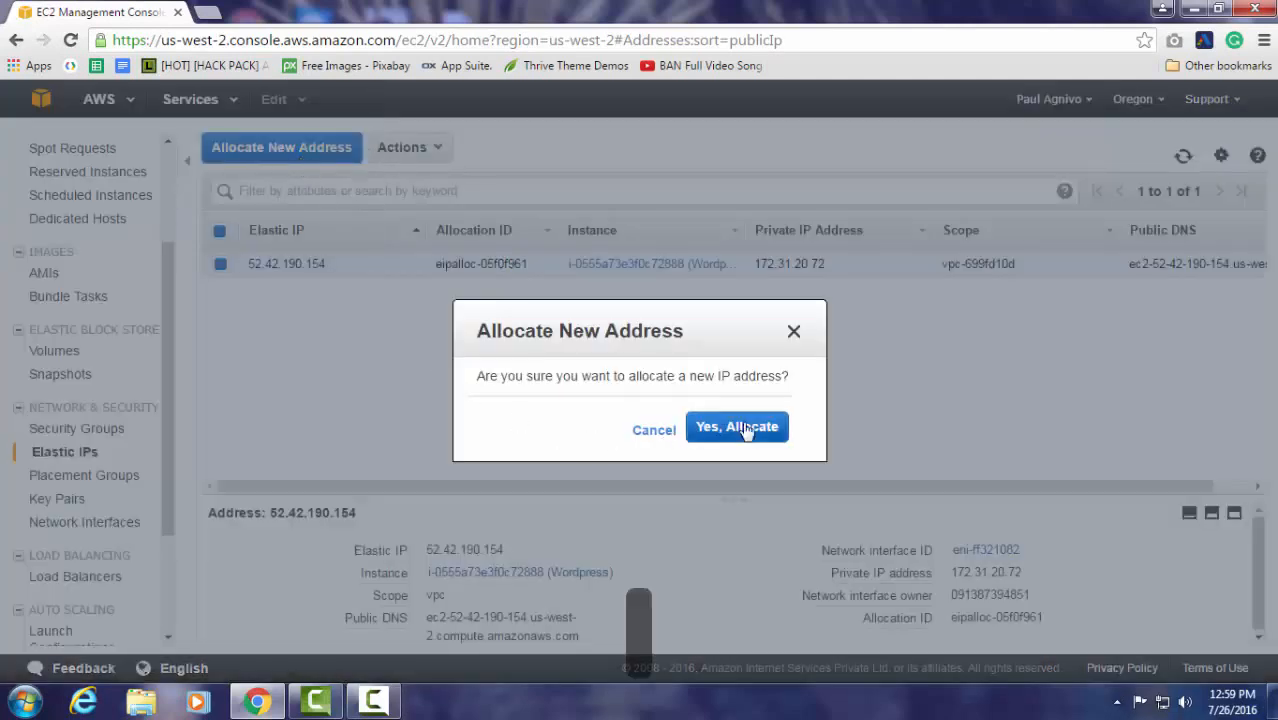
{"action": "left_click", "coordinate": [737, 426]}
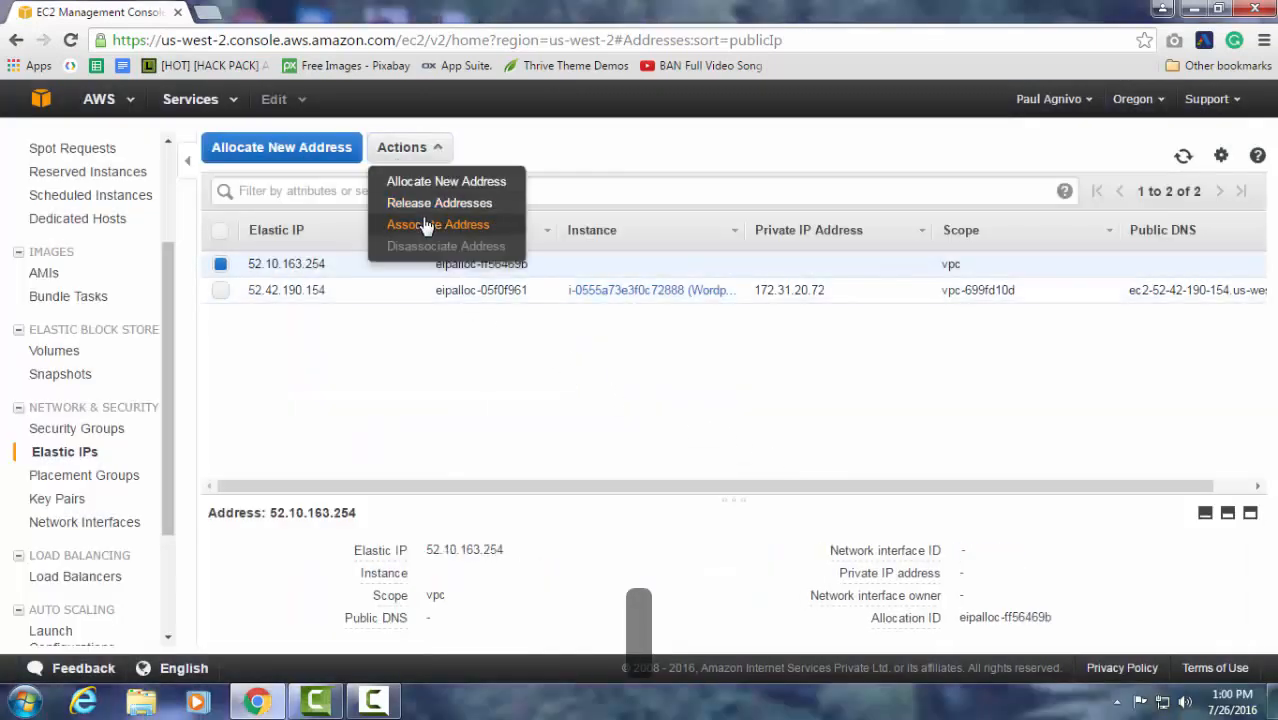
Step: Associate Elastic IP 52.10.163.254 with the Bitnami instance i-075e1fb576020f897 and copy the address
{"action": "left_click", "coordinate": [438, 224]}
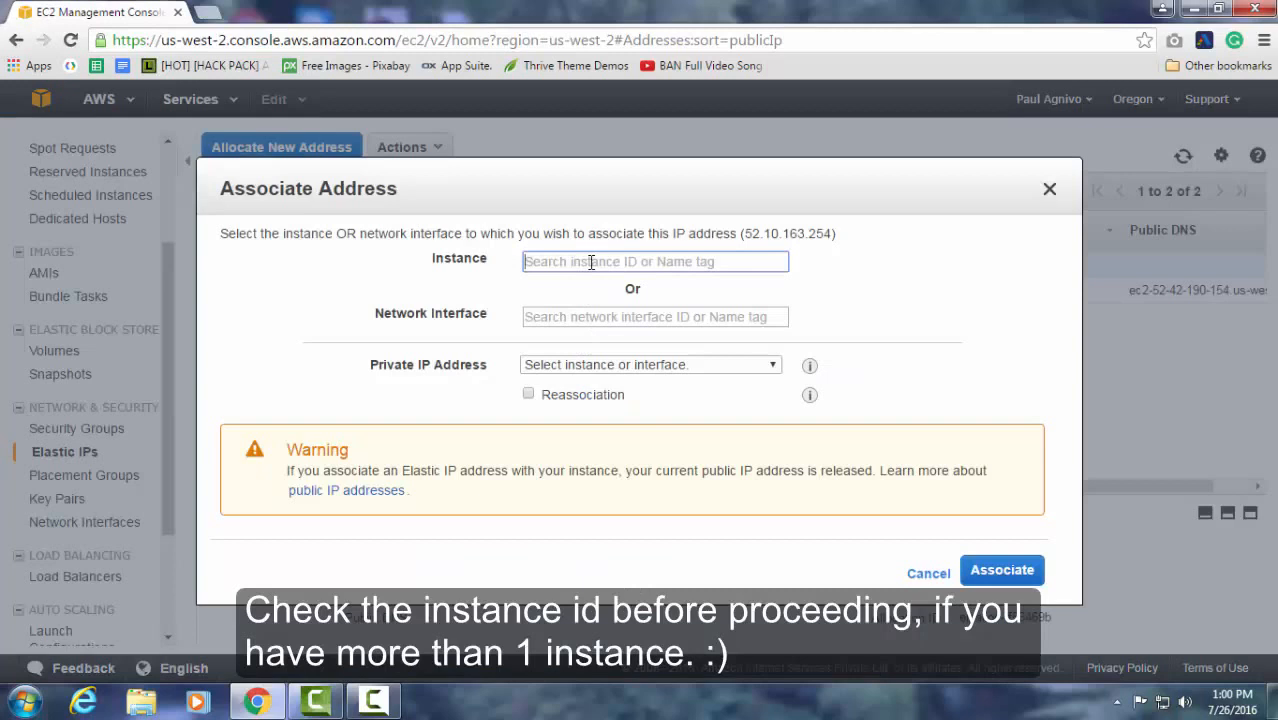
{"action": "left_click", "coordinate": [654, 261]}
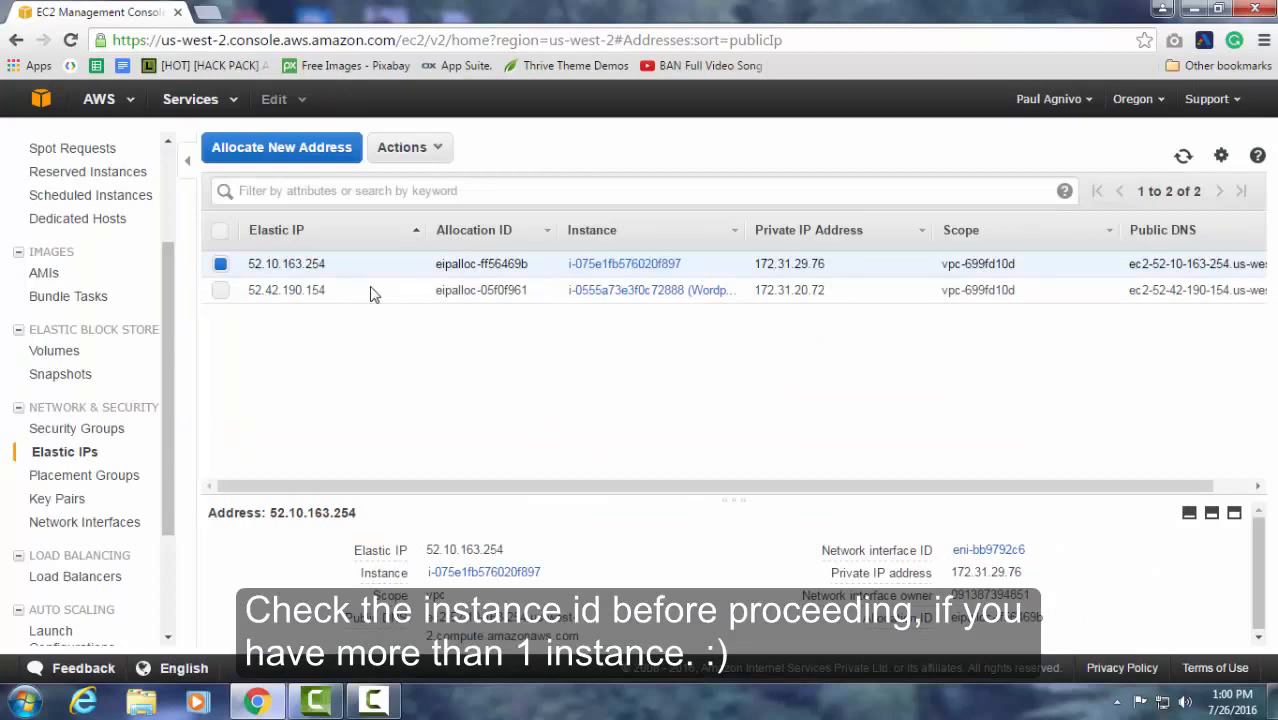
{"action": "double_click", "coordinate": [286, 263]}
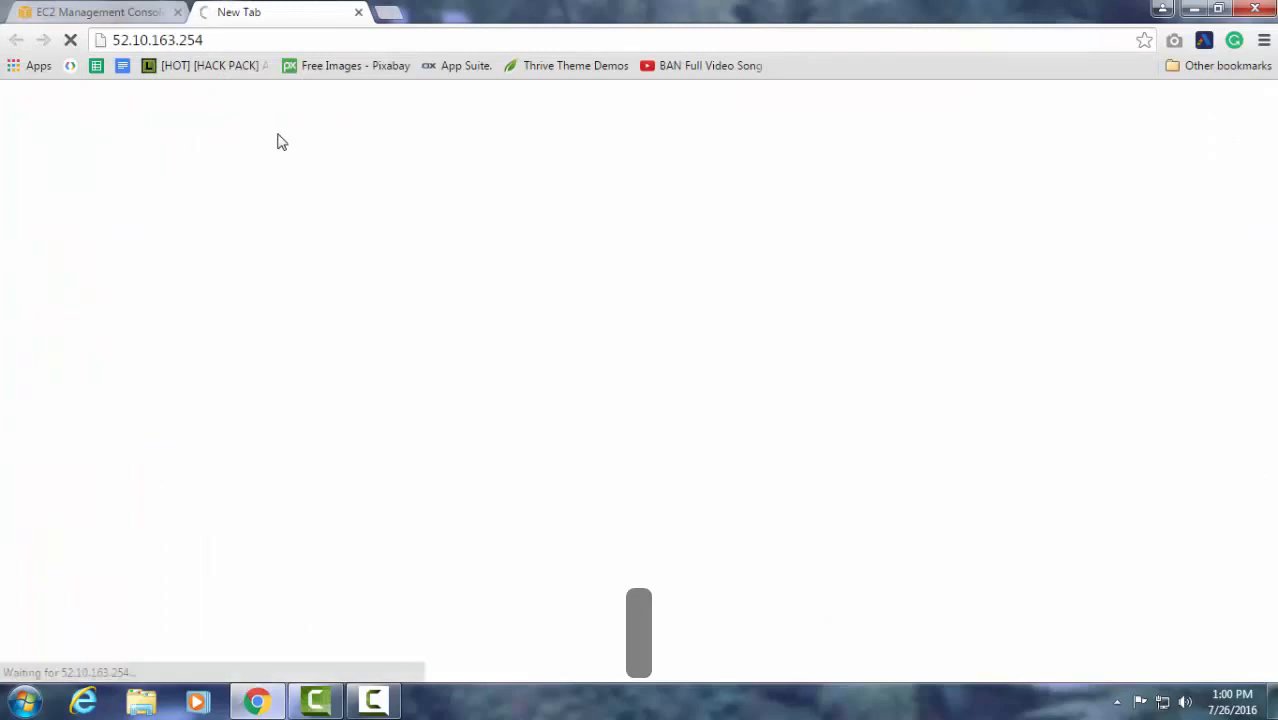
{"action": "mouse_move", "coordinate": [279, 154]}
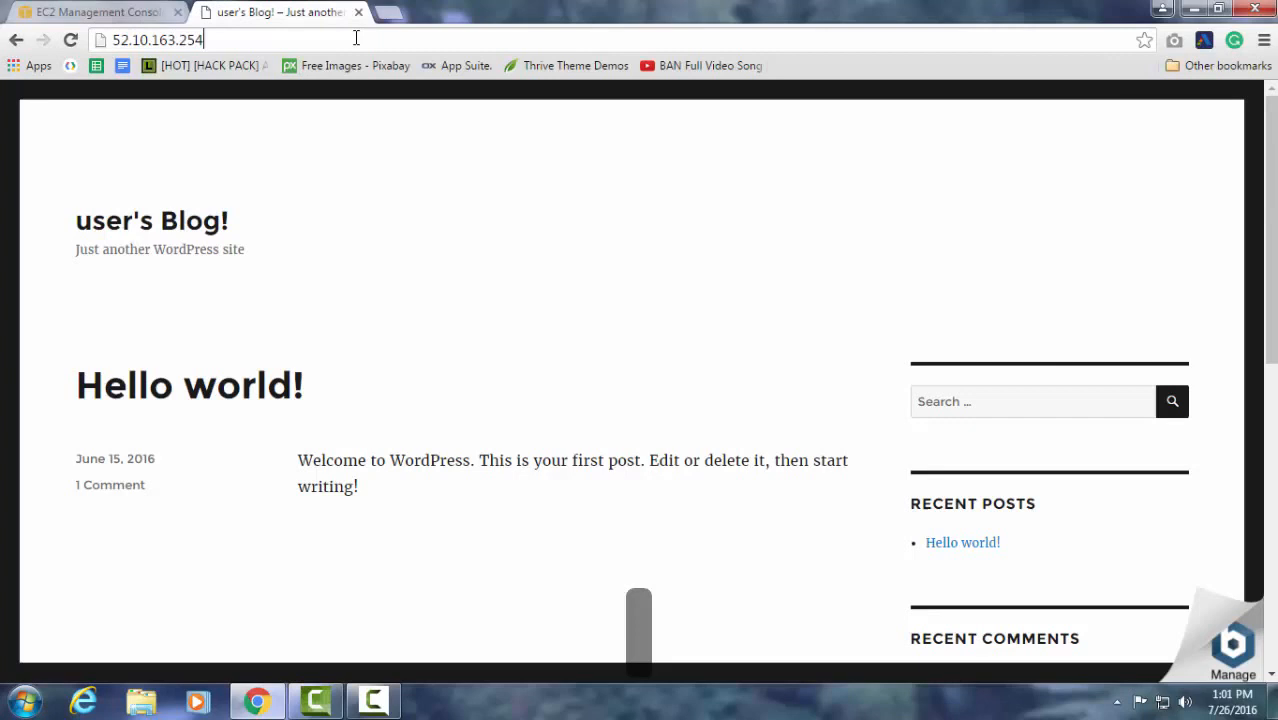
Step: Load the WordPress site at 52.10.163.254/admin in a new tab
{"action": "type", "text": "/admin"}
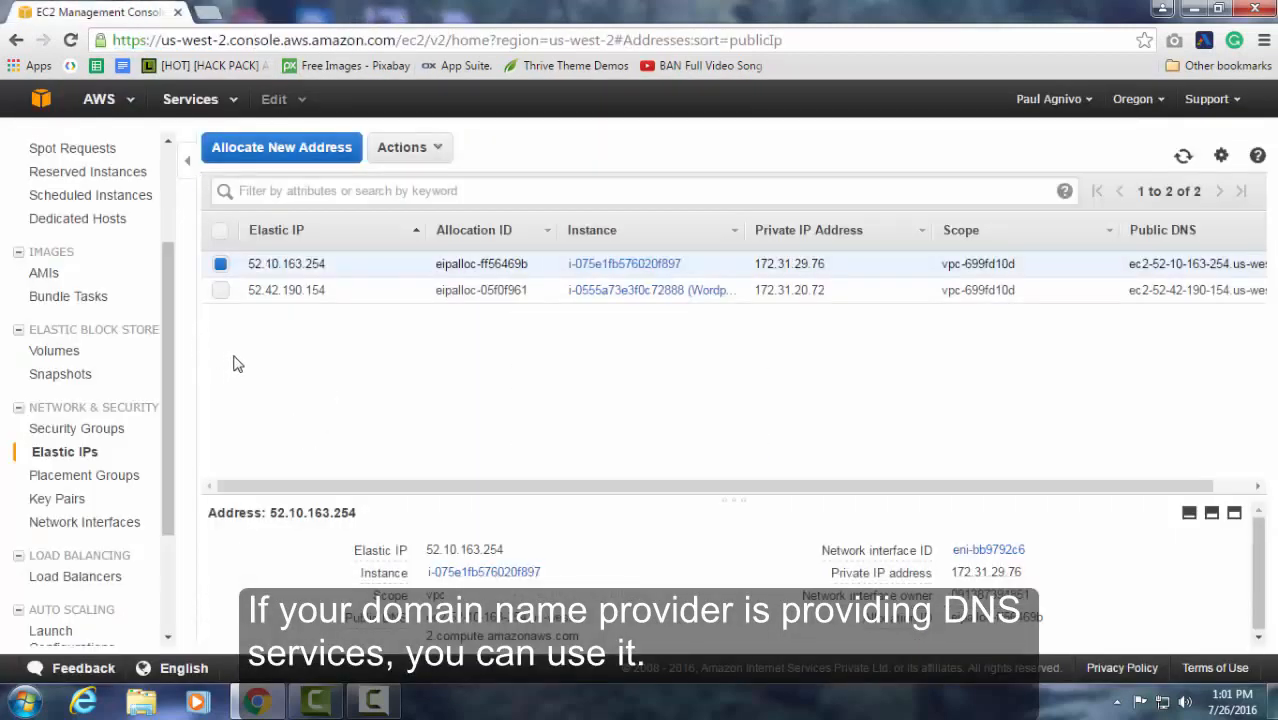
{"action": "mouse_move", "coordinate": [314, 385]}
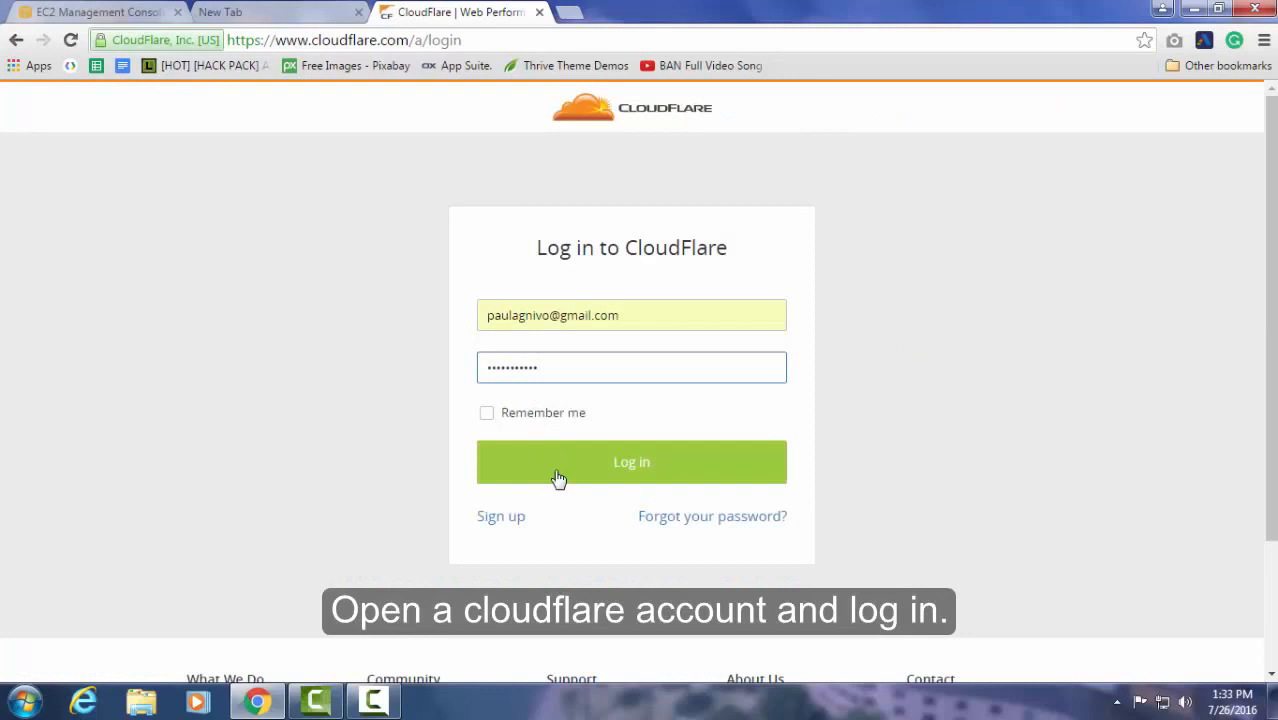
Step: Sign in to Cloudflare, add the blog's domain as a site, and scan its DNS records
{"action": "left_click", "coordinate": [631, 462]}
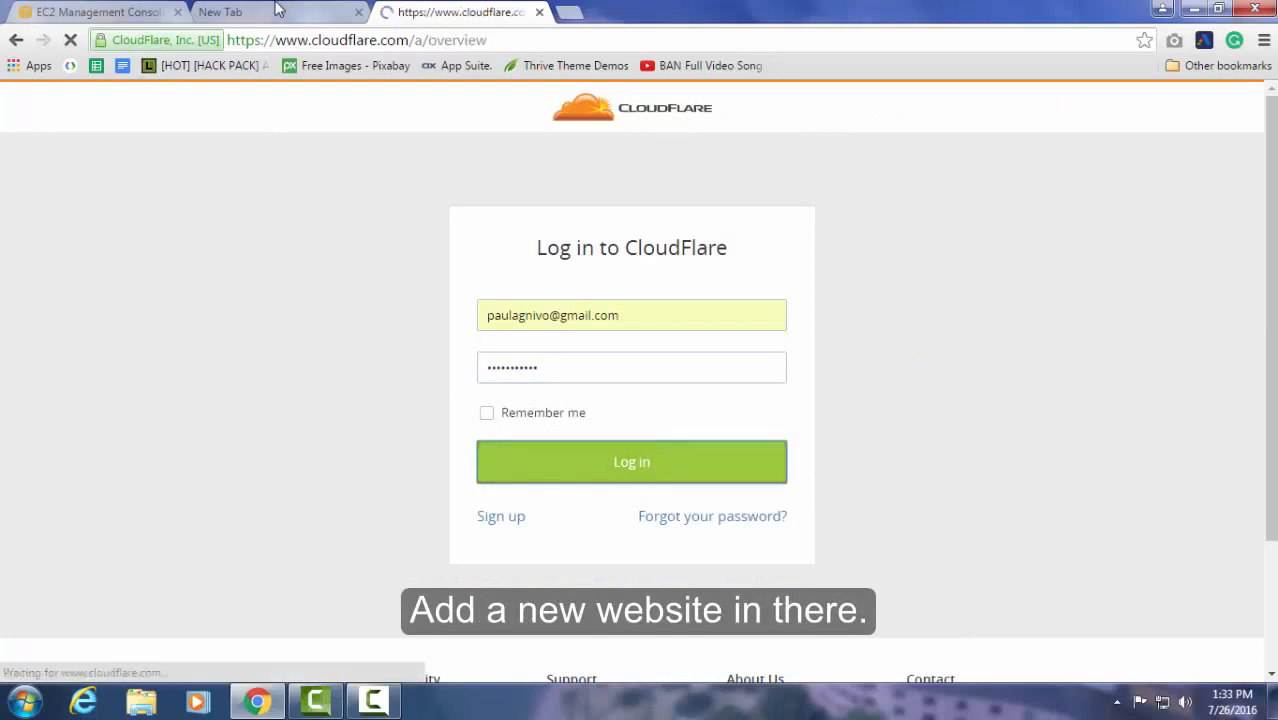
{"action": "left_click", "coordinate": [631, 461]}
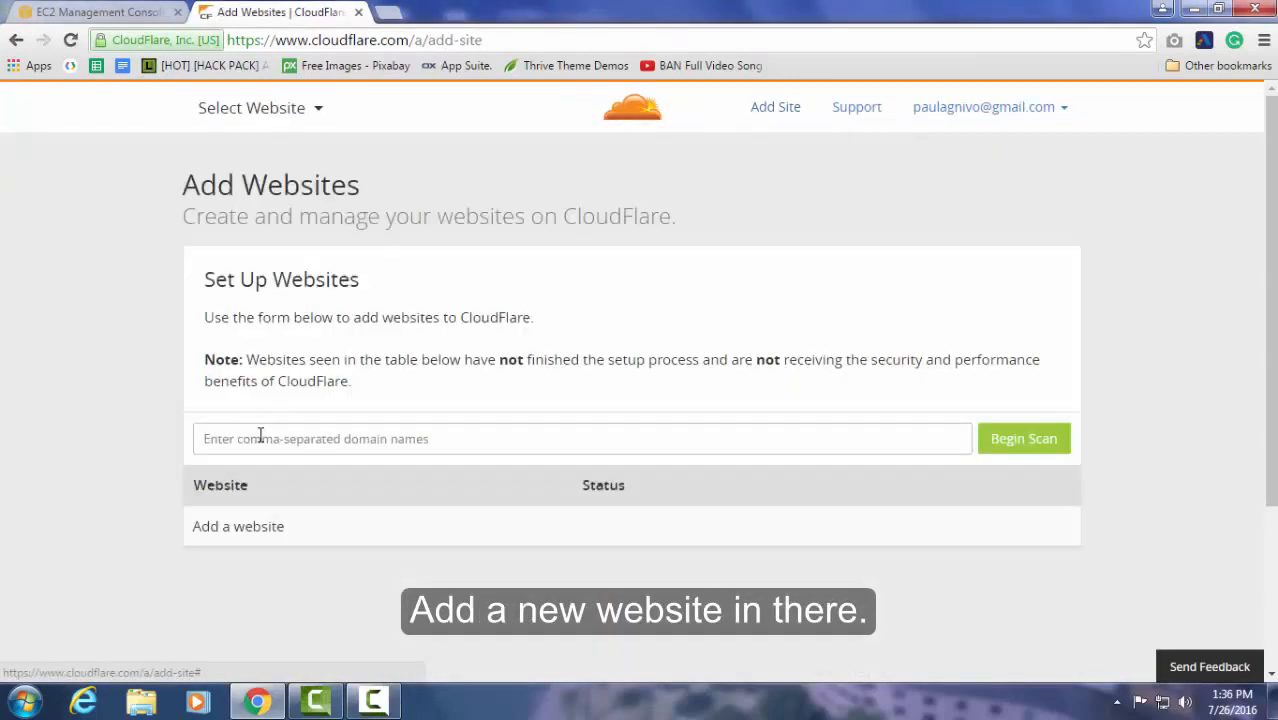
{"action": "left_click", "coordinate": [582, 438]}
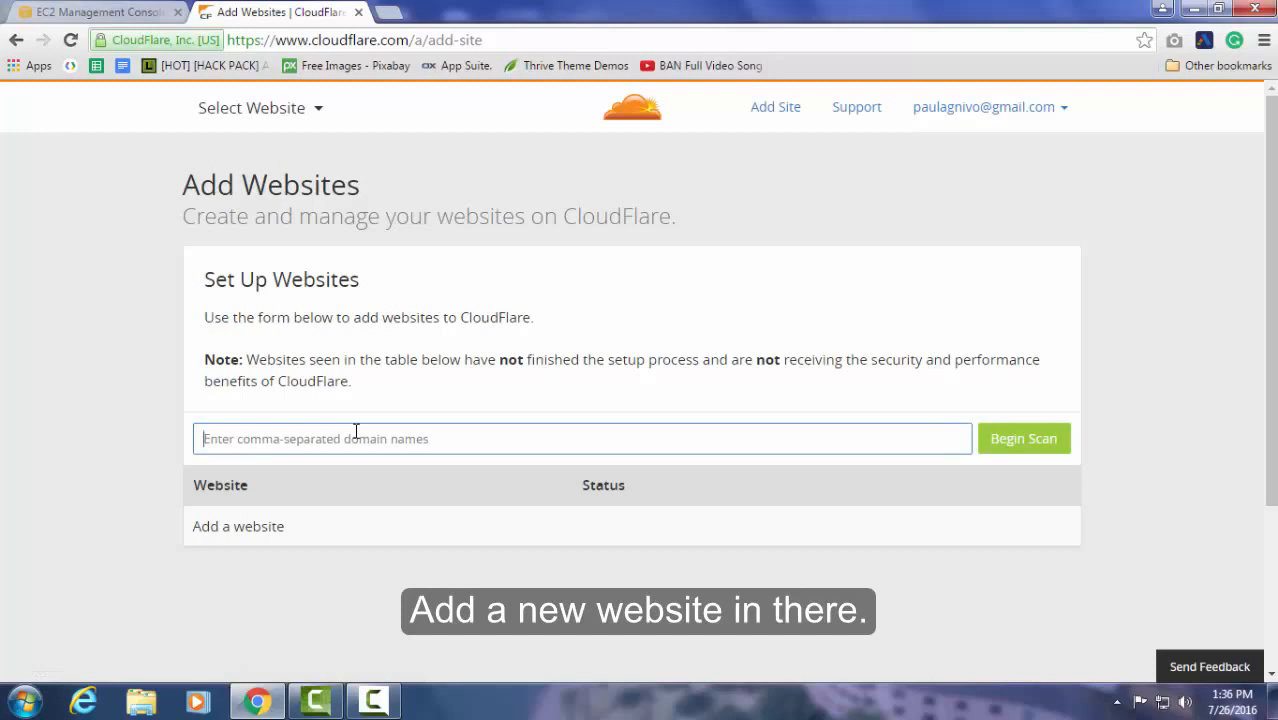
{"action": "type", "text": "domainname.com"}
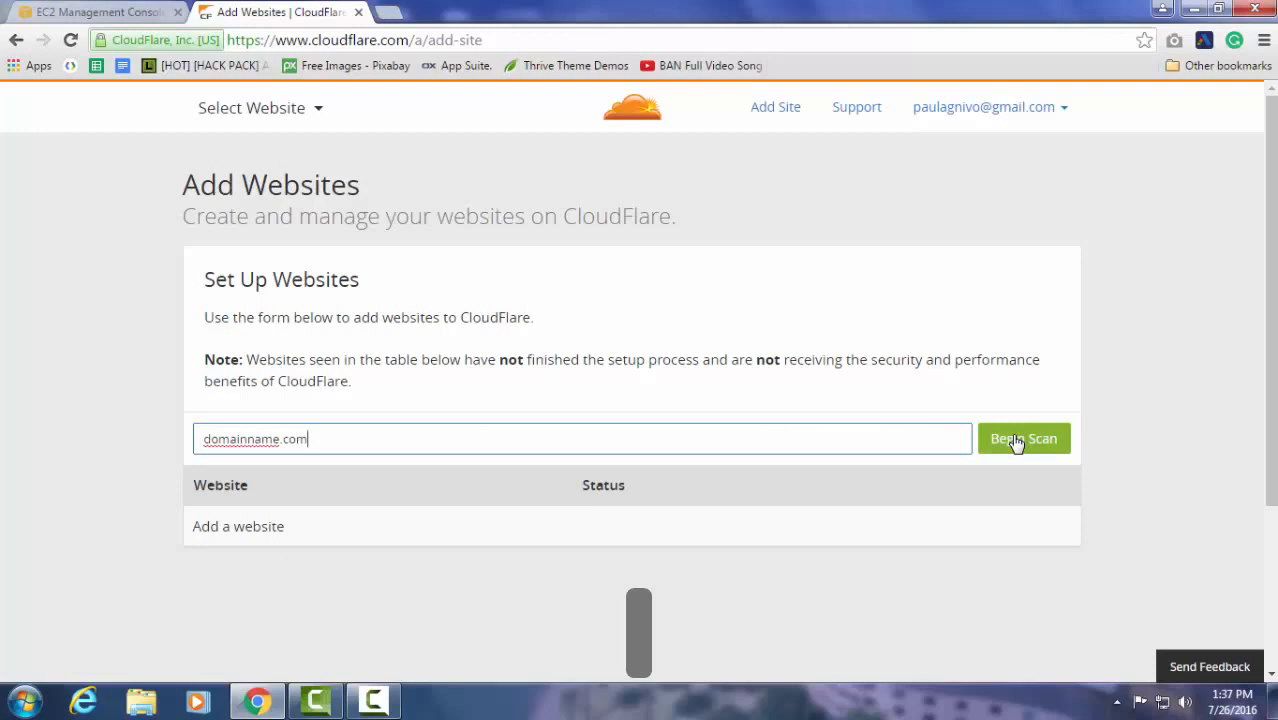
{"action": "left_click", "coordinate": [1023, 438]}
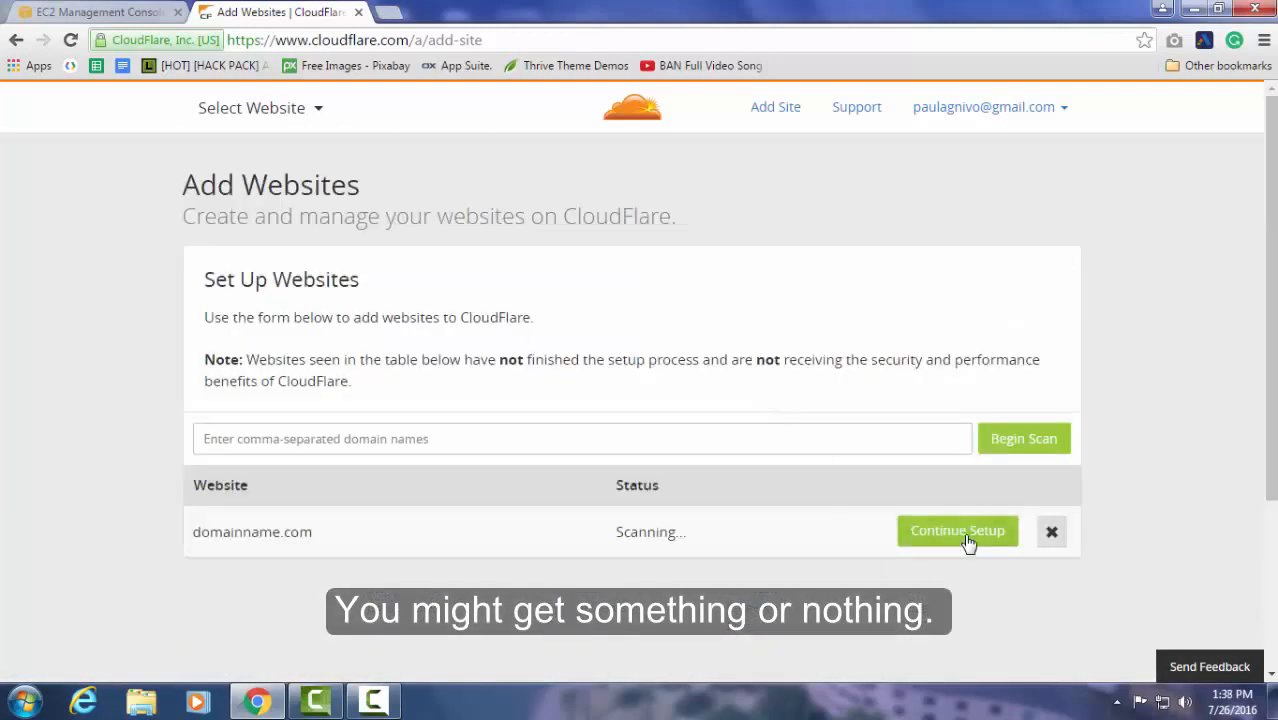
{"action": "left_click", "coordinate": [957, 531]}
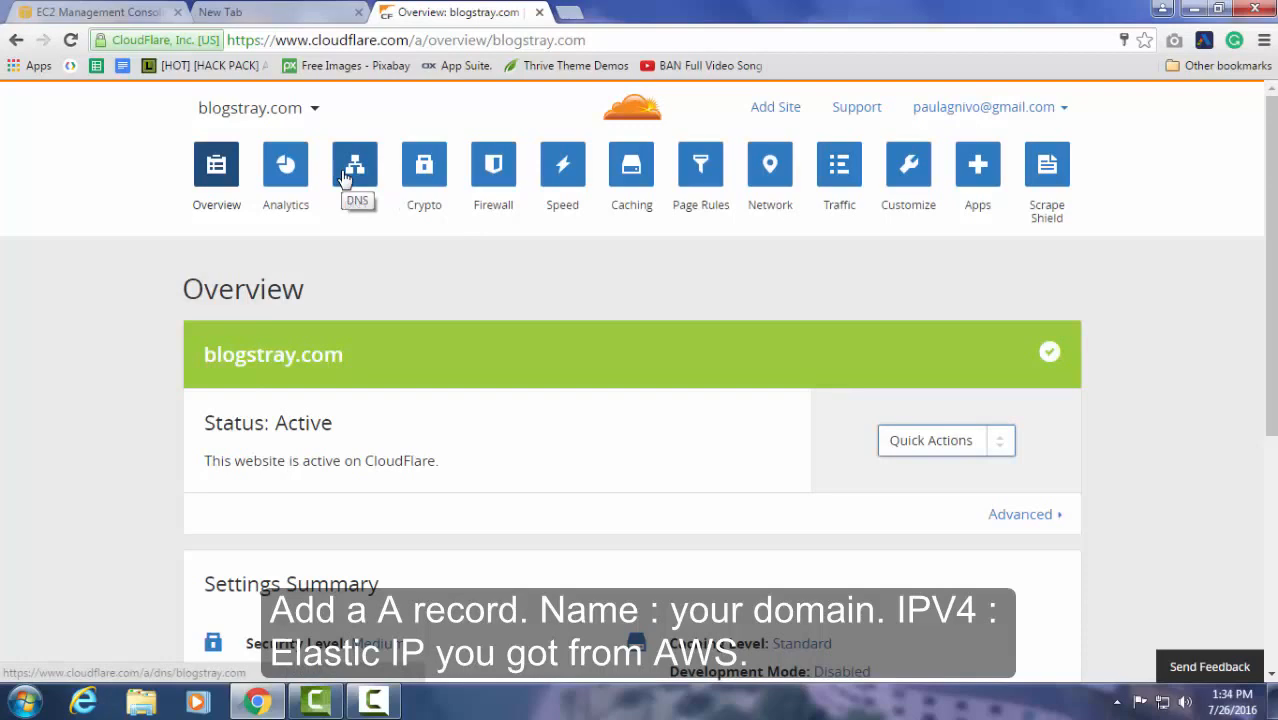
Step: Add a root A record pointing blogstray.com to 52.10.163.254 and review the www CNAME
{"action": "left_click", "coordinate": [354, 170]}
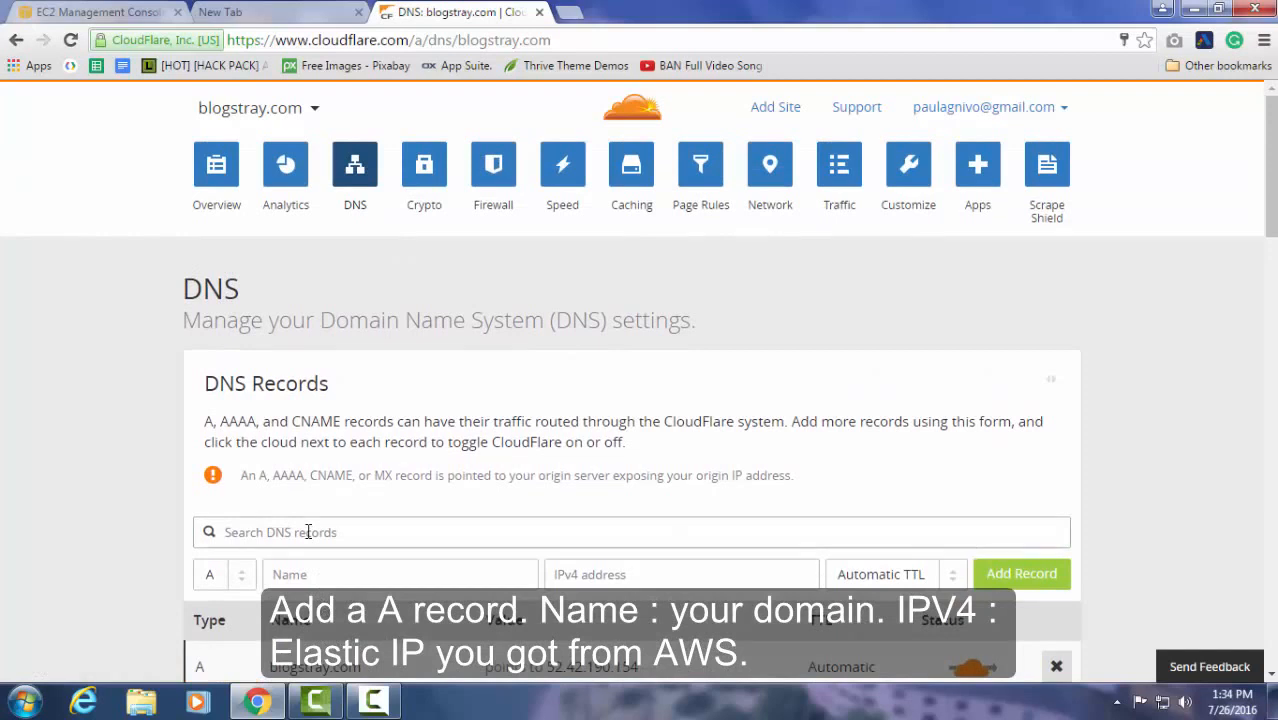
{"action": "scroll", "scroll_direction": "down", "scroll_amount": 3}
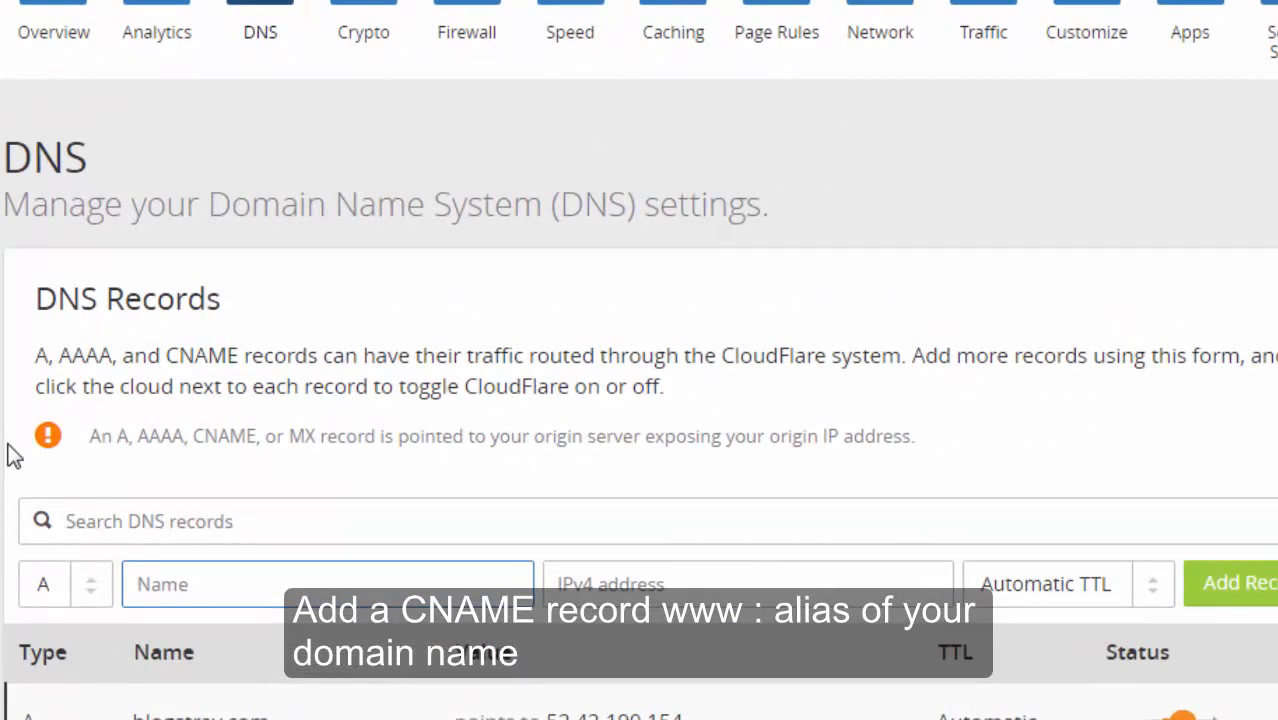
{"action": "type", "text": "domain name"}
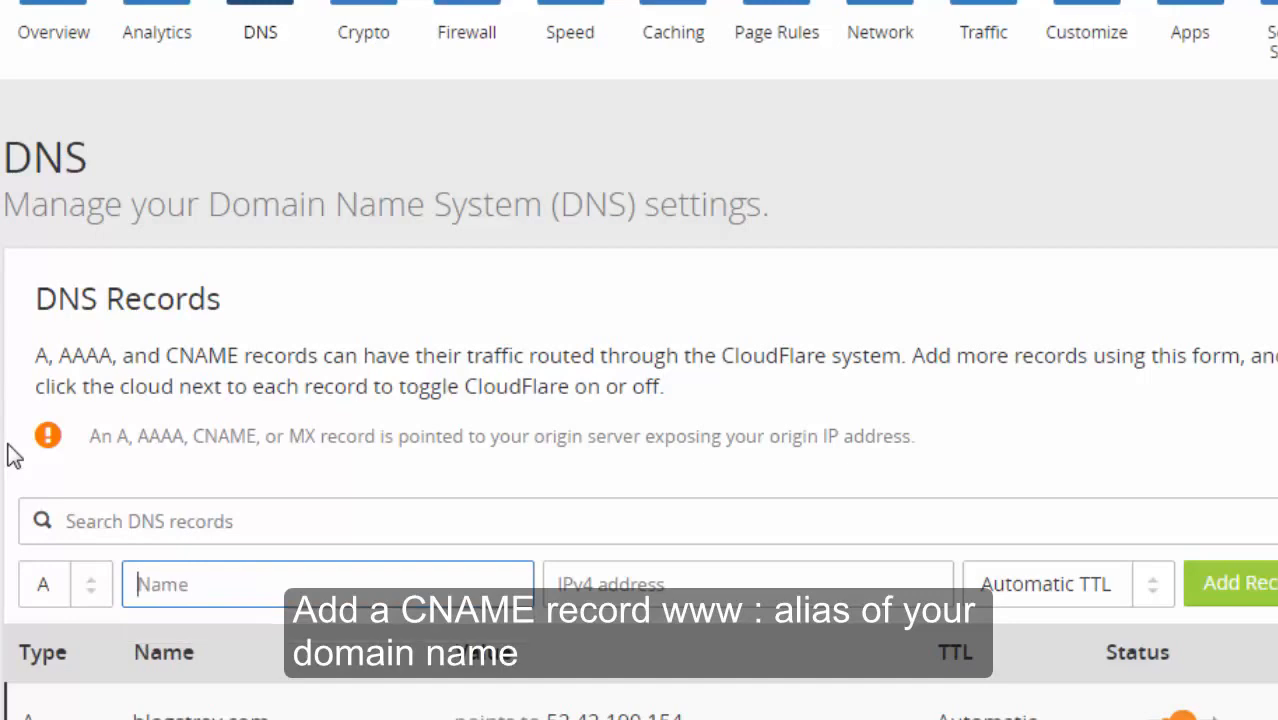
{"action": "type", "text": "52.10.163.25"}
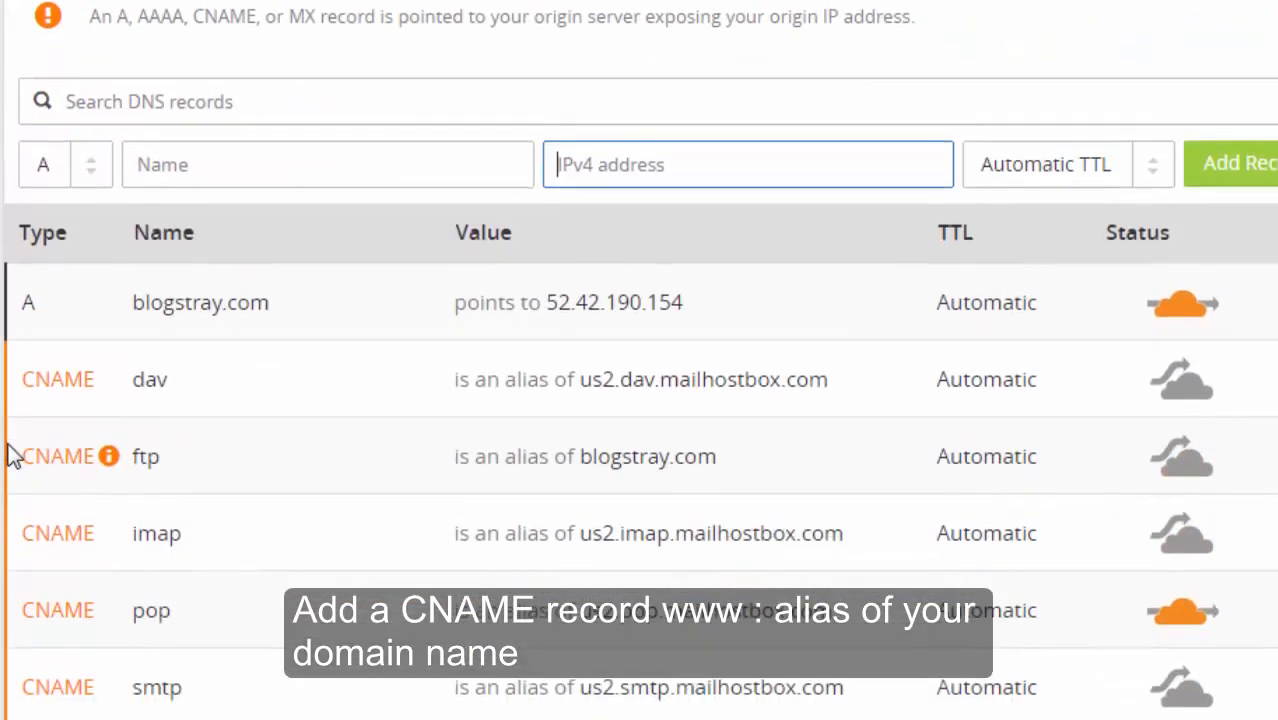
{"action": "scroll", "scroll_direction": "down", "scroll_amount": 3}
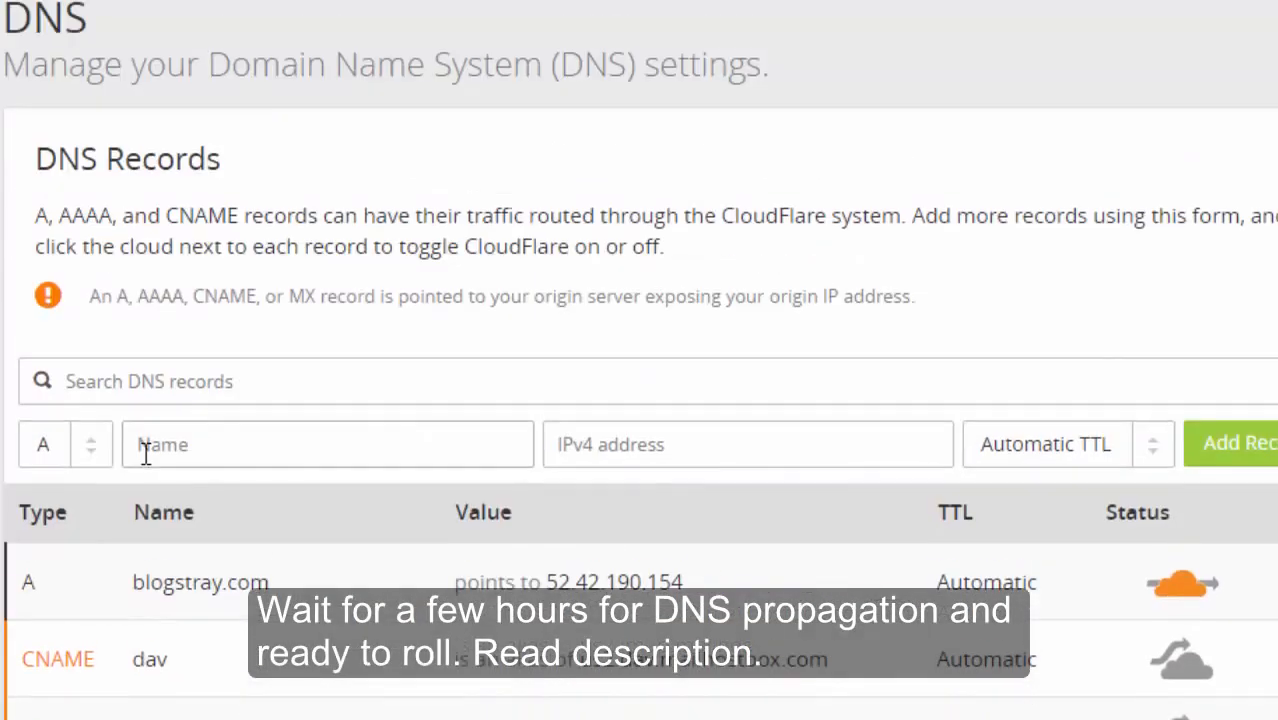
{"action": "scroll", "scroll_direction": "down", "scroll_amount": 3}
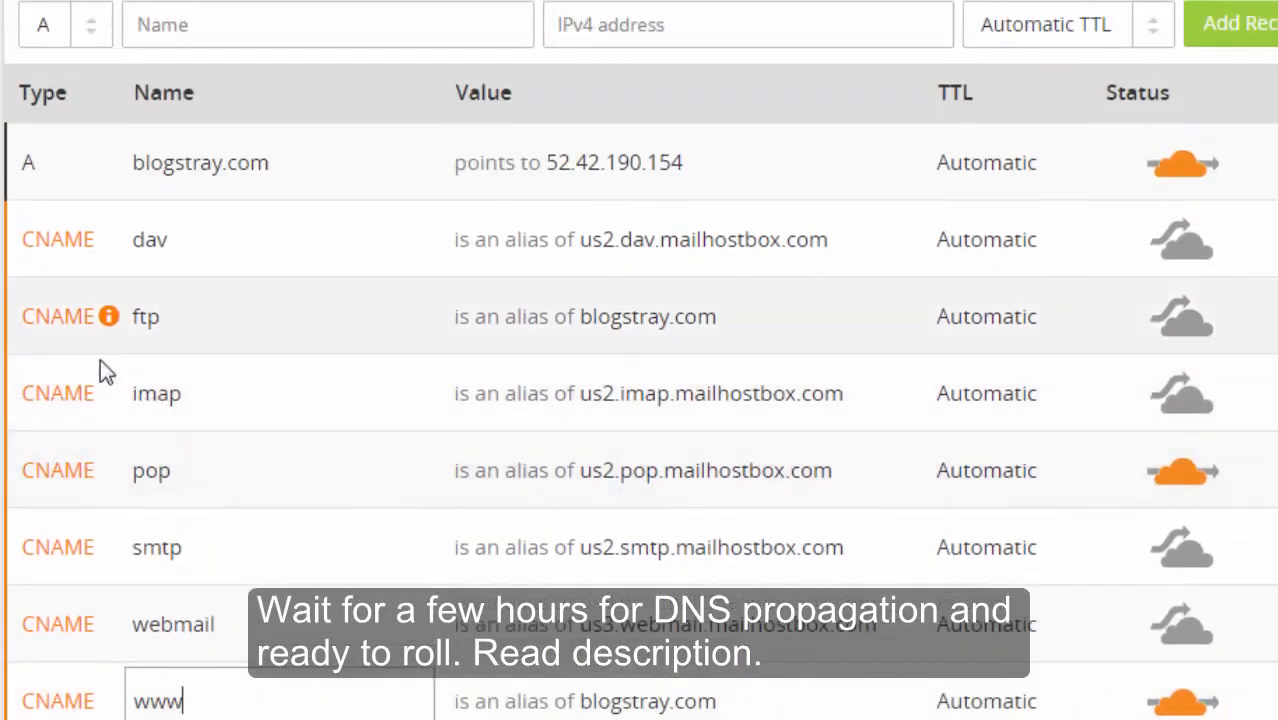
{"action": "scroll", "scroll_direction": "down", "scroll_amount": 3}
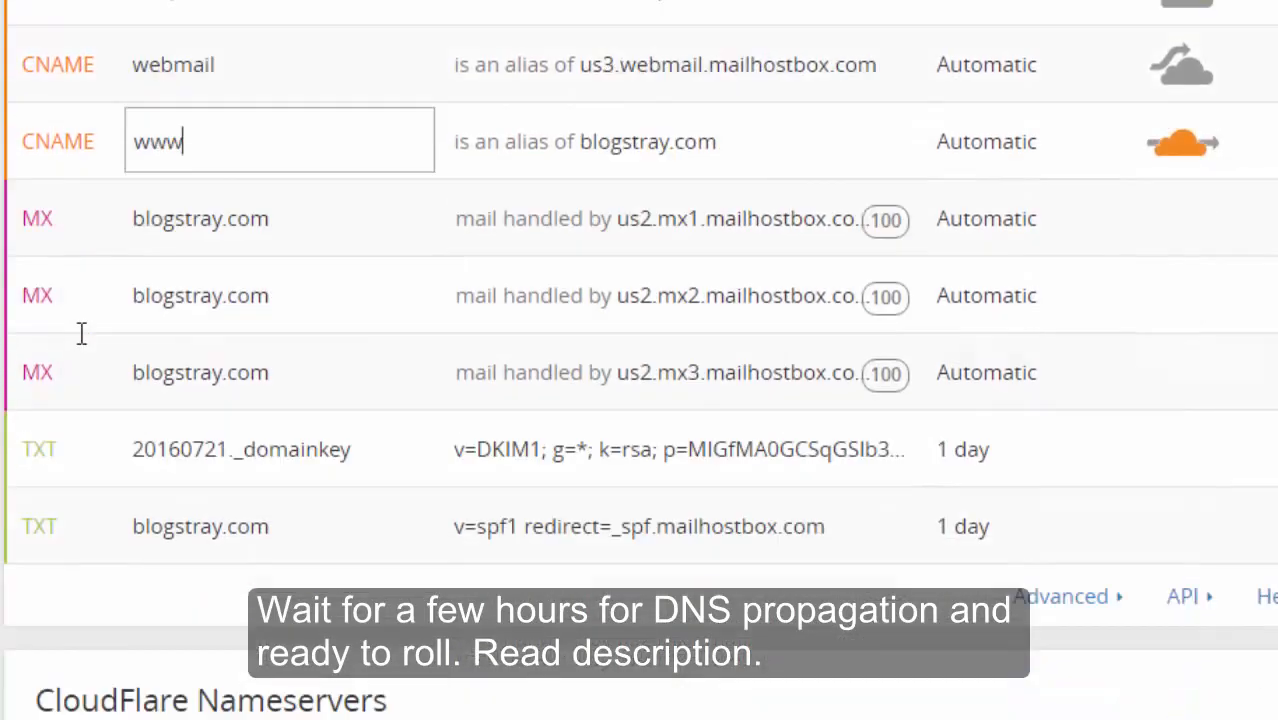